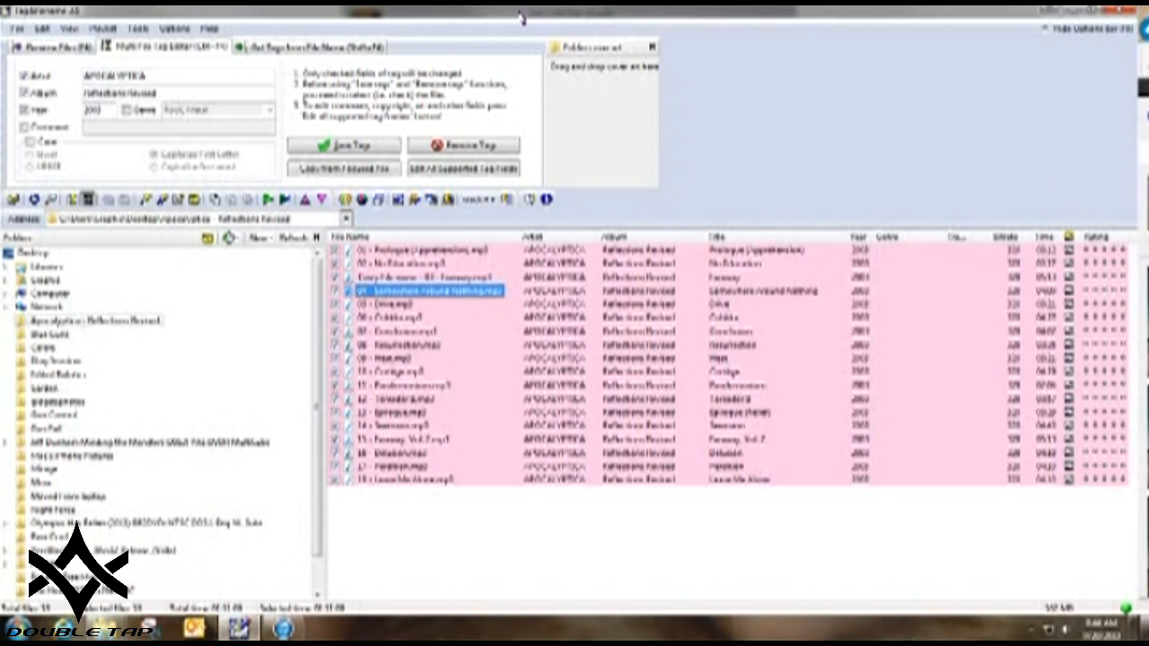
pyautogui.moveTo(496, 49)
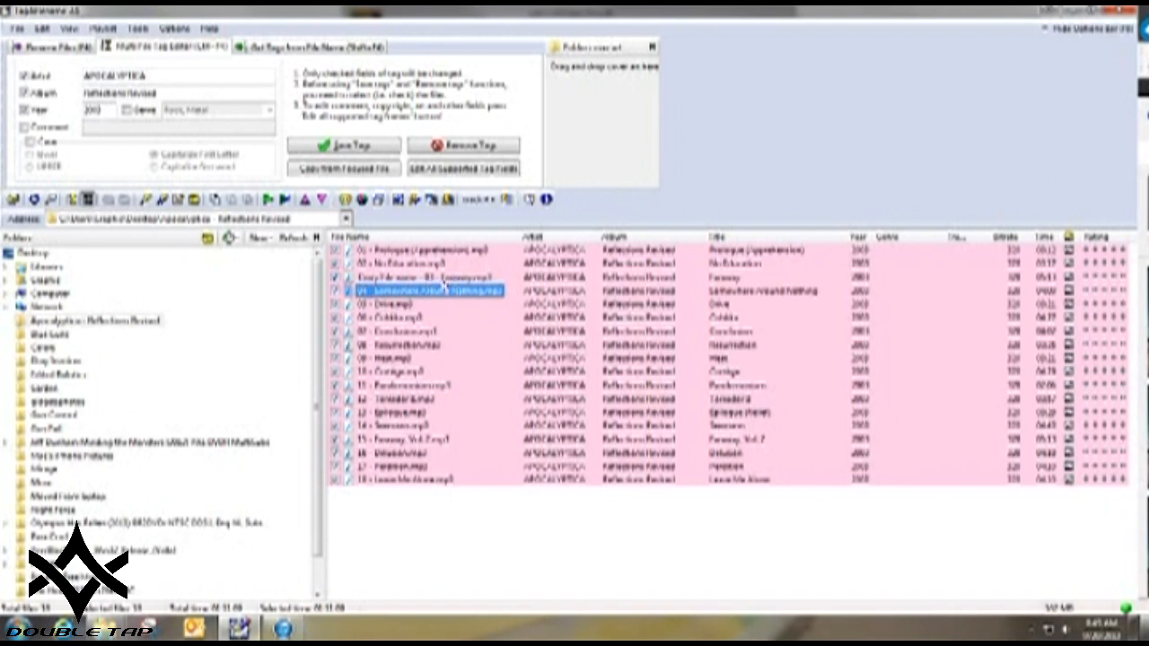
pyautogui.moveTo(563, 232)
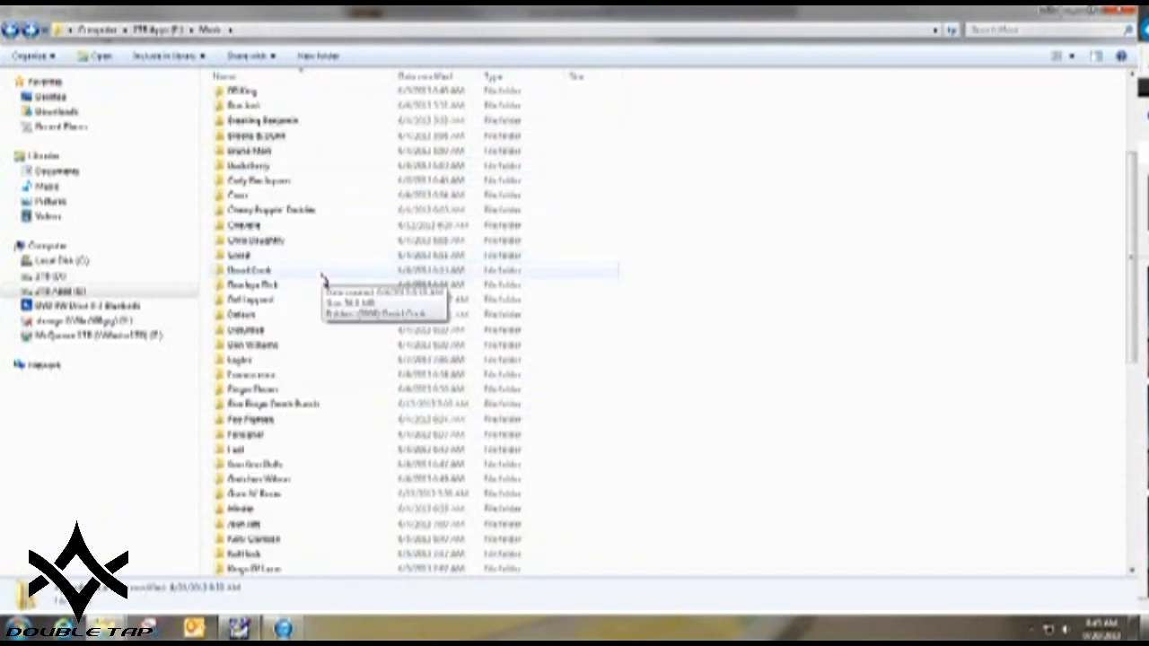
# Rename the Somewhere Around Nothing track file.
pyautogui.scroll(-3)
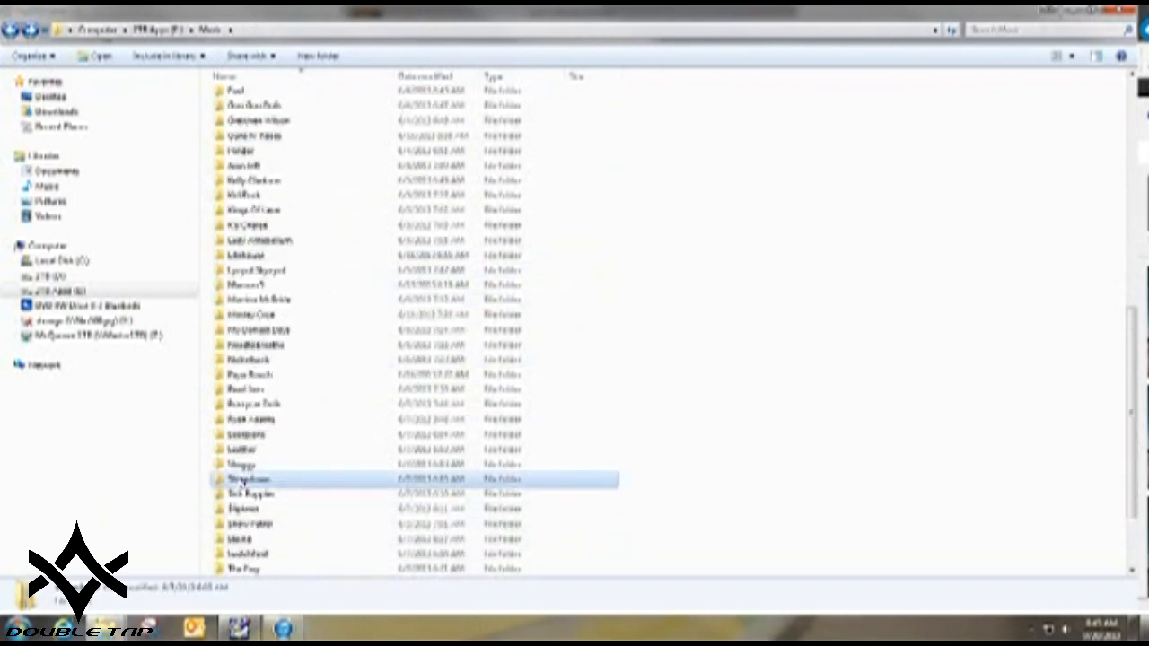
pyautogui.doubleClick(247, 479)
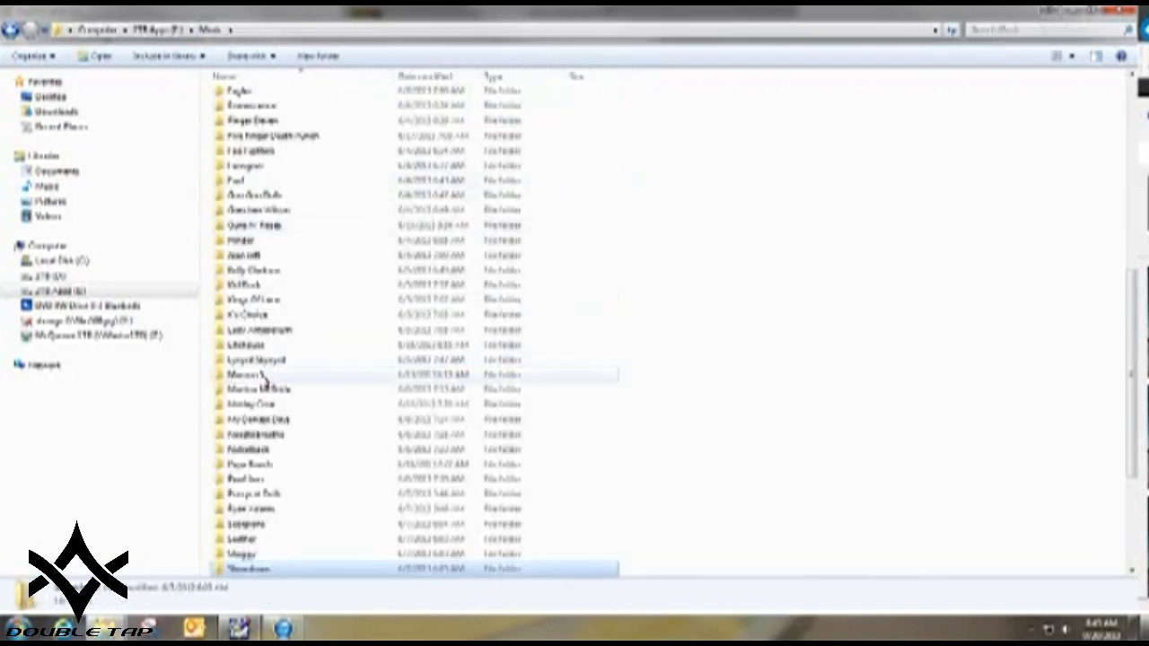
pyautogui.doubleClick(244, 374)
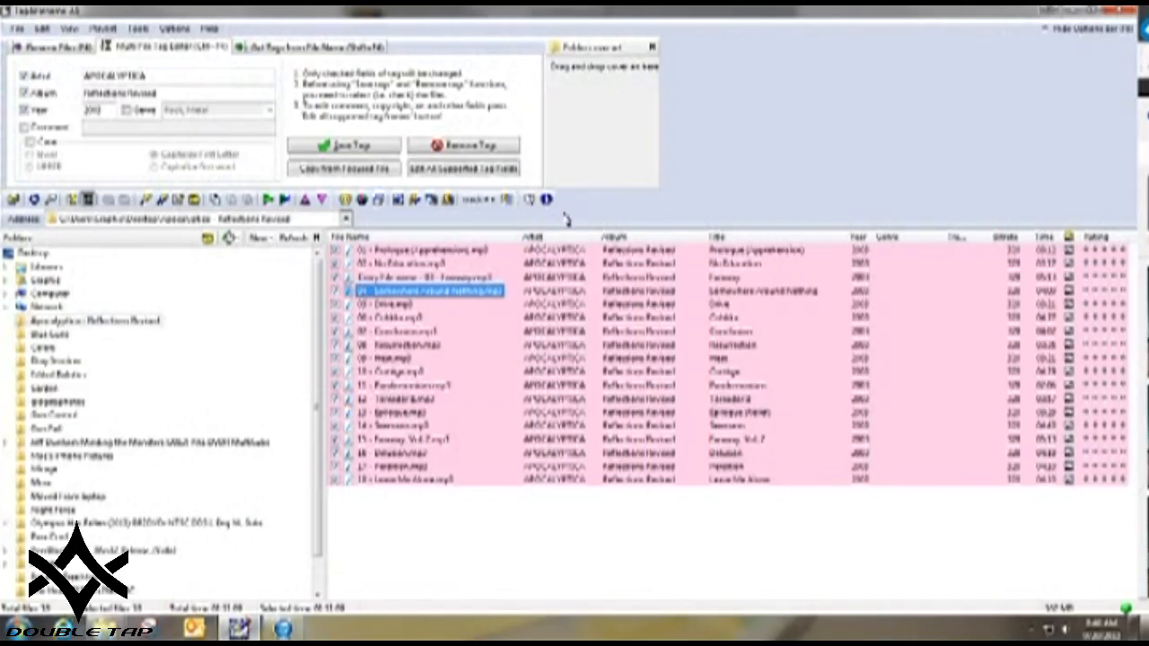
pyautogui.moveTo(817, 13)
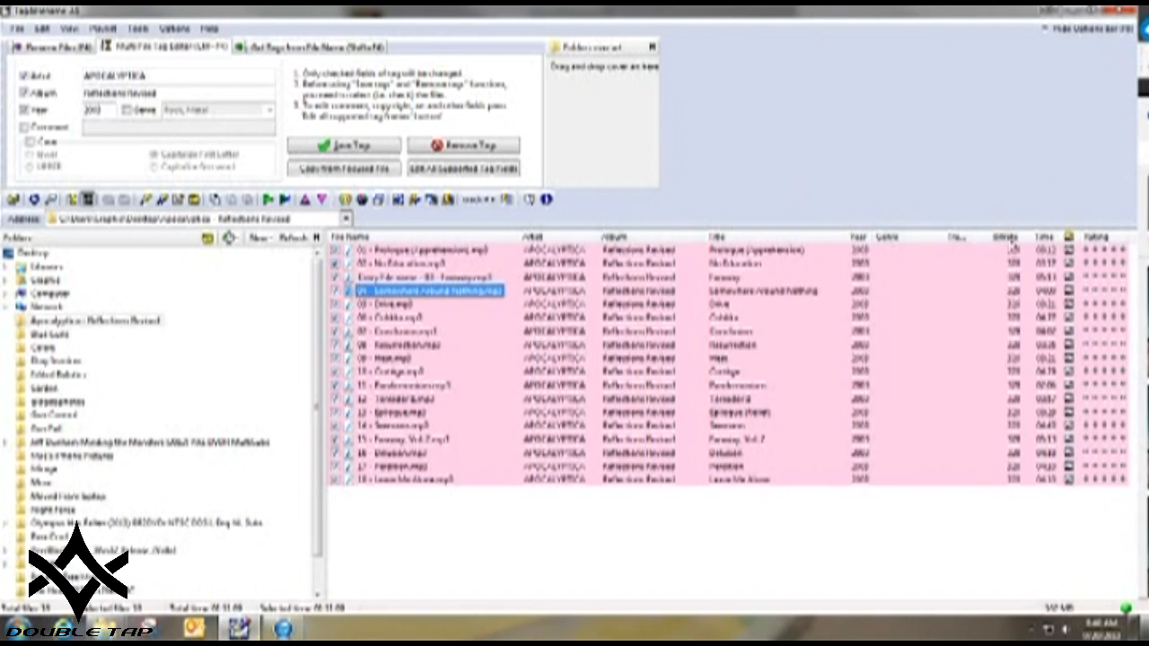
pyautogui.moveTo(1005, 491)
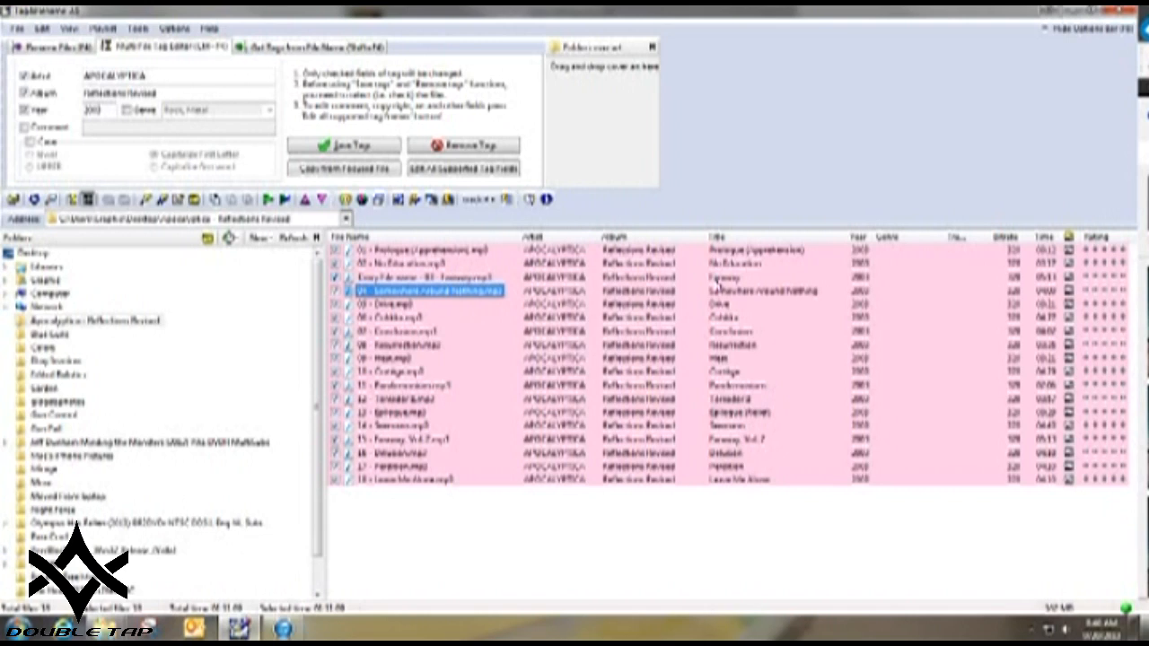
pyautogui.moveTo(946, 301)
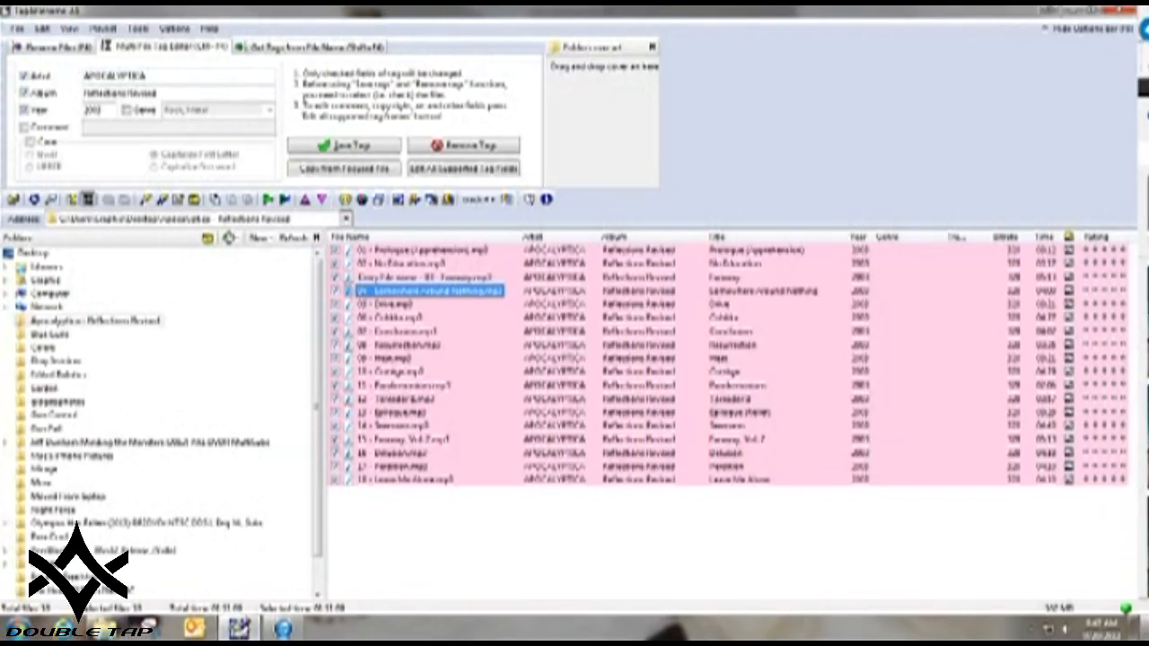
pyautogui.moveTo(509, 280)
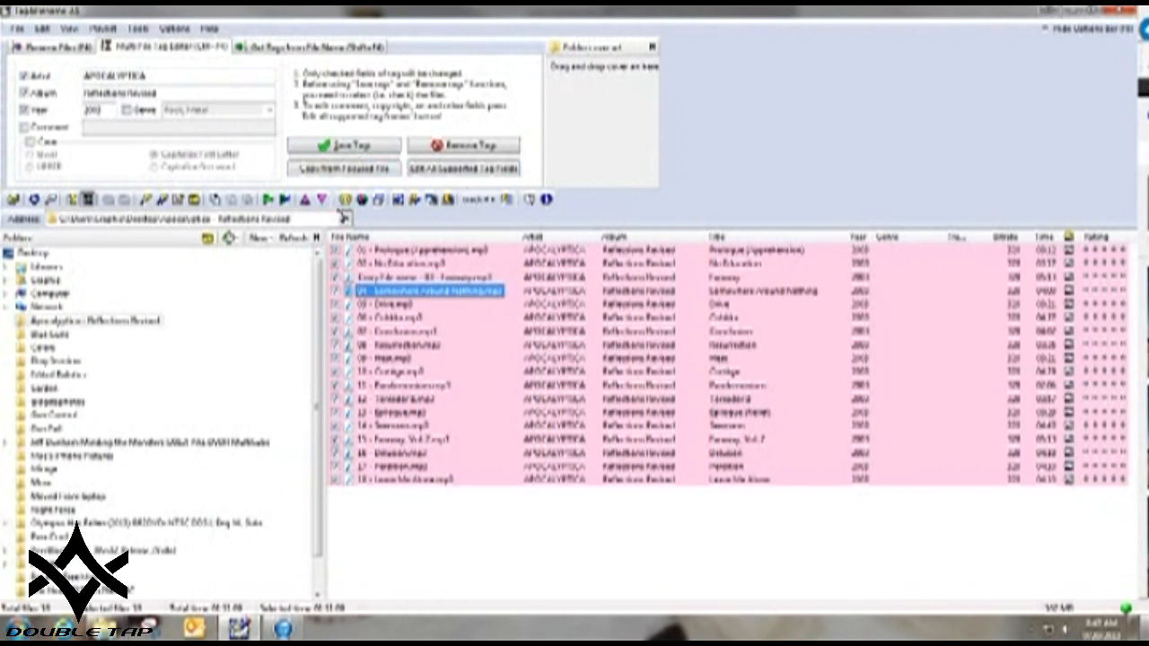
pyautogui.moveTo(318, 213)
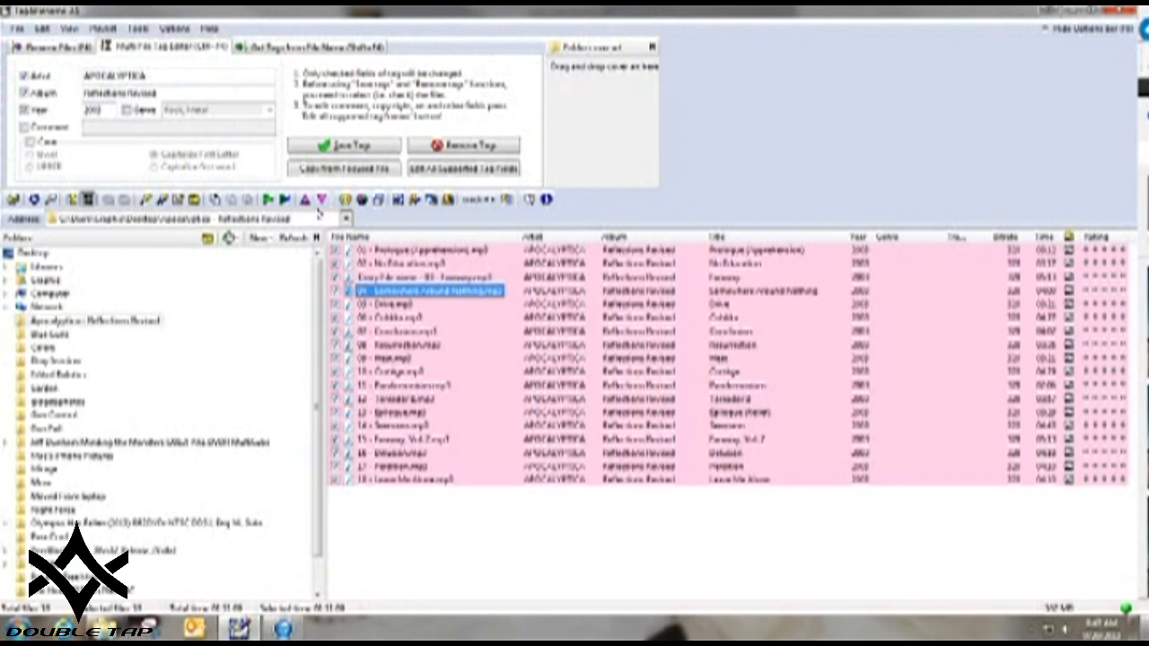
pyautogui.moveTo(667, 339)
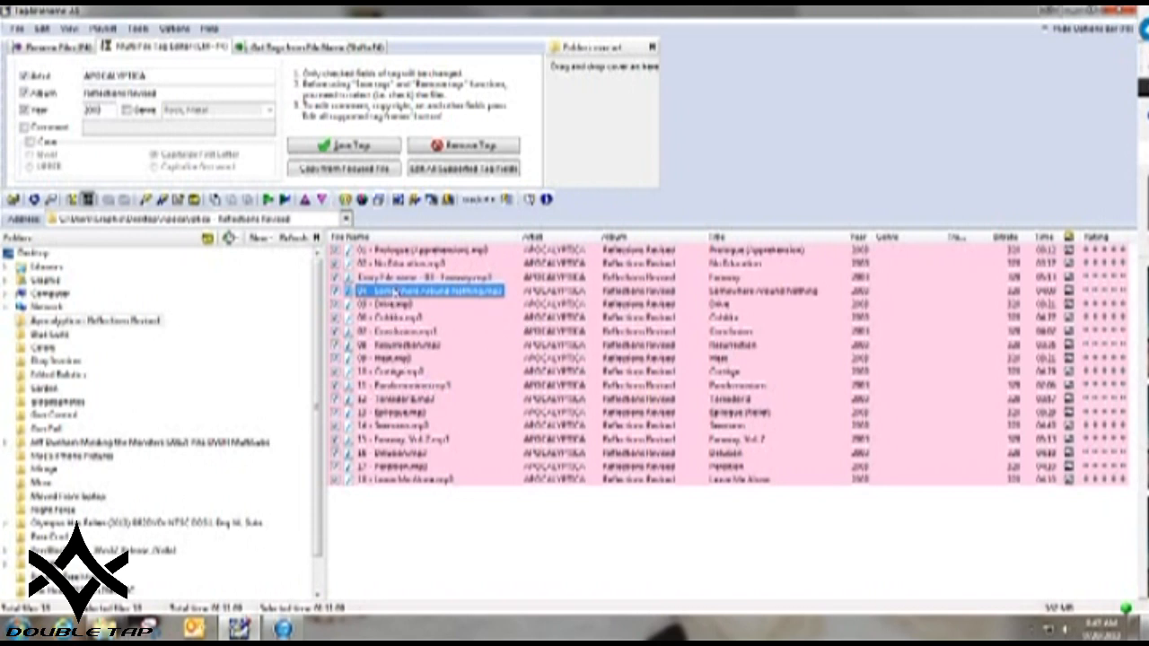
pyautogui.click(422, 276)
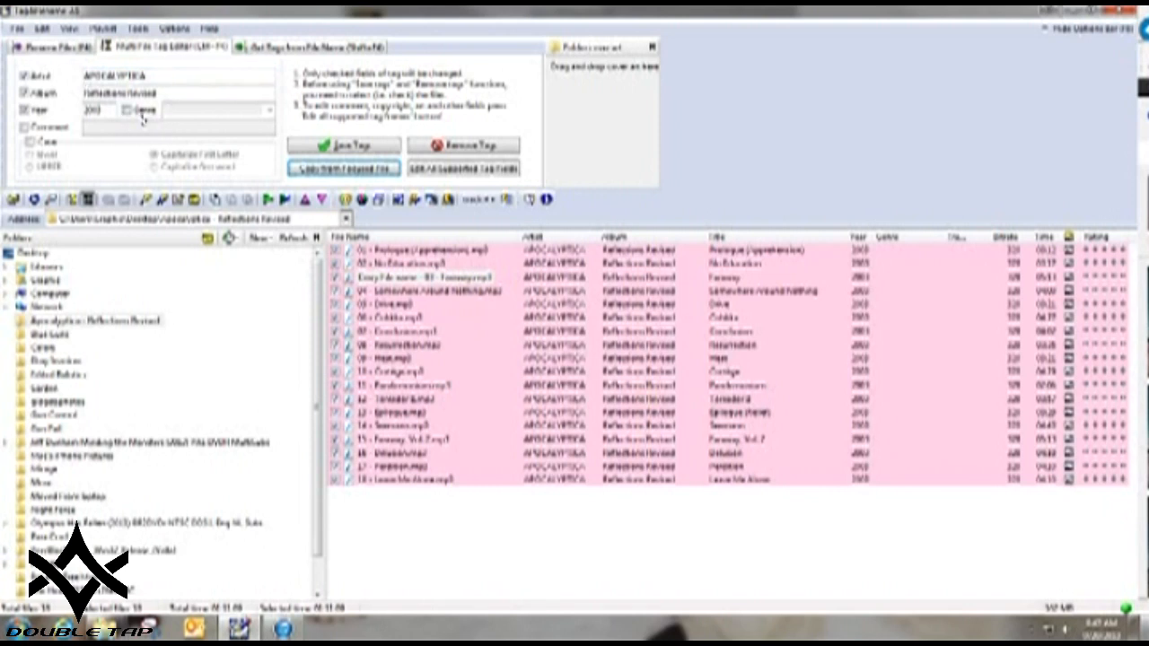
# Batch-tag all tracks with artist Apocalyptica, genre 'Rock, Metal' and comment, then save the tags.
pyautogui.click(25, 127)
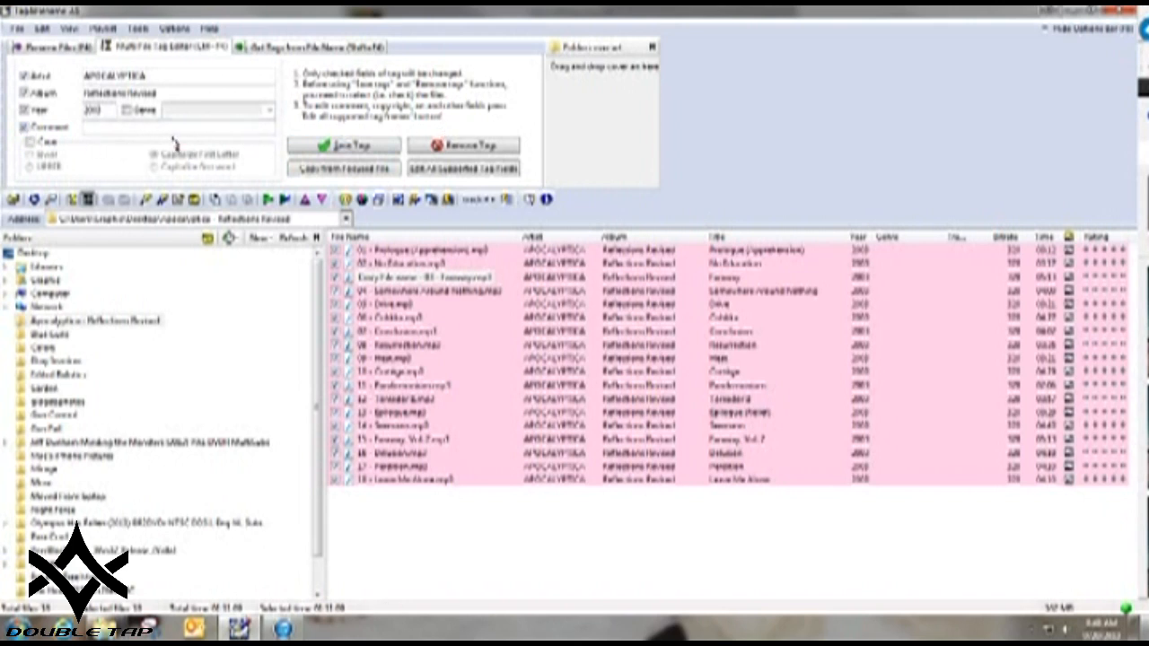
pyautogui.moveTo(793, 249)
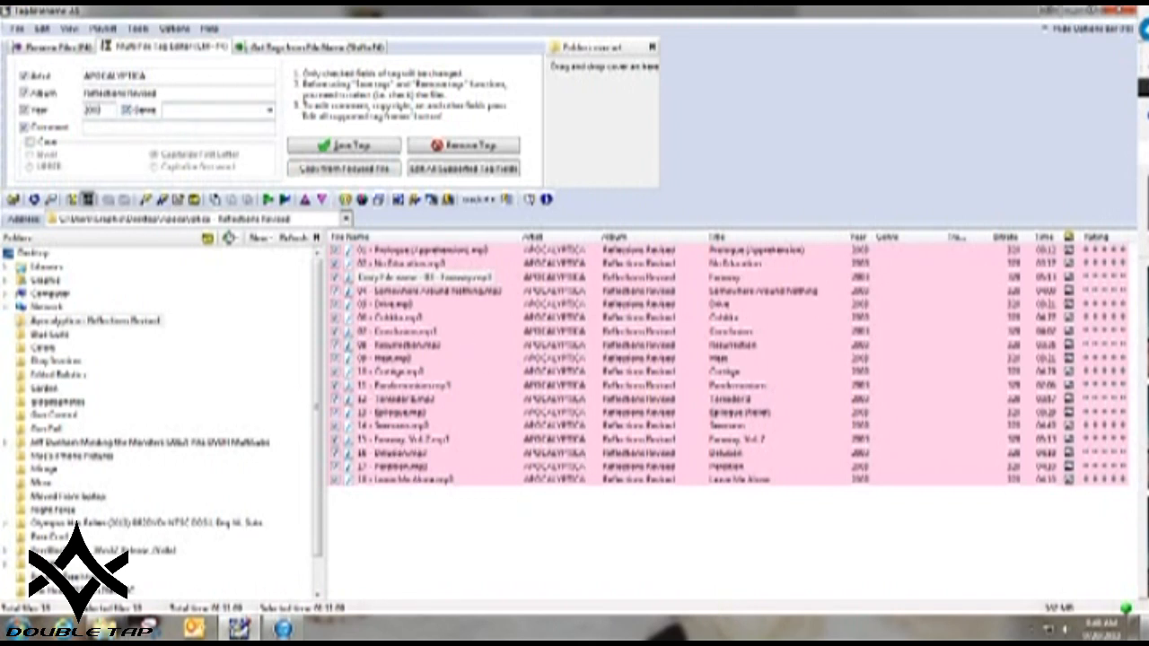
pyautogui.click(175, 110)
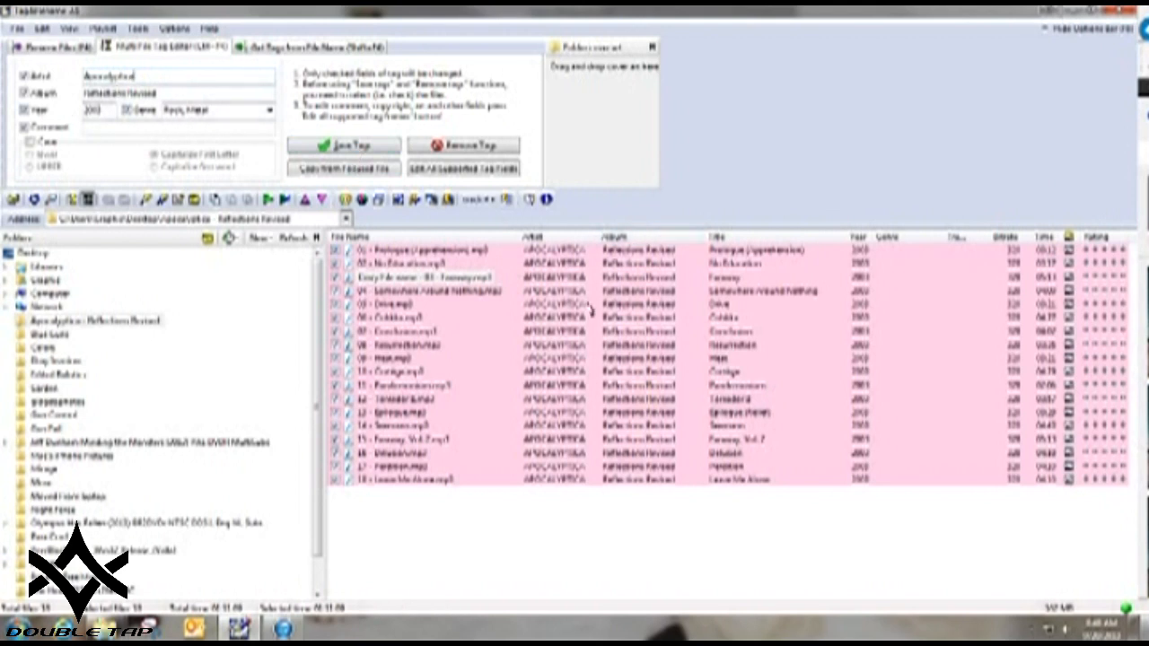
pyautogui.click(344, 146)
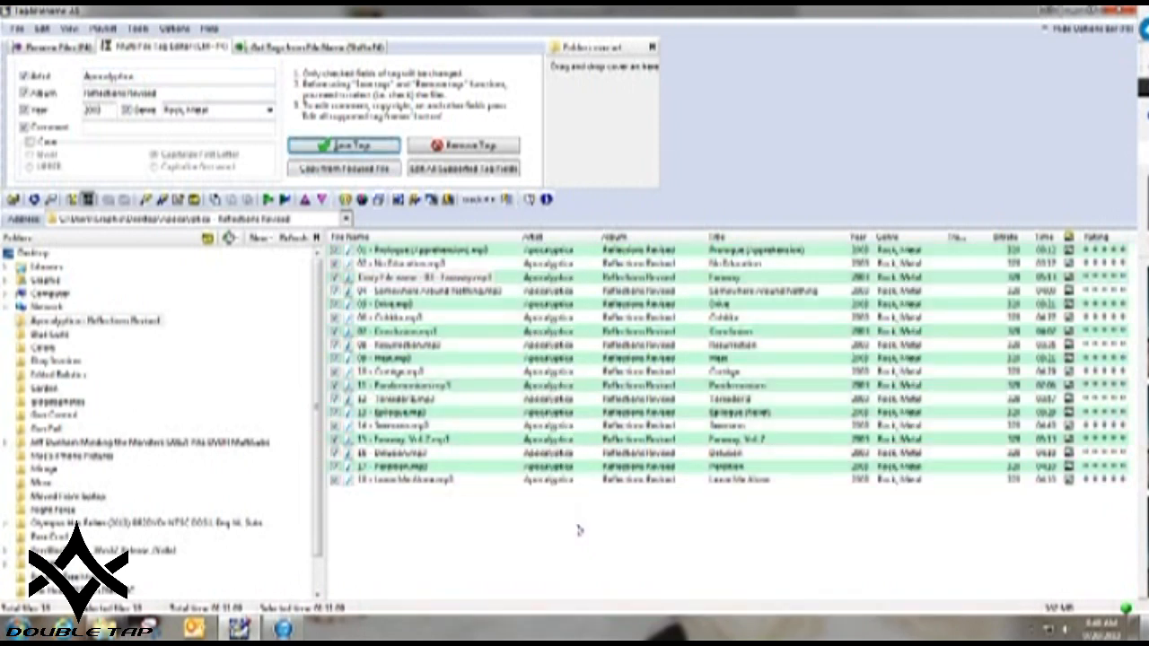
pyautogui.moveTo(837, 309)
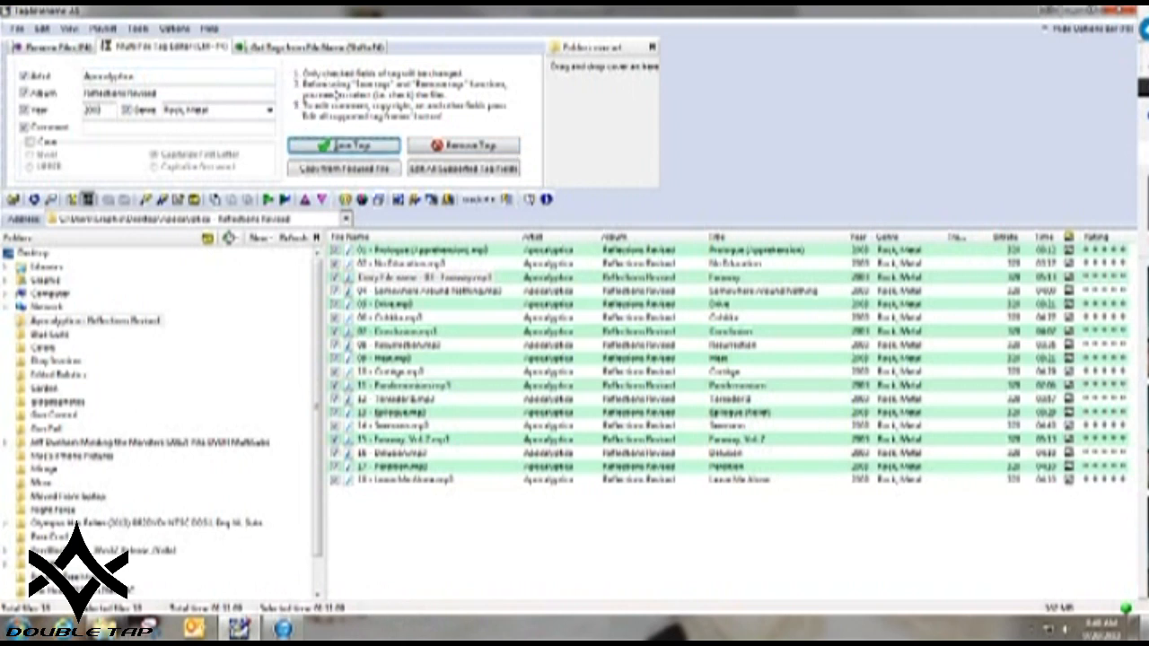
# Switch to the Get Tags from File Name tool.
pyautogui.click(310, 46)
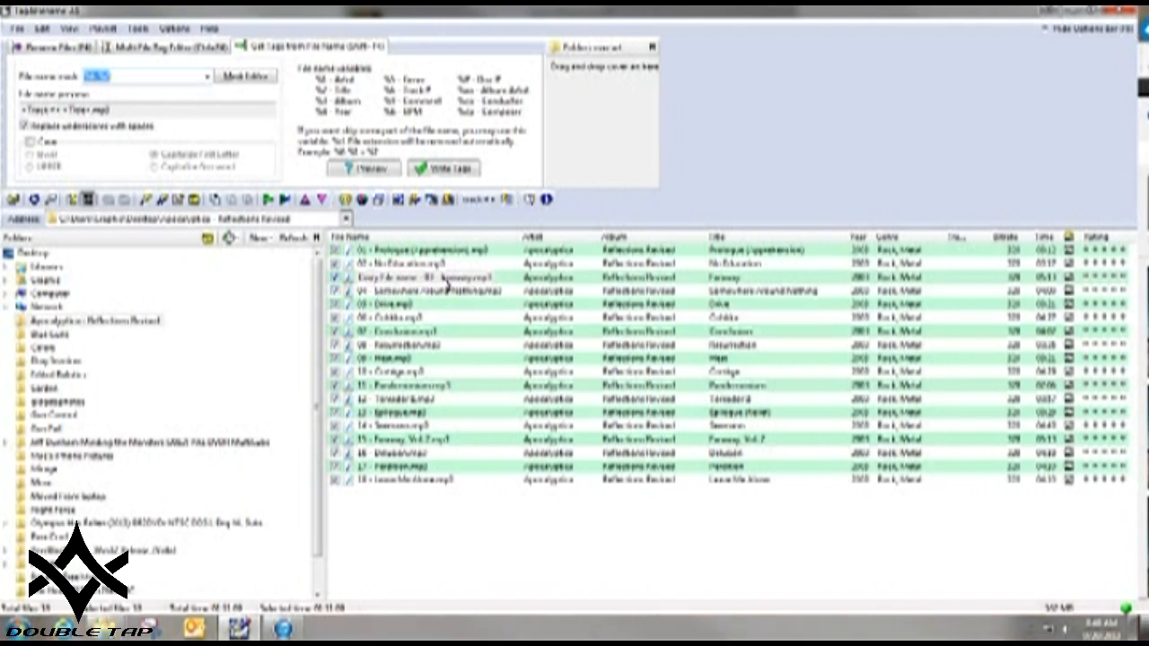
pyautogui.moveTo(475, 290)
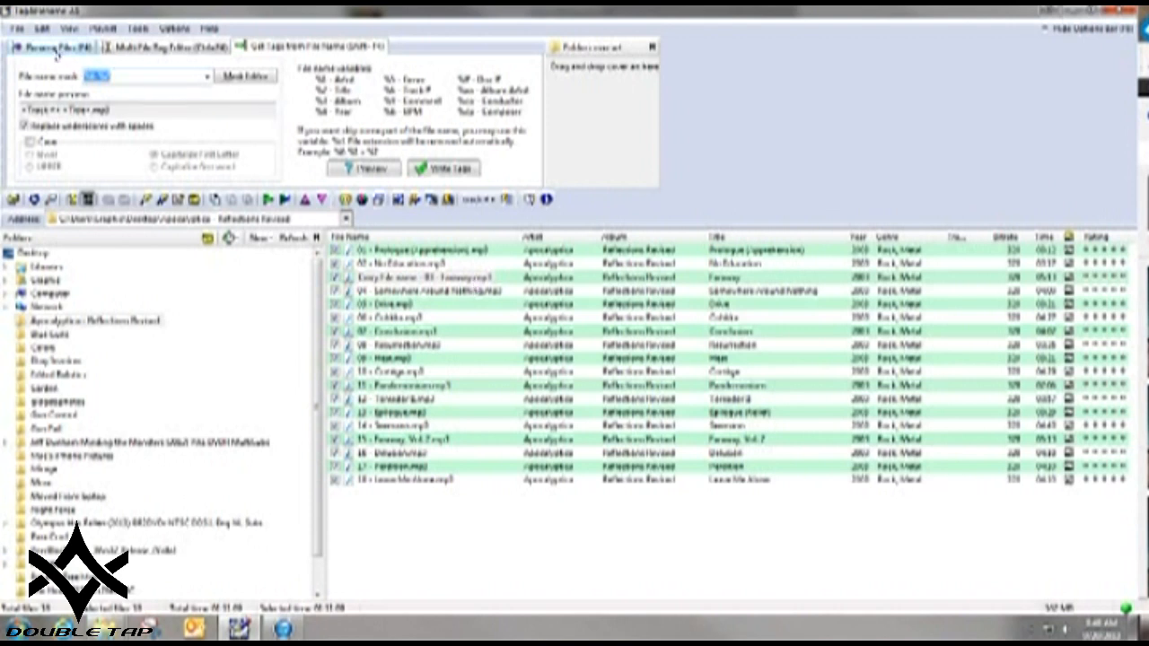
# Switch to the Rename Files tool for renaming files from their tags.
pyautogui.click(51, 46)
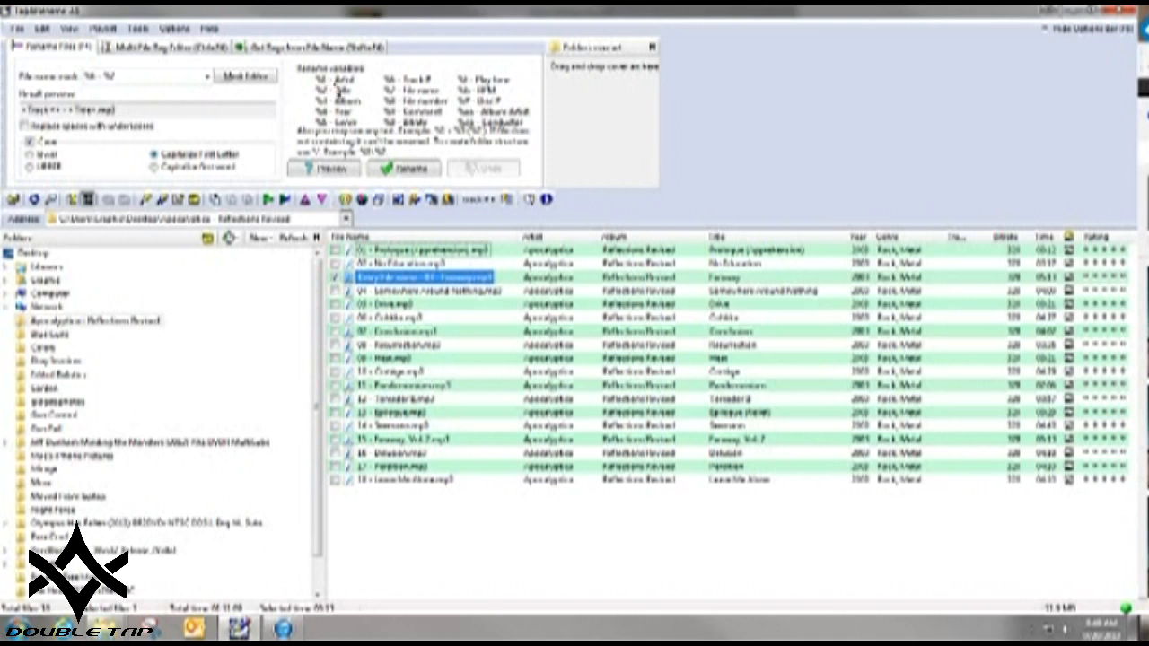
pyautogui.moveTo(341, 98)
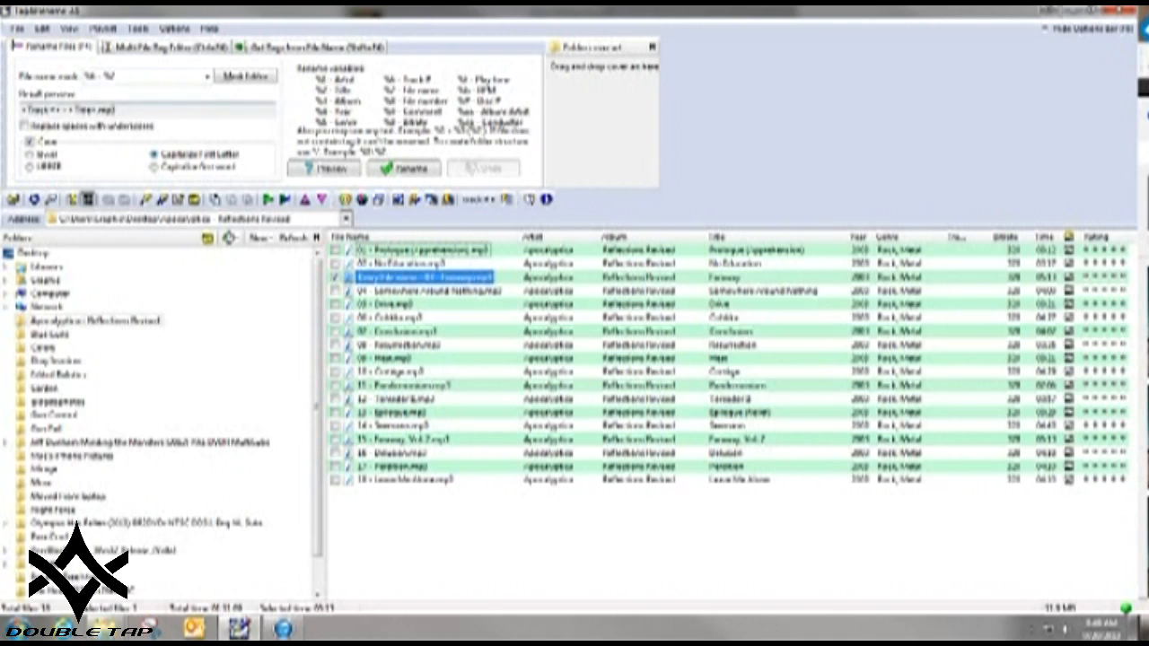
pyautogui.moveTo(435, 310)
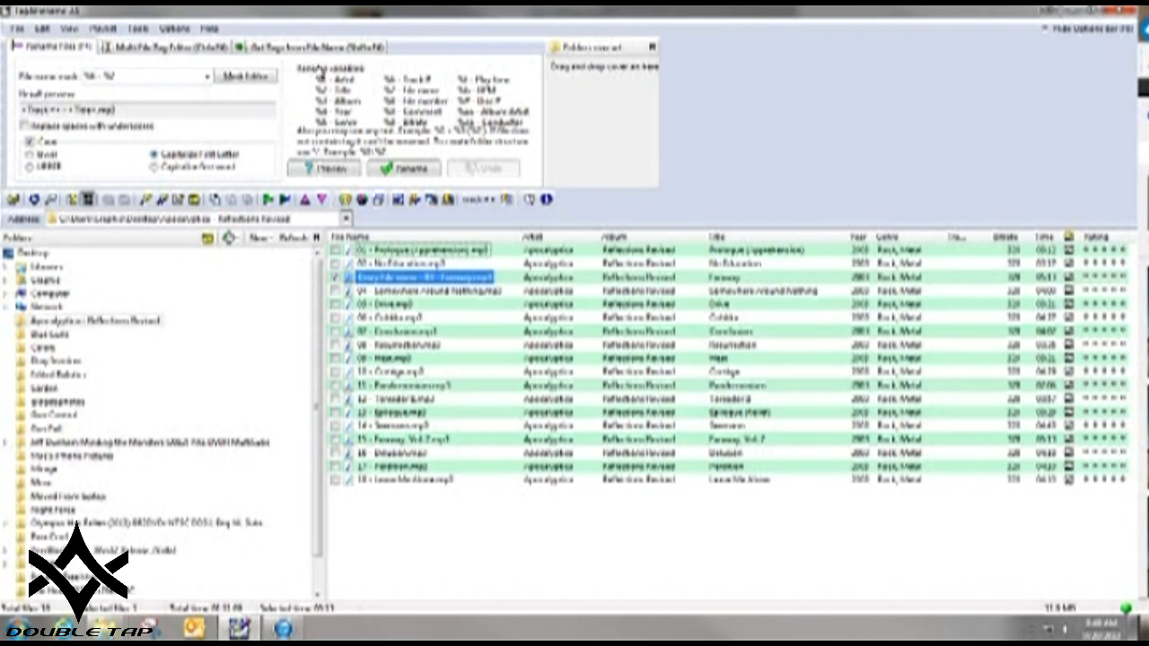
pyautogui.click(310, 45)
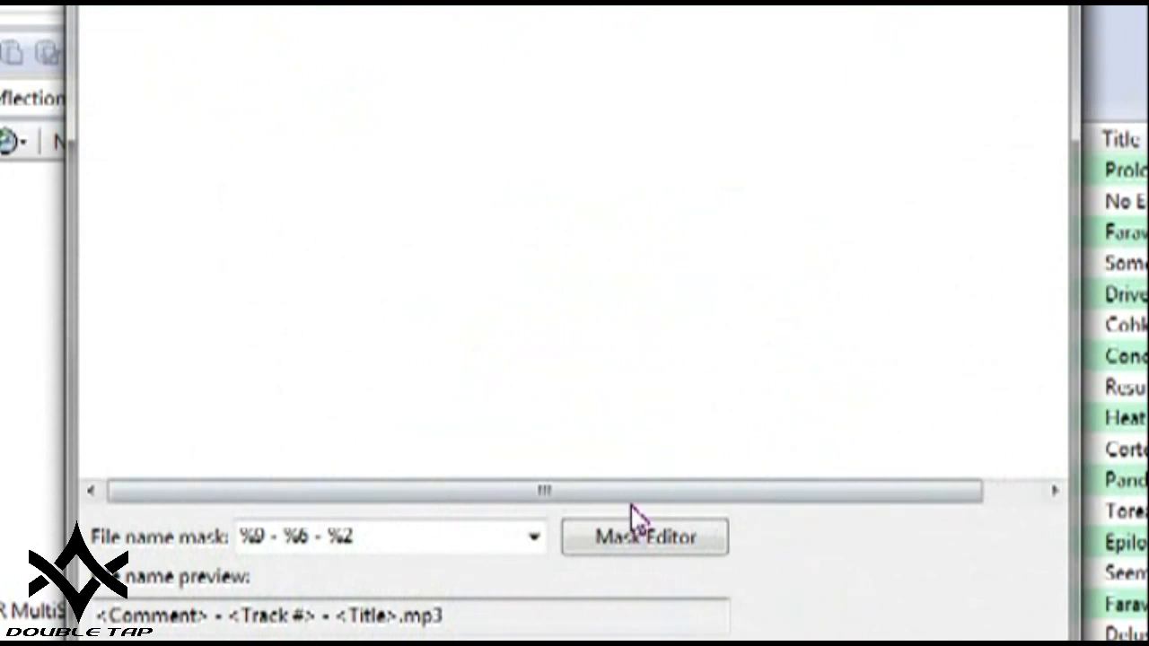
# Drag across the preview list to reveal Faraway's split comment and title columns.
pyautogui.moveTo(544, 491); pyautogui.dragTo(826, 491)
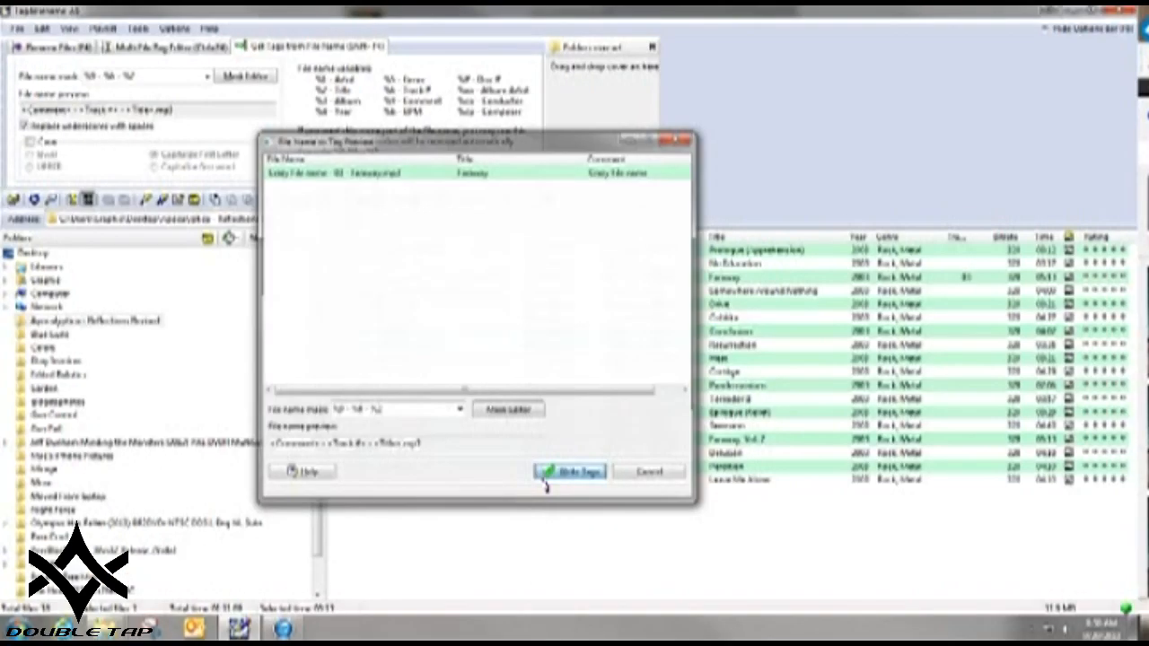
# Write Faraway's tags from its file name and open Prologue (Apprehension)'s tag editor.
pyautogui.click(570, 471)
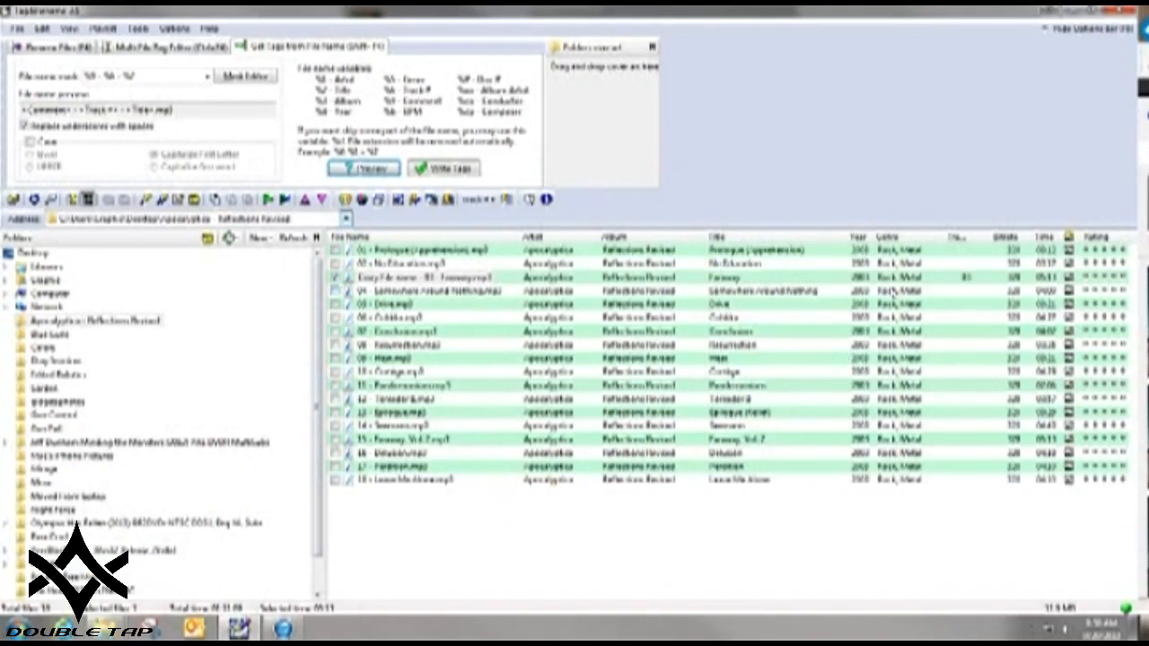
pyautogui.moveTo(969, 283)
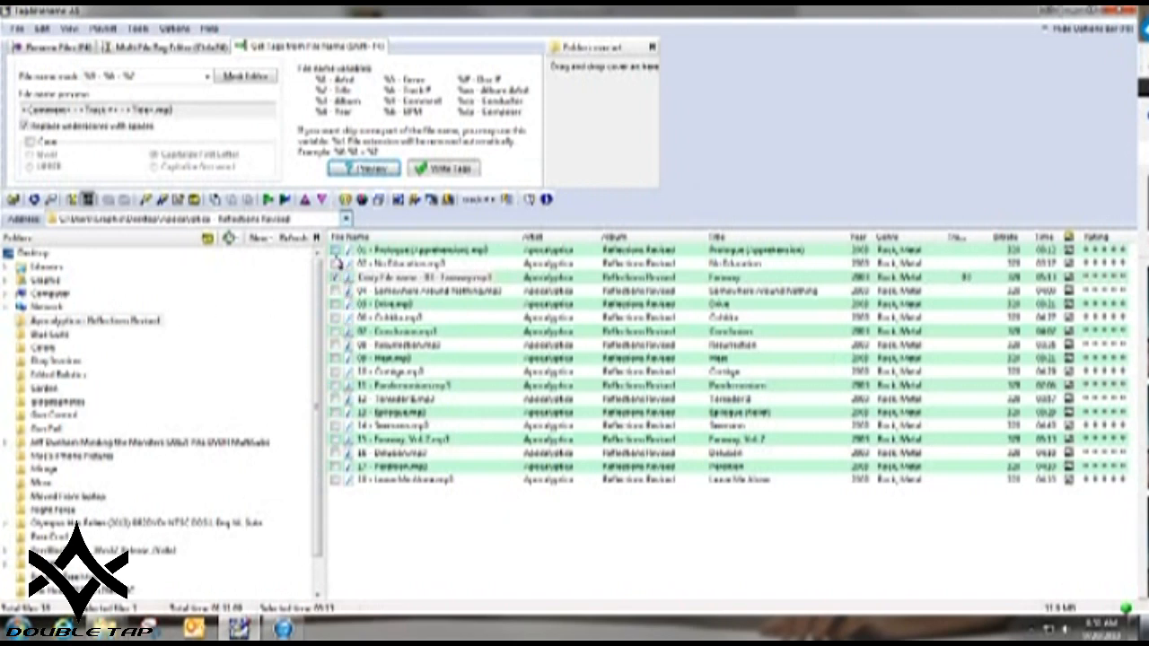
pyautogui.click(422, 277)
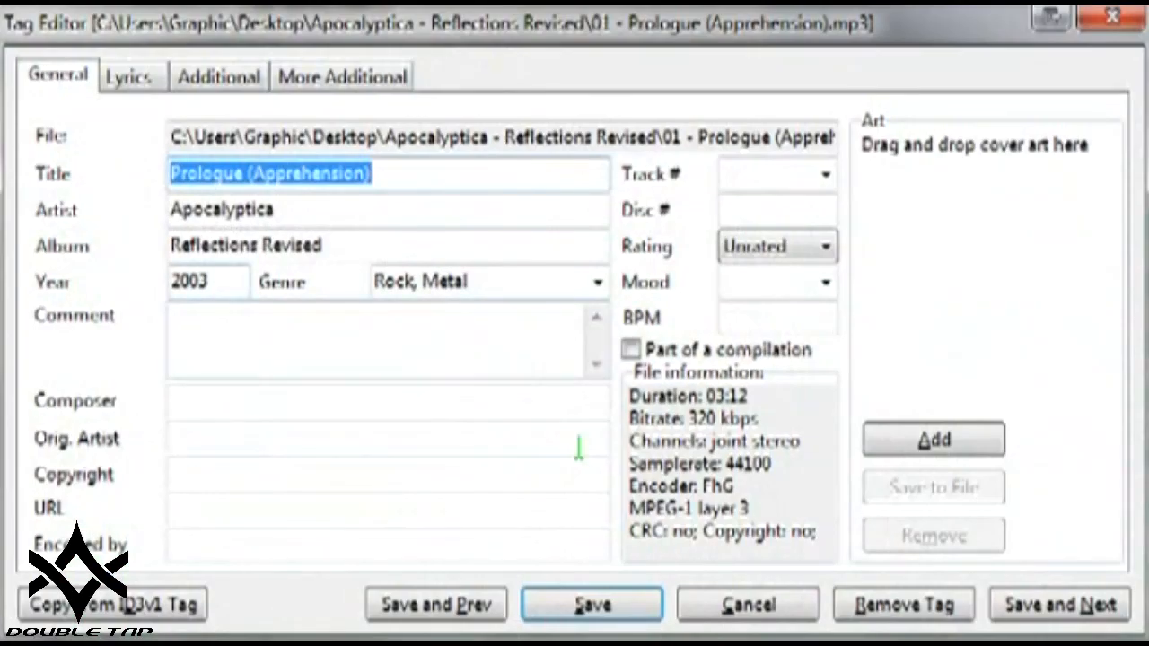
# Cancel Prologue (Apprehension)'s tag editor without saving changes.
pyautogui.click(590, 604)
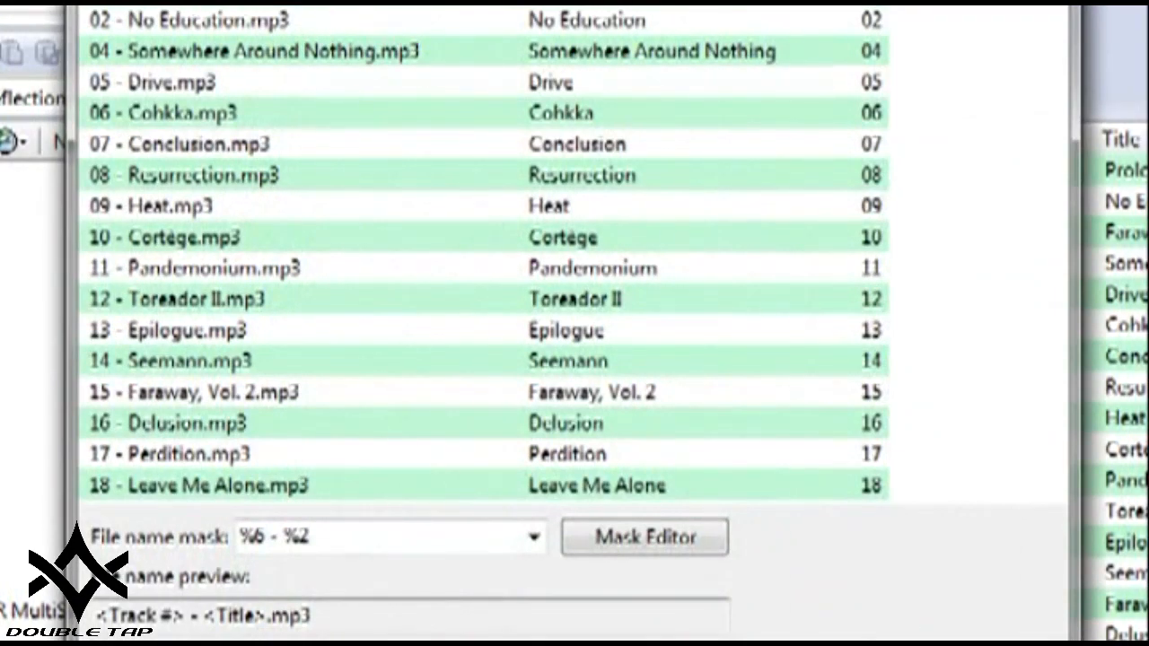
pyautogui.moveTo(575, 188)
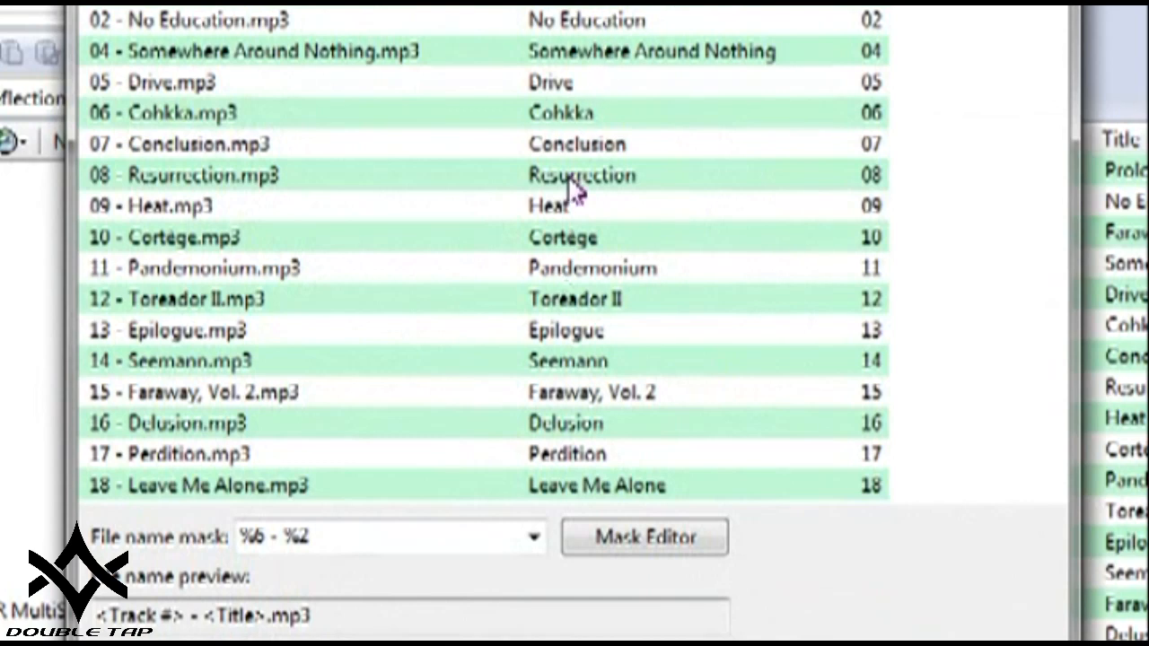
pyautogui.moveTo(830, 517)
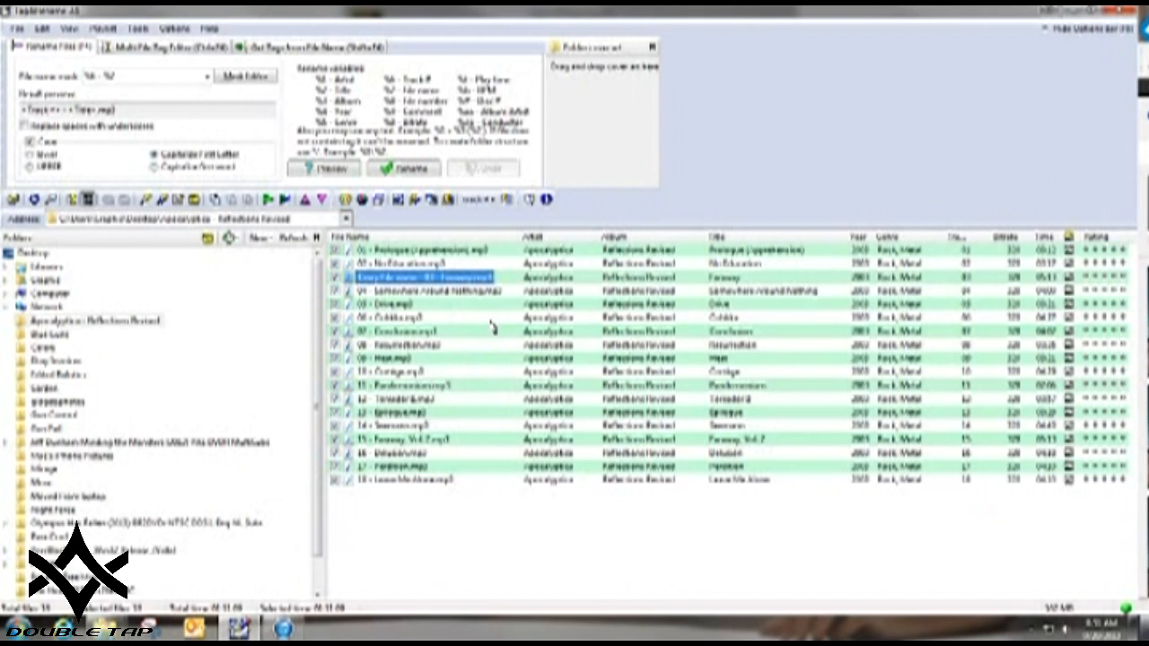
pyautogui.moveTo(492, 326)
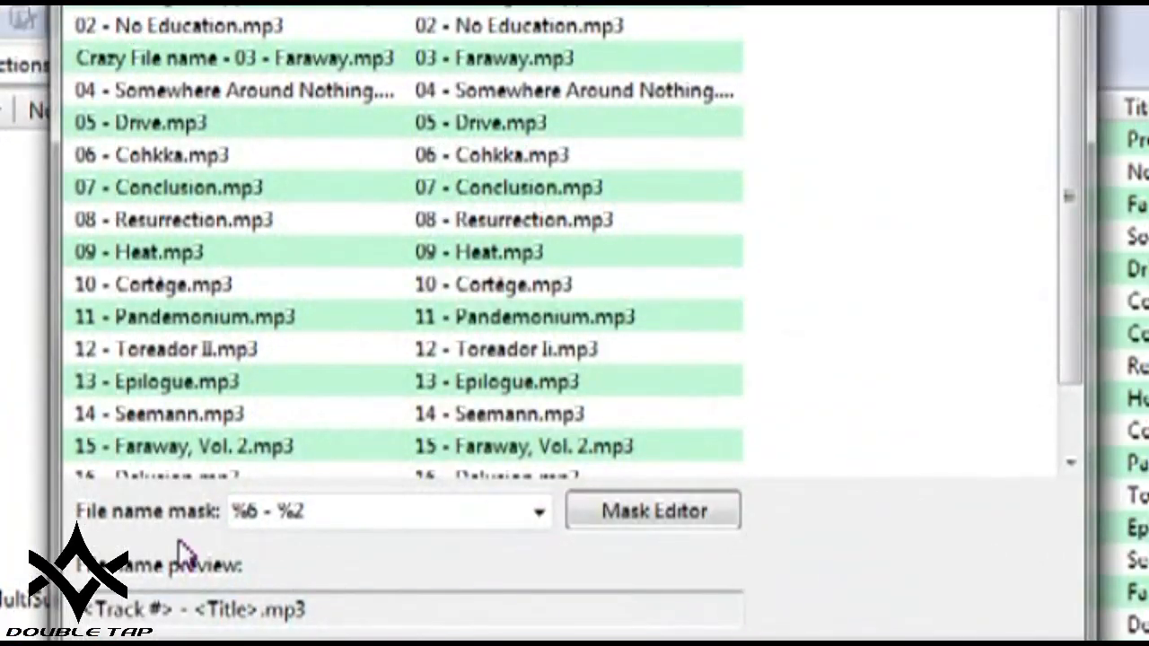
pyautogui.moveTo(525, 444)
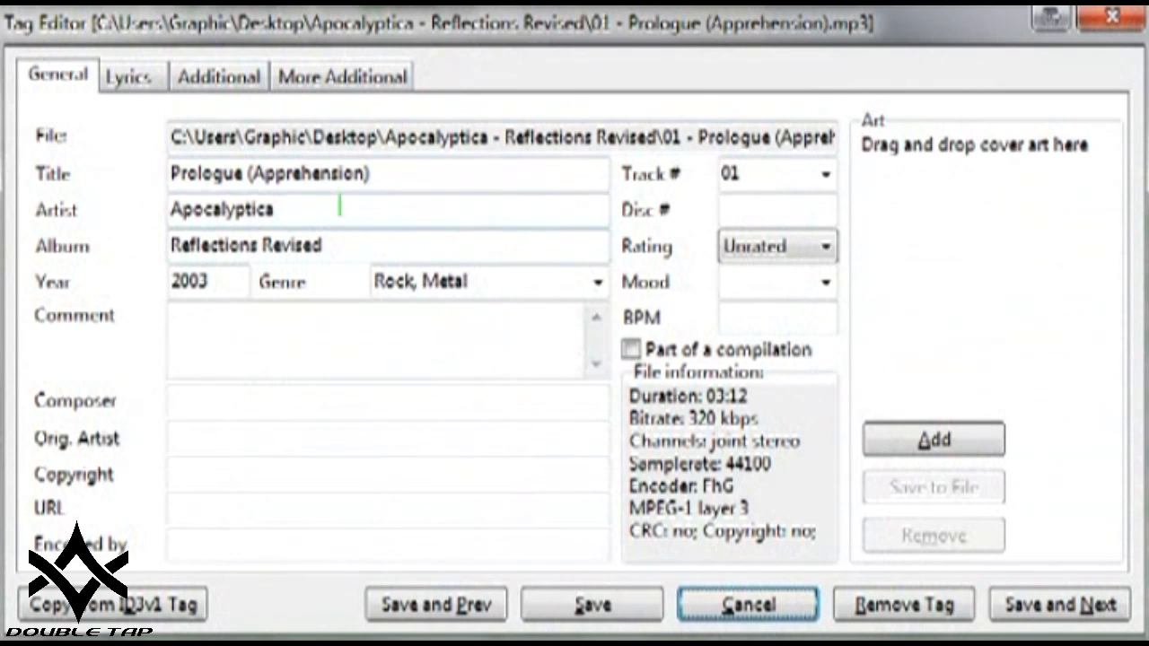
# View Prologue (Apprehension)'s Additional and More Additional tag fields, showing album artist Apocalyptica.
pyautogui.click(216, 173)
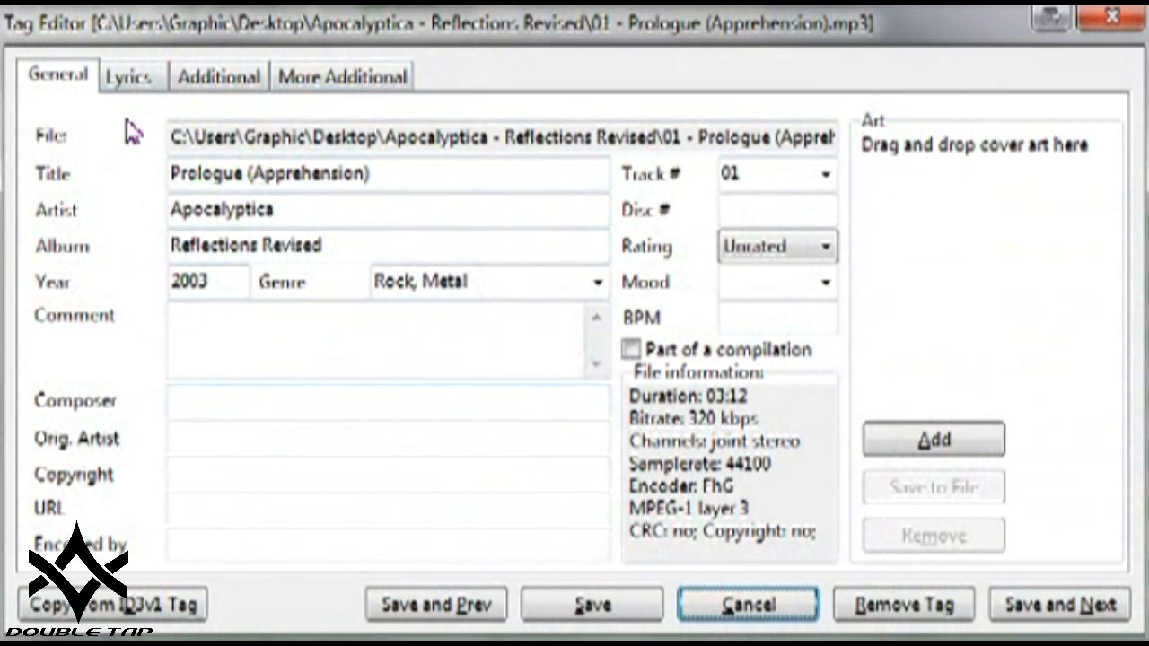
pyautogui.click(219, 75)
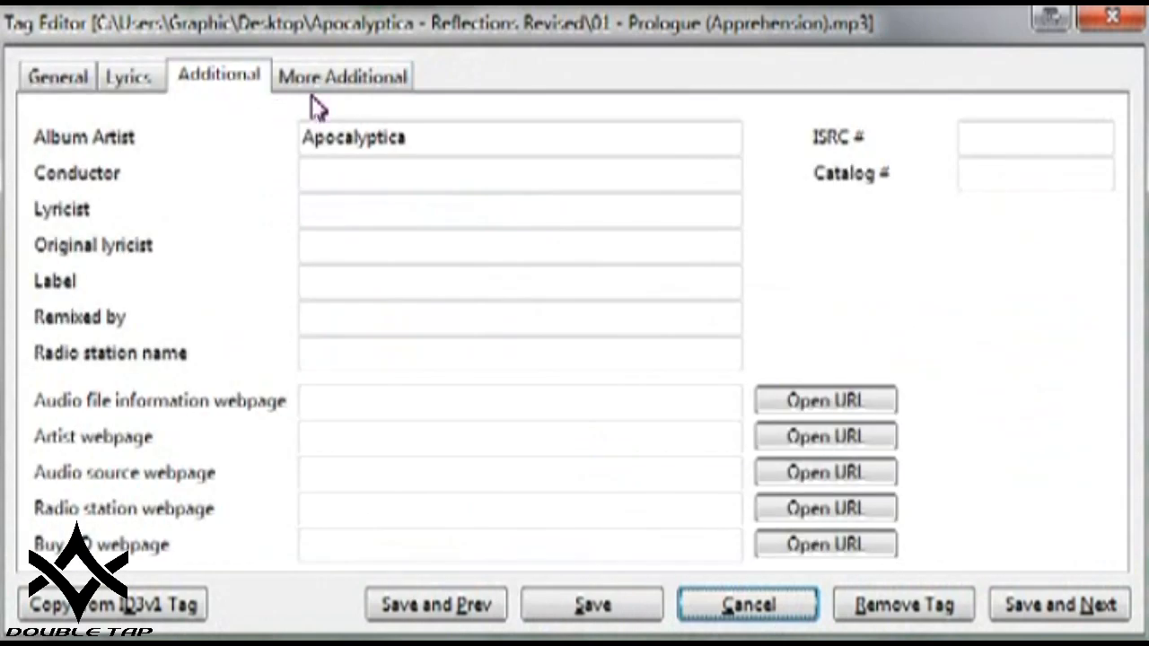
pyautogui.moveTo(283, 160)
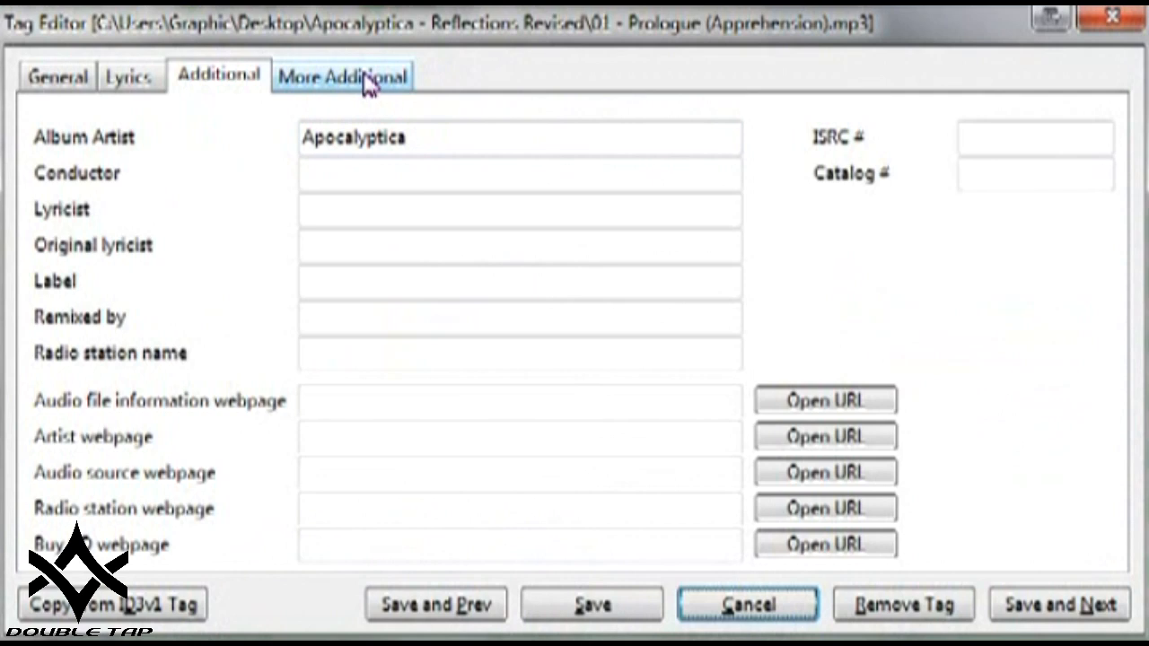
pyautogui.click(58, 77)
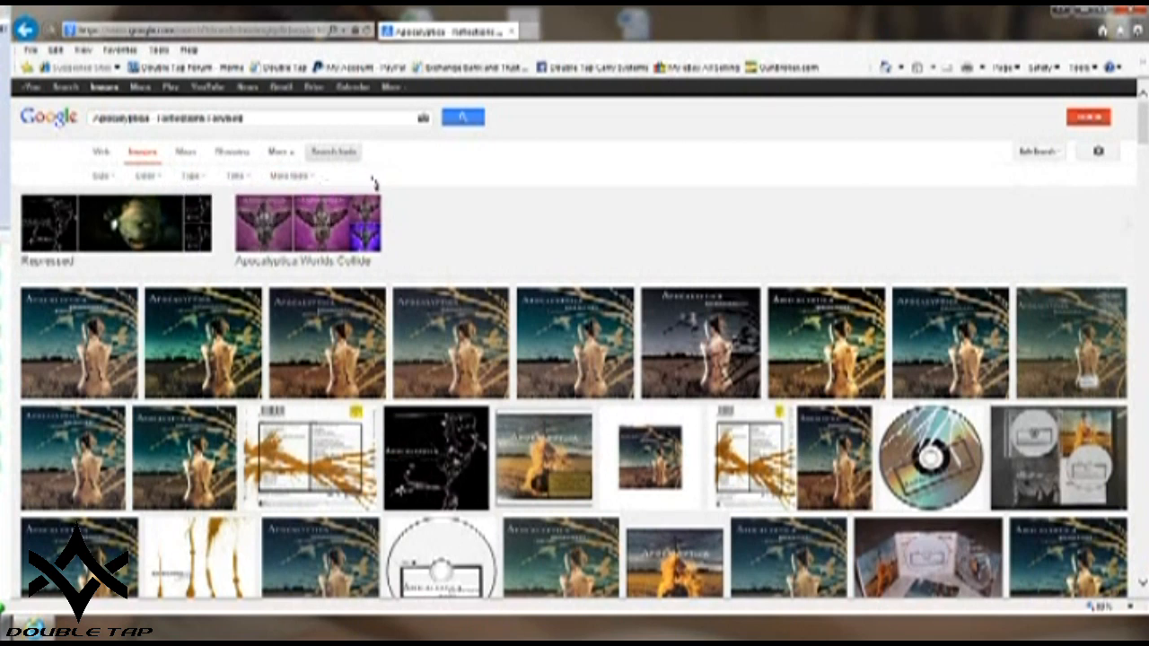
# Filter Google Images to large results and open two candidate covers in tabs for comparison.
pyautogui.click(99, 176)
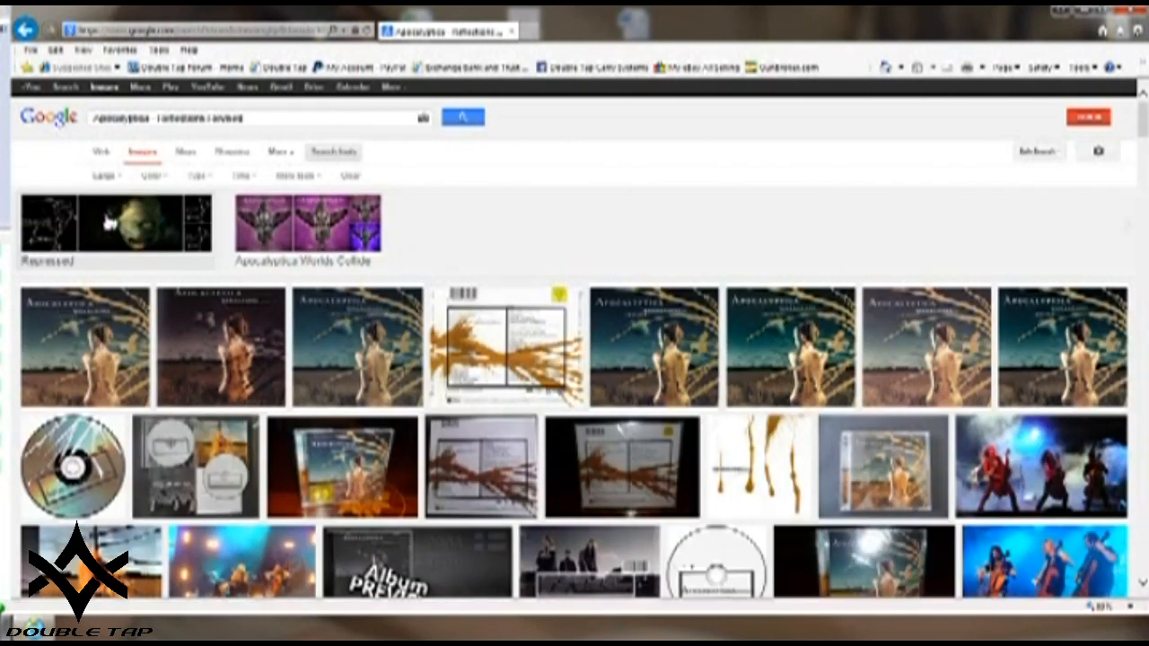
pyautogui.moveTo(143, 366)
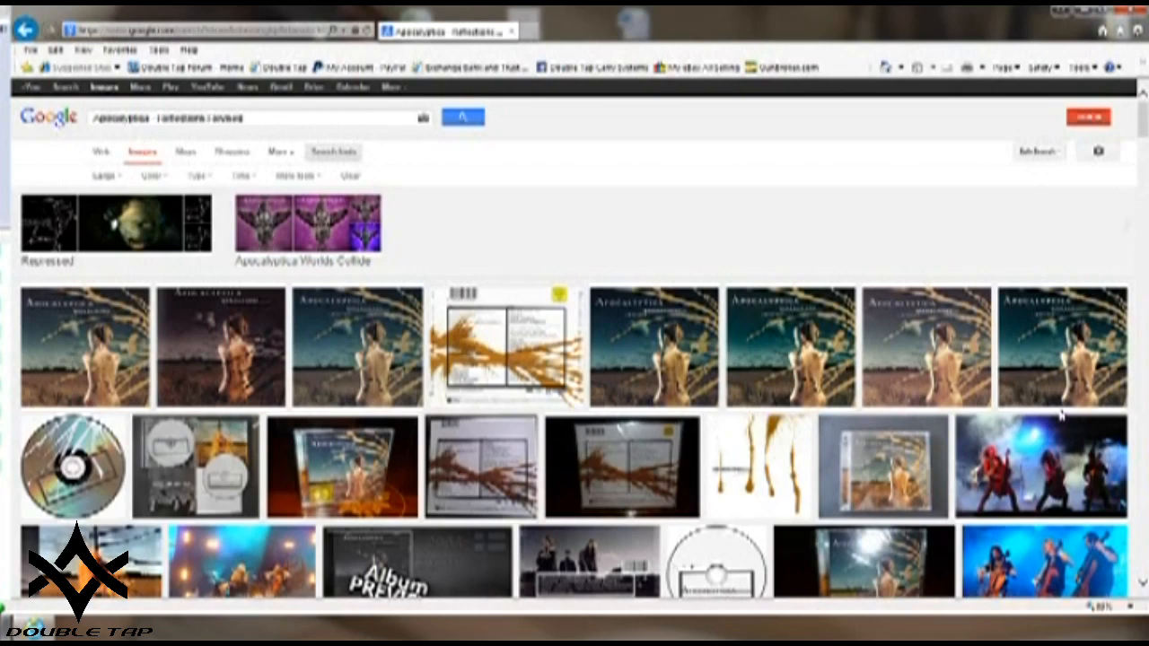
pyautogui.scroll(-3)
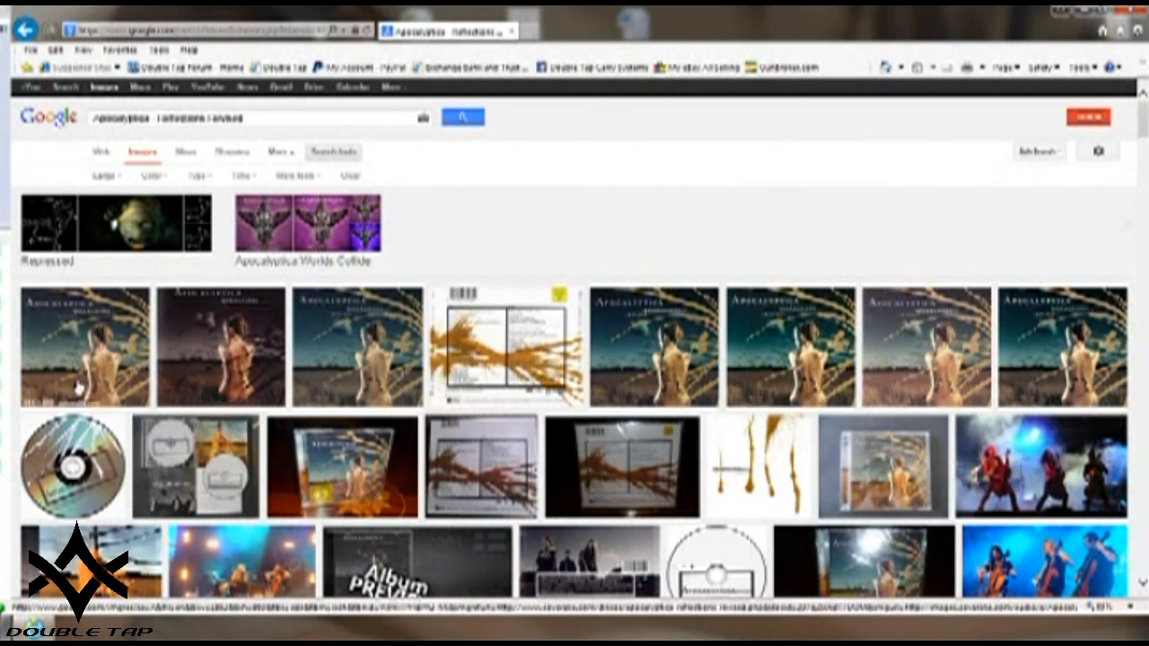
pyautogui.moveTo(220, 368)
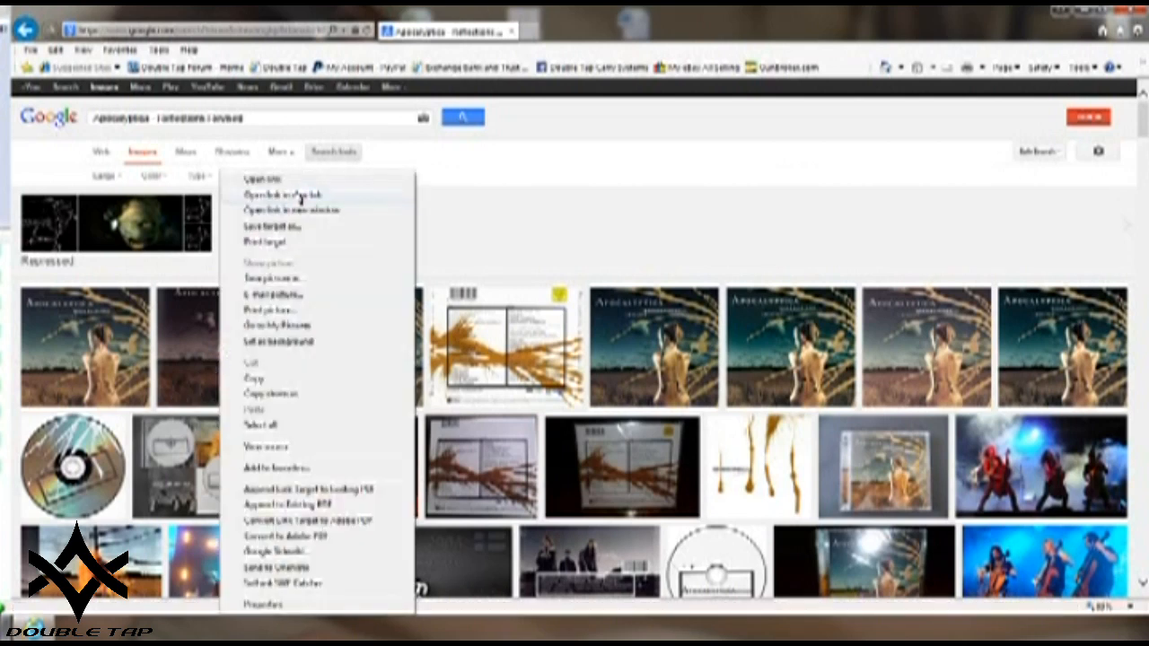
pyautogui.click(285, 195)
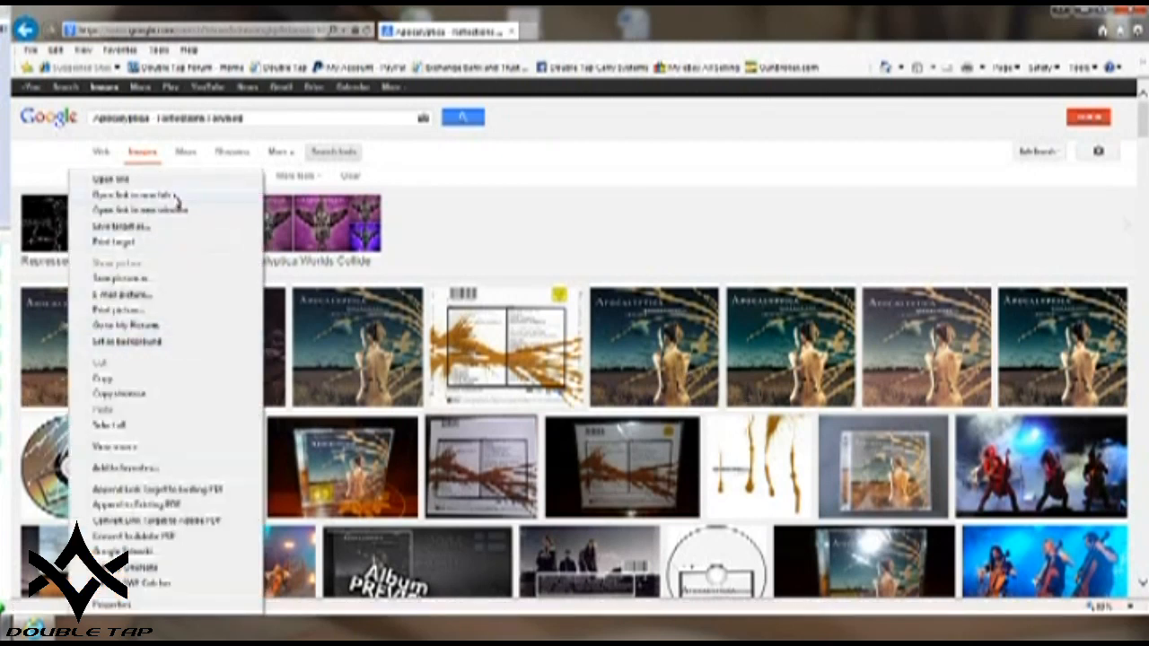
pyautogui.click(135, 196)
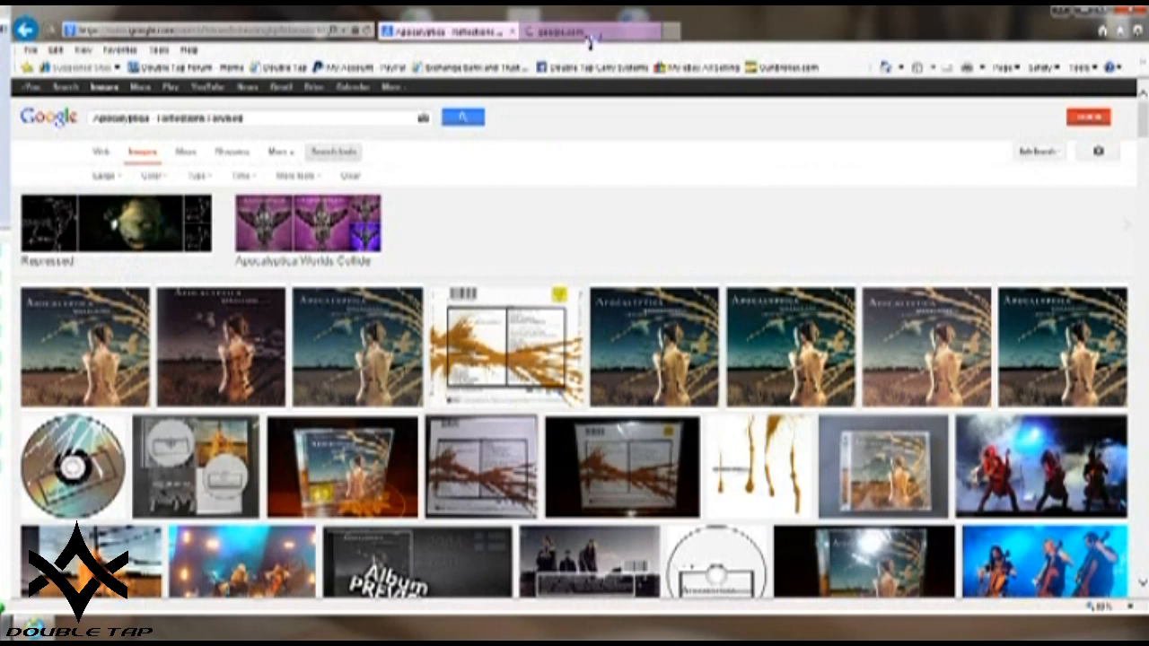
pyautogui.click(590, 30)
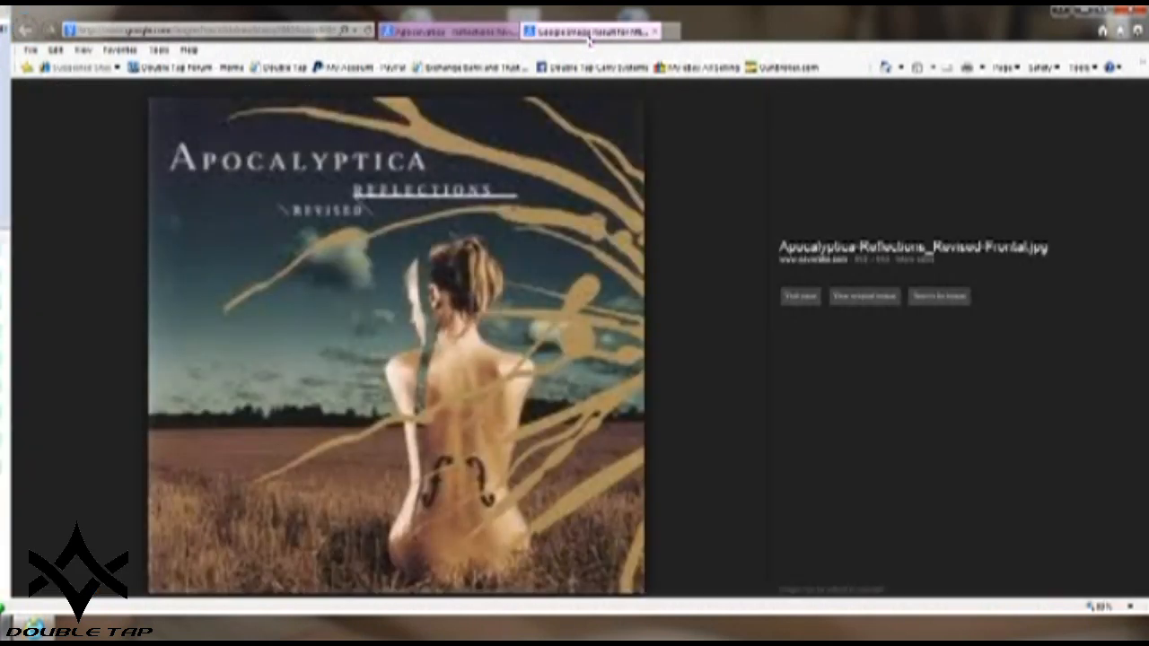
pyautogui.moveTo(519, 111)
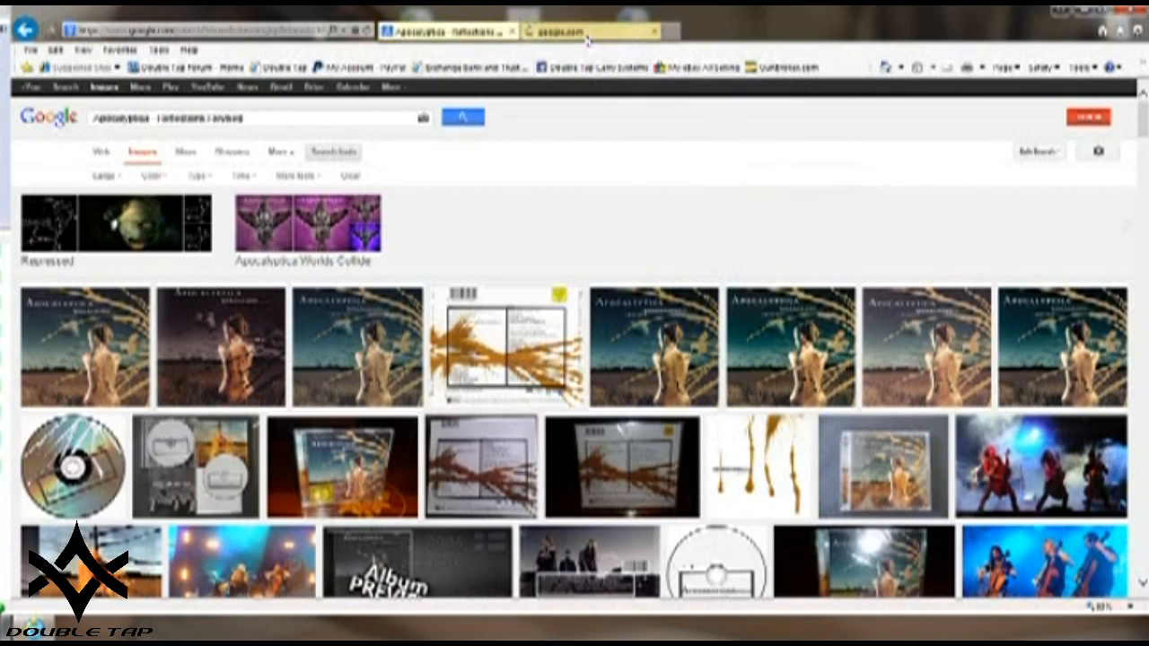
pyautogui.click(588, 31)
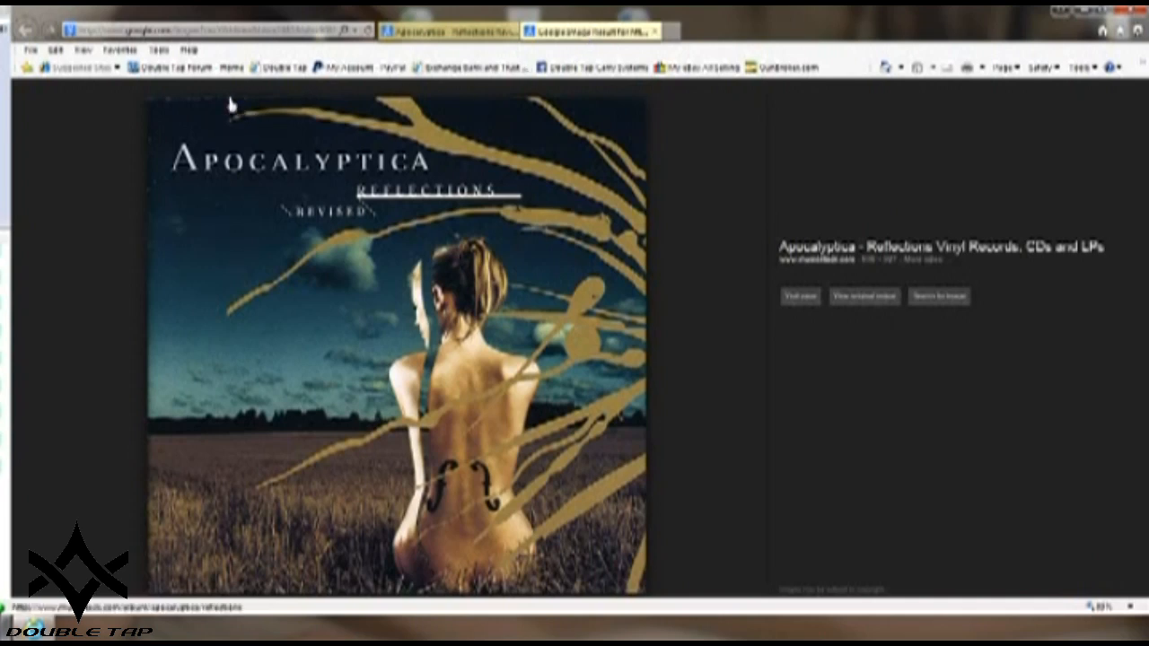
pyautogui.moveTo(233, 234)
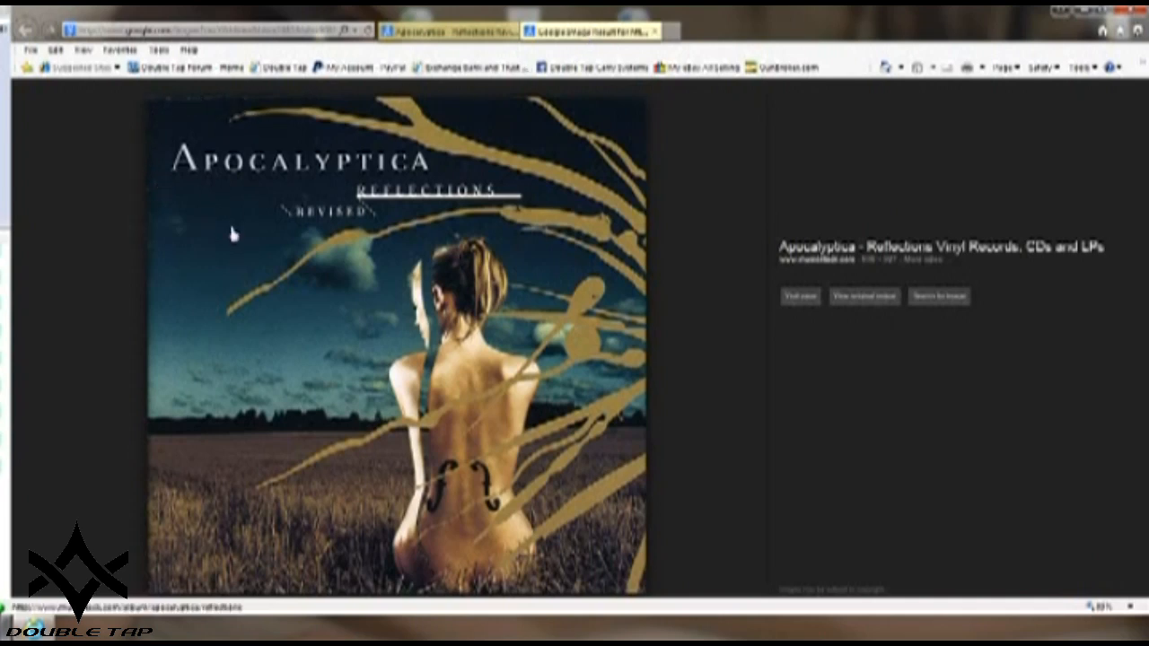
pyautogui.moveTo(277, 262)
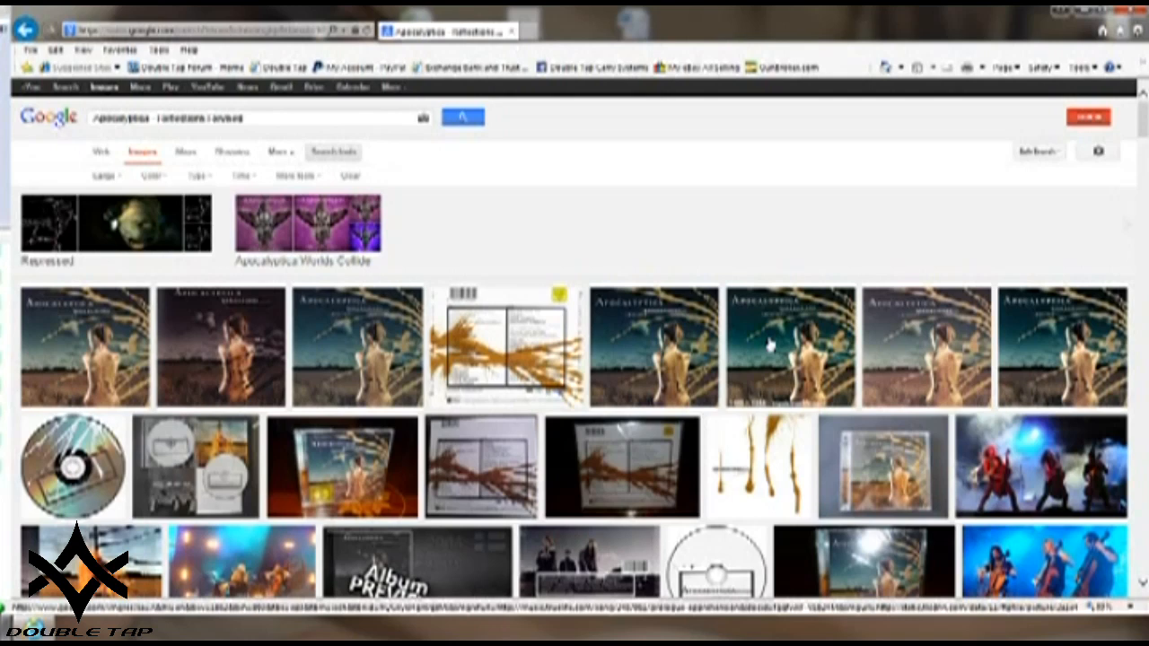
# Open the chosen Reflections Revised cover thumbnail in a new tab and view it.
pyautogui.rightClick(769, 344)
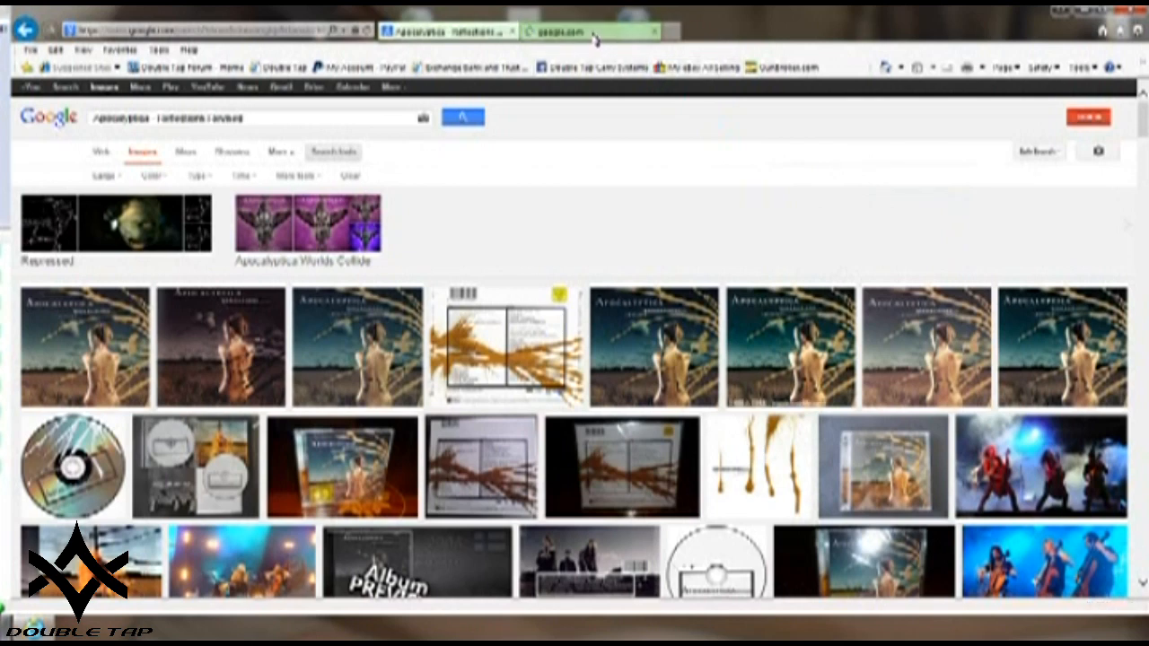
pyautogui.click(588, 31)
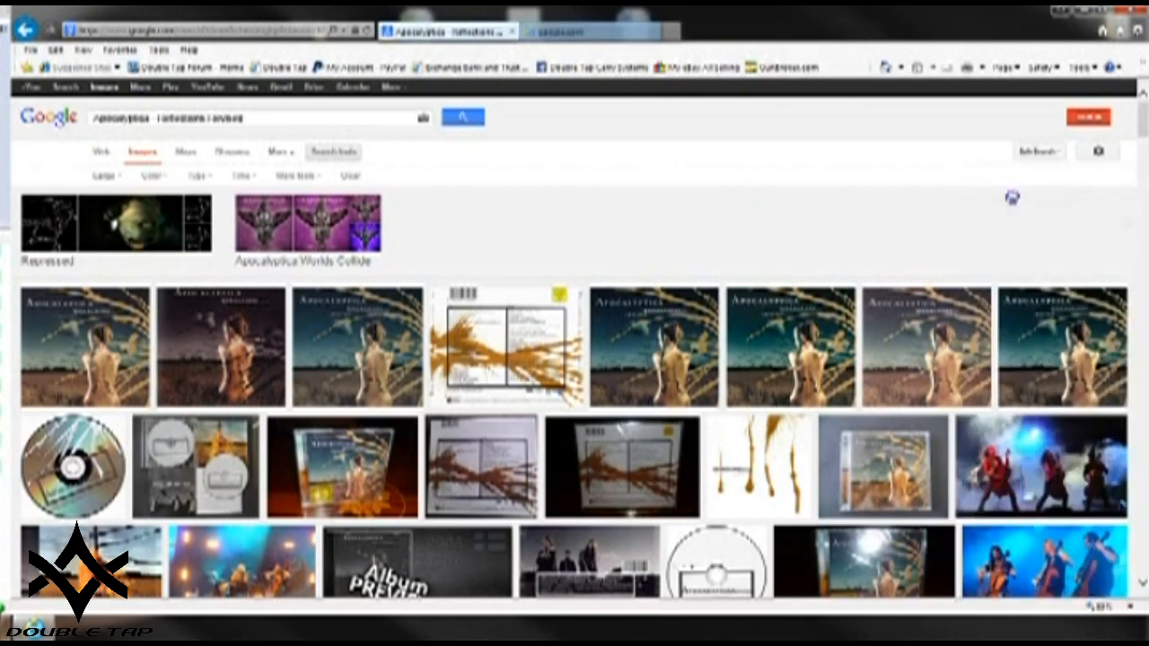
pyautogui.click(588, 31)
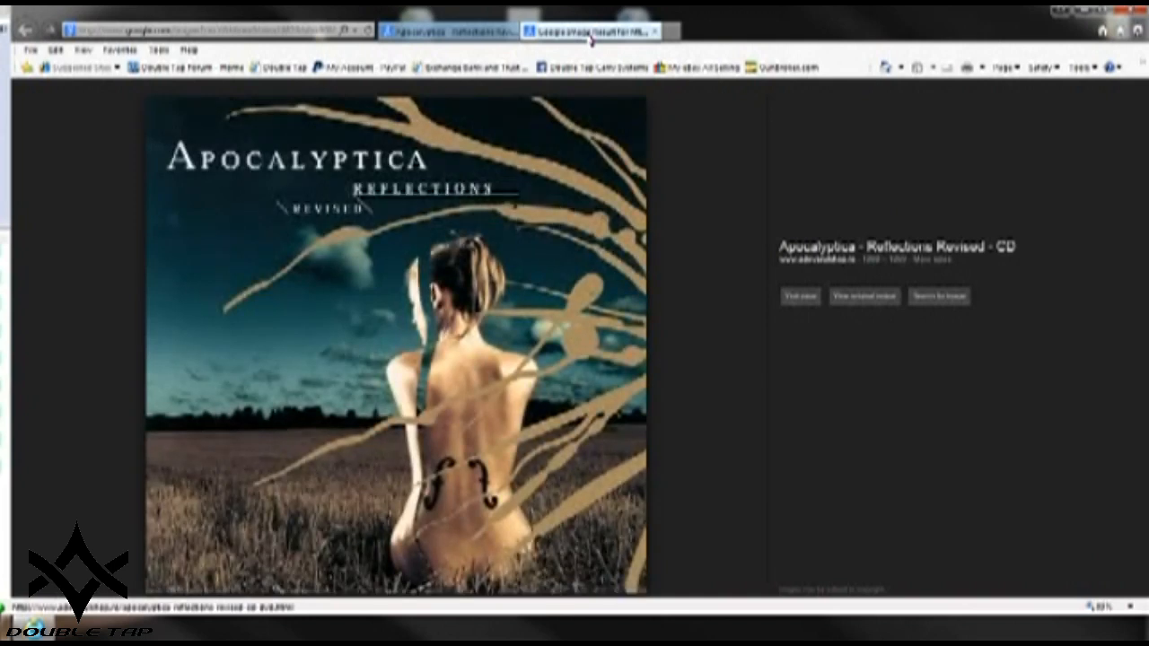
pyautogui.moveTo(567, 130)
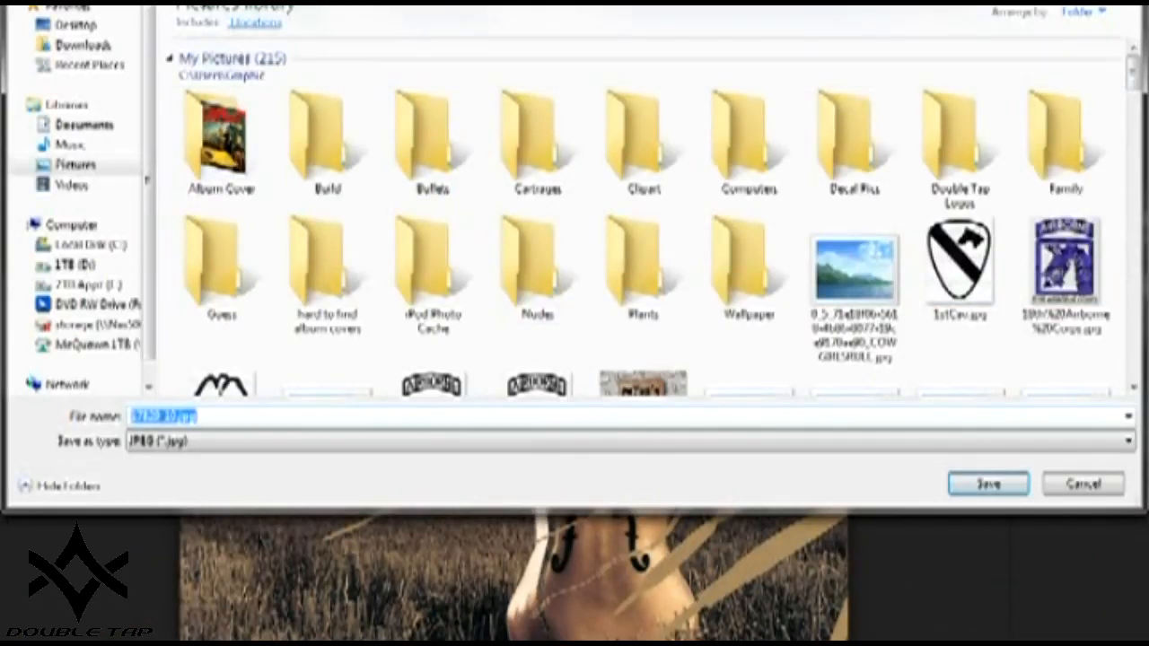
# Save the cover as Cover.jpg in the Album Cover folder, replacing the old file.
pyautogui.doubleClick(220, 139)
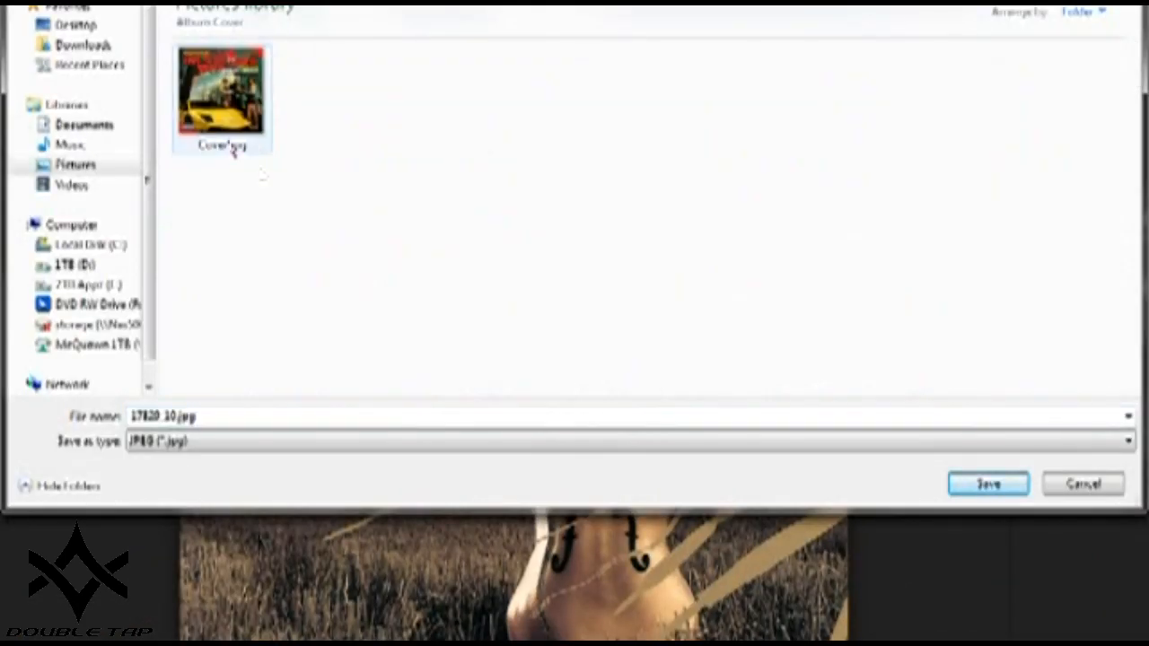
pyautogui.click(985, 484)
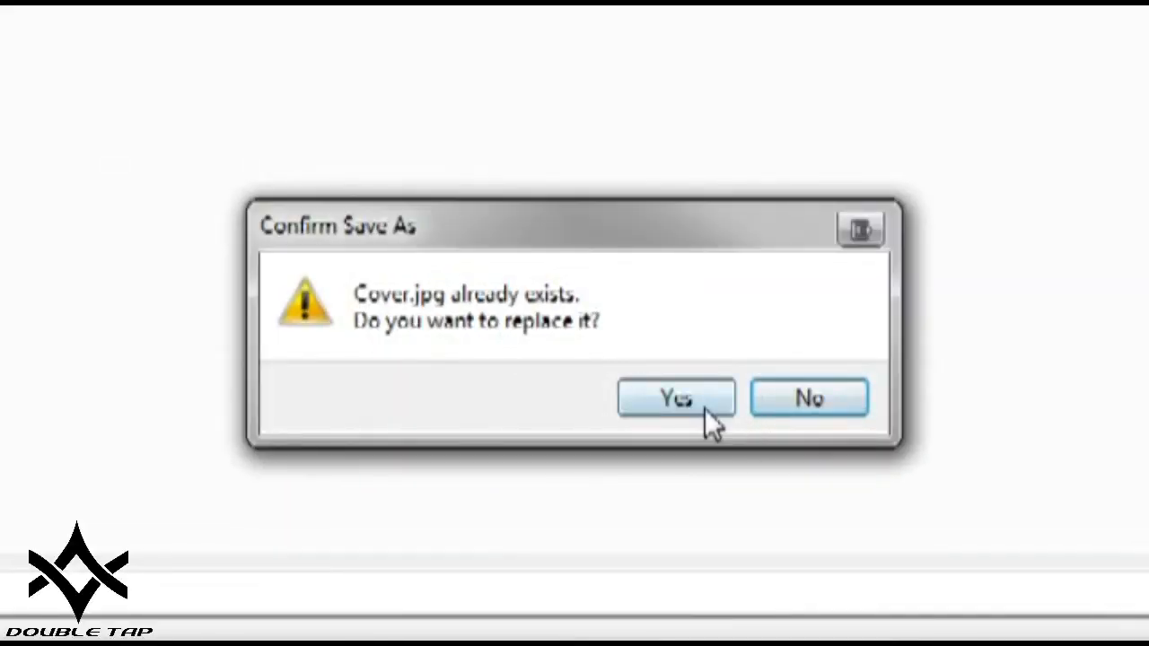
pyautogui.click(676, 397)
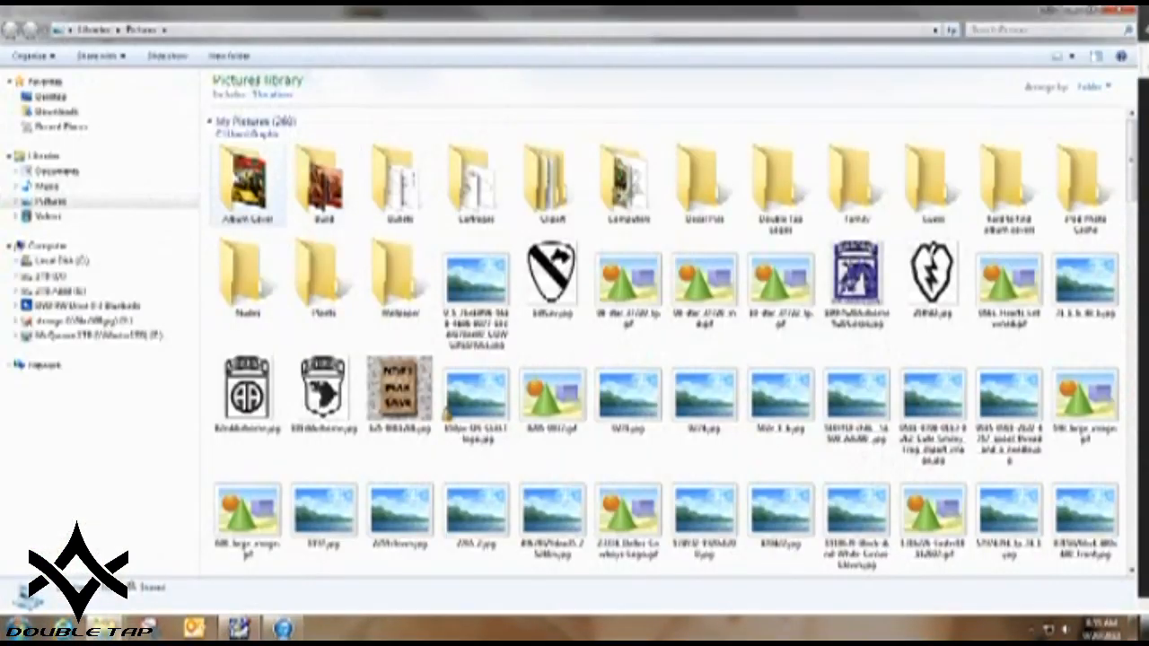
# Open Album Cover in Explorer and load Cover.jpg as Prologue (Apprehension)'s art.
pyautogui.doubleClick(245, 180)
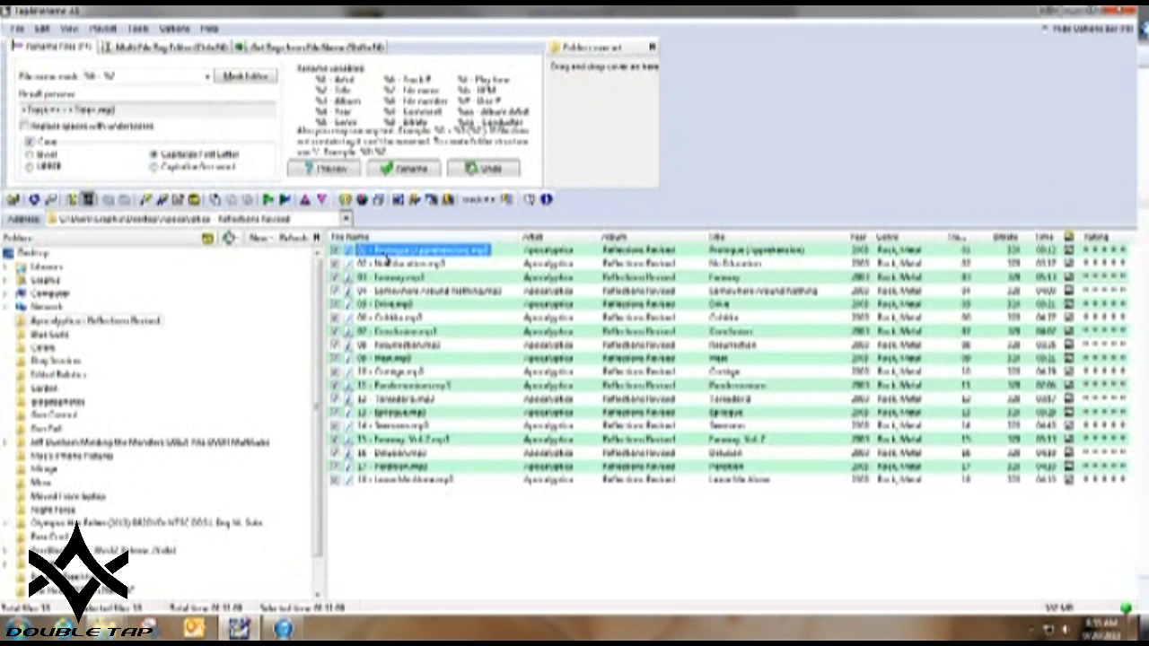
pyautogui.doubleClick(422, 250)
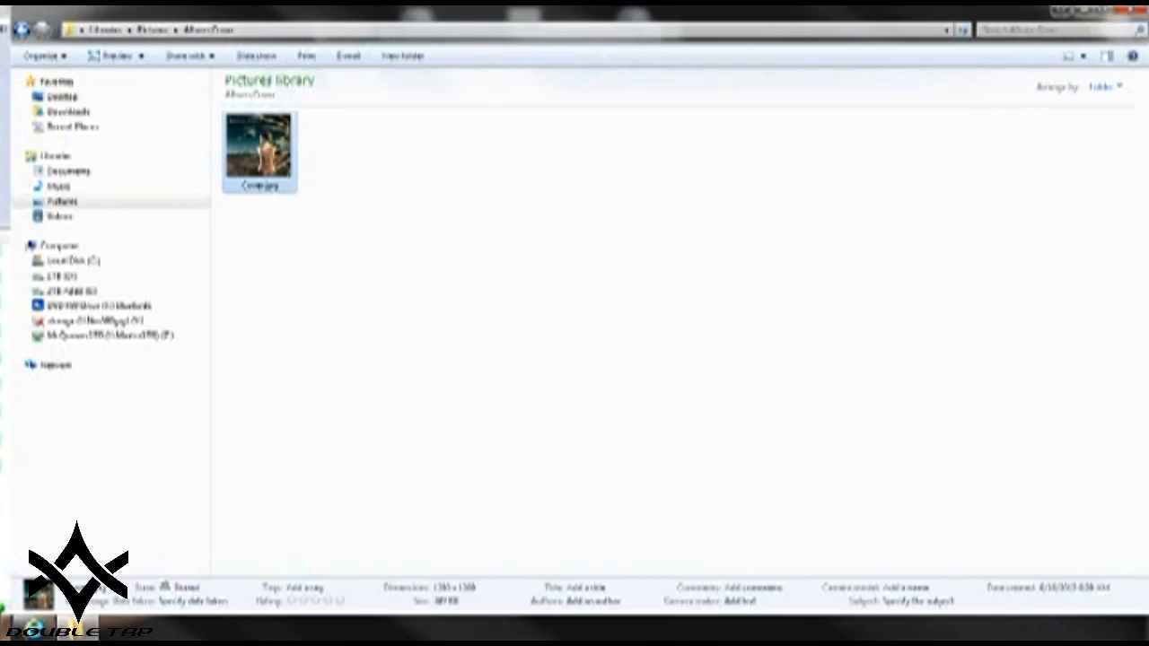
pyautogui.doubleClick(258, 144)
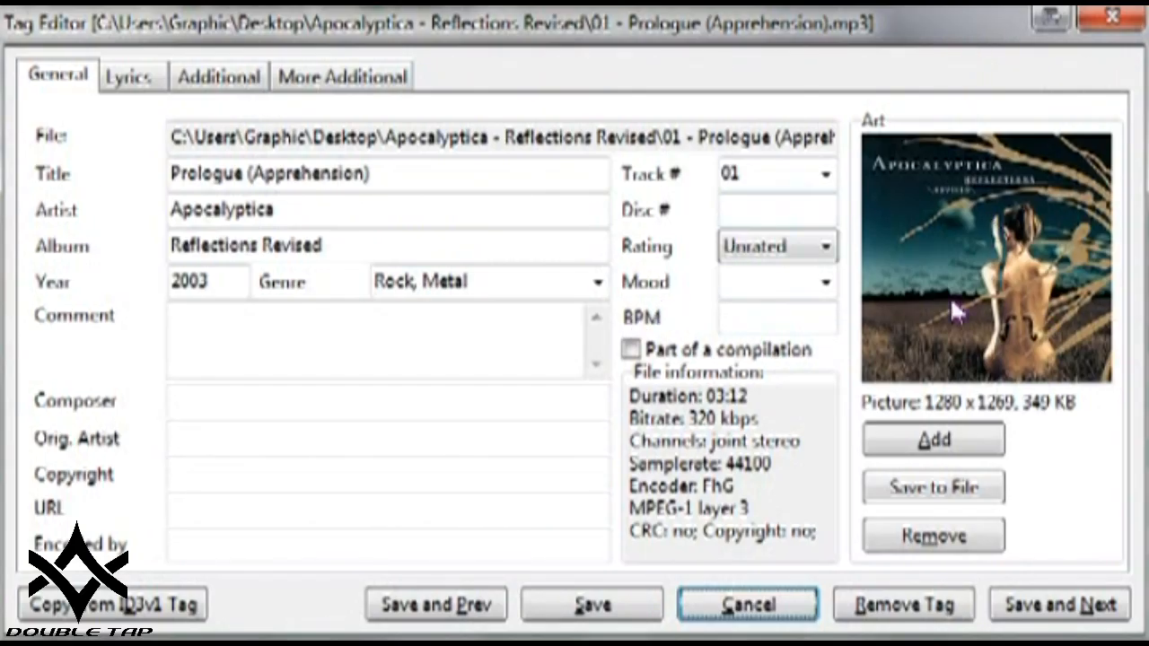
pyautogui.moveTo(1068, 224)
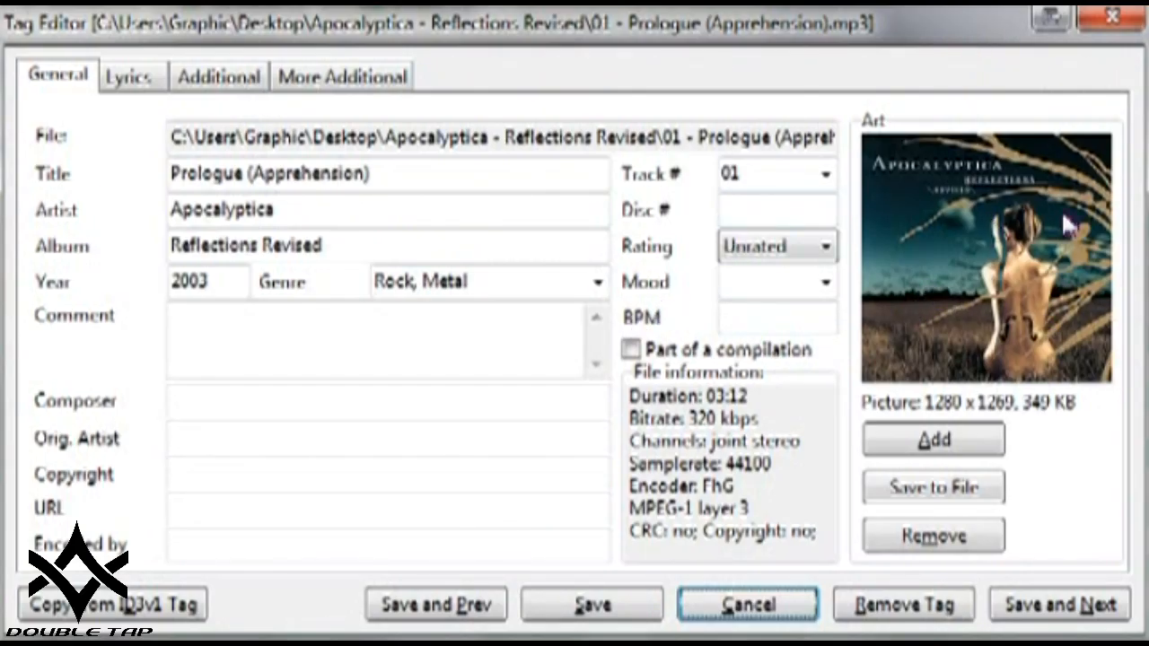
pyautogui.moveTo(929, 99)
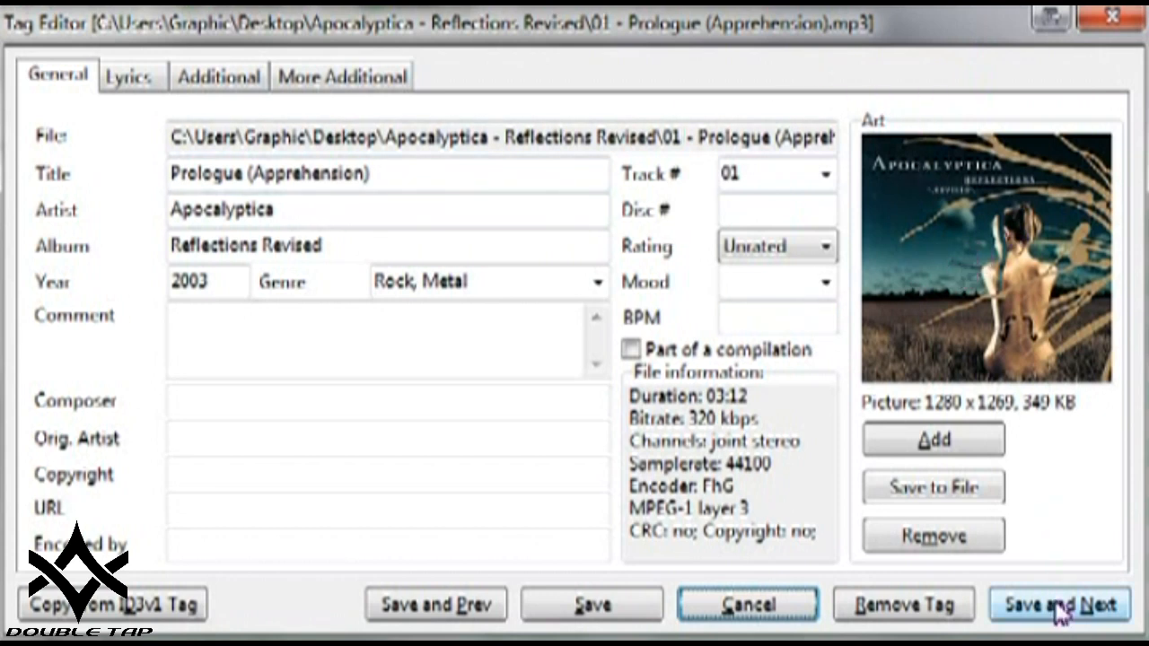
# Save tracks No Education through Conclusion, embedding the cover art in Faraway and Drive.
pyautogui.click(1058, 603)
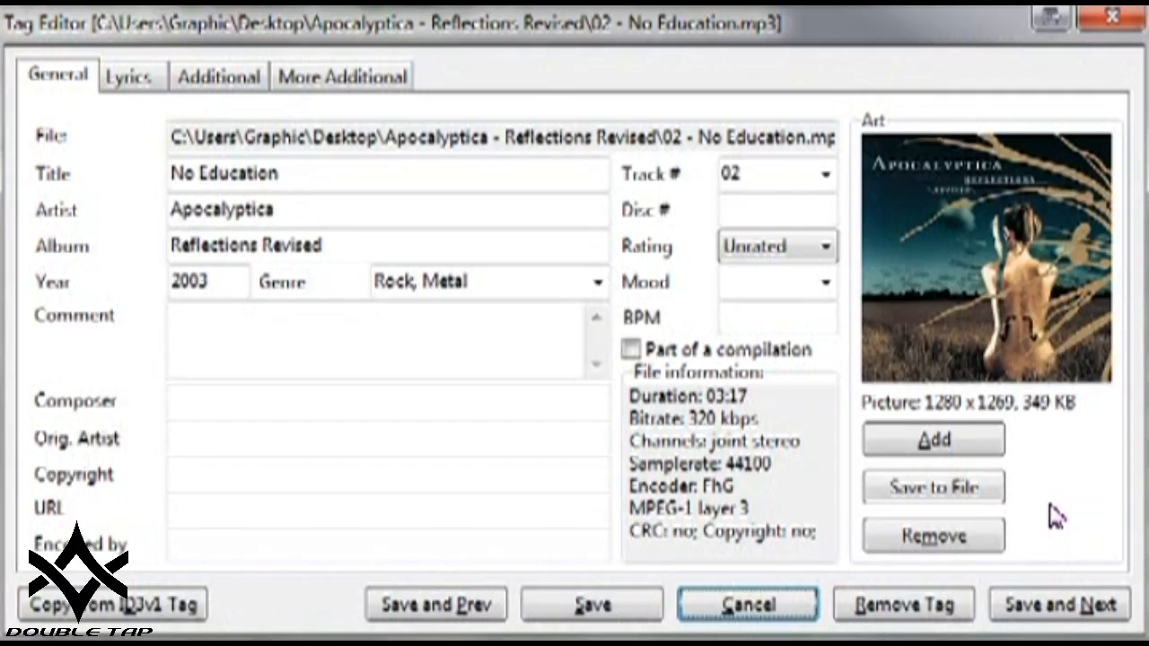
pyautogui.click(1060, 603)
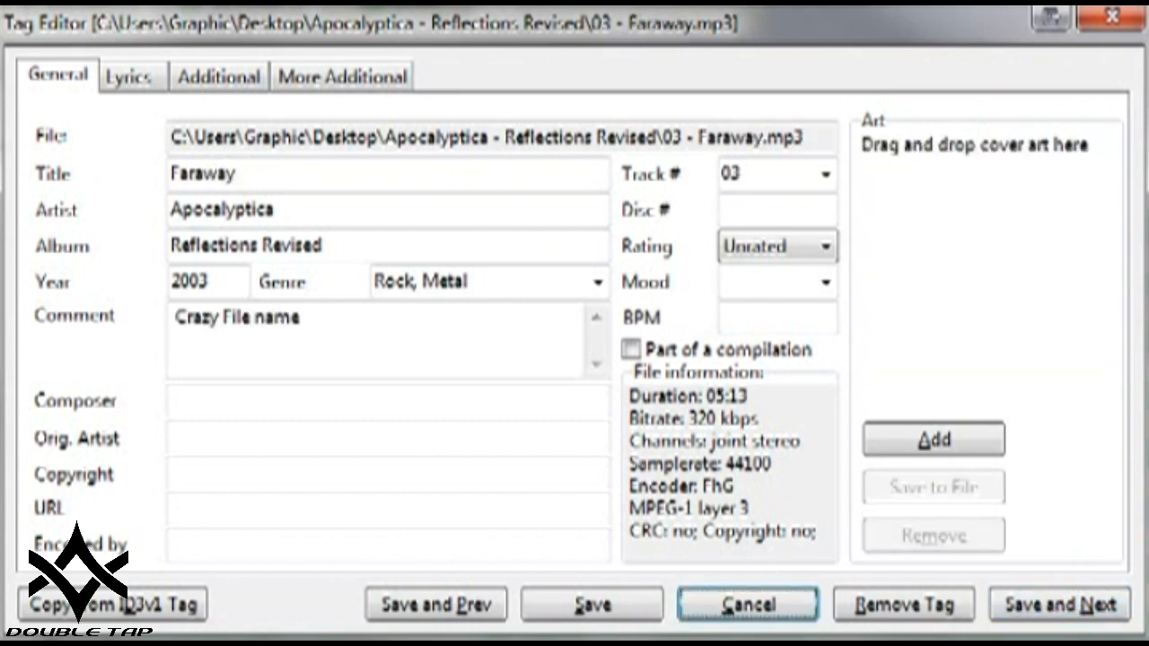
pyautogui.click(933, 439)
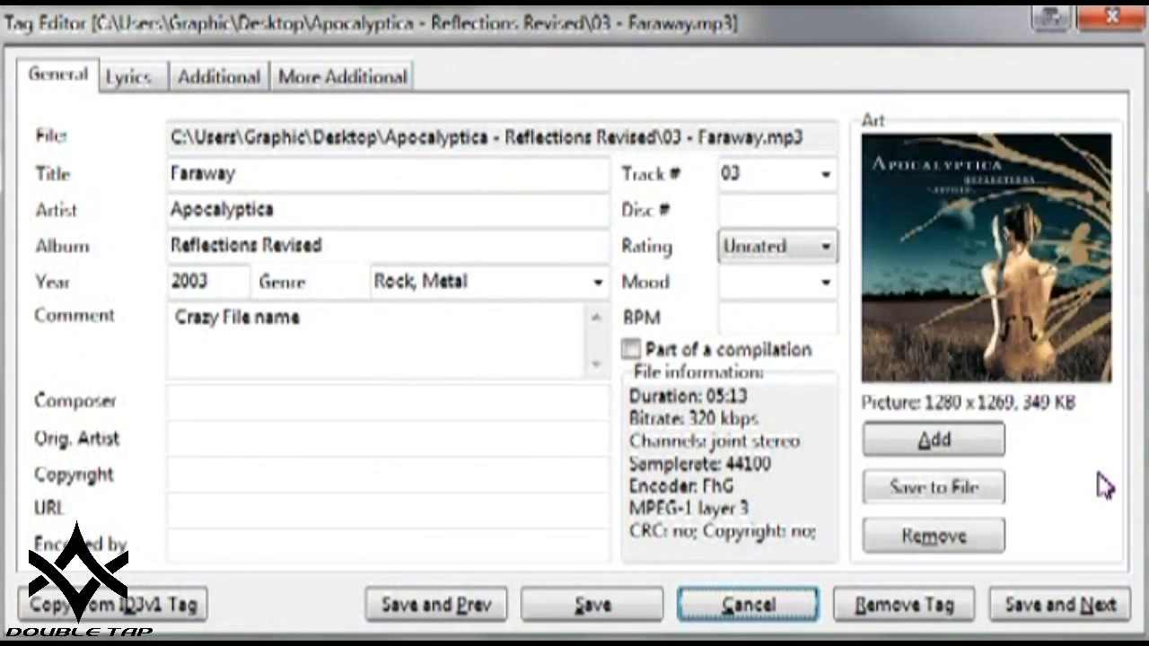
pyautogui.click(1056, 603)
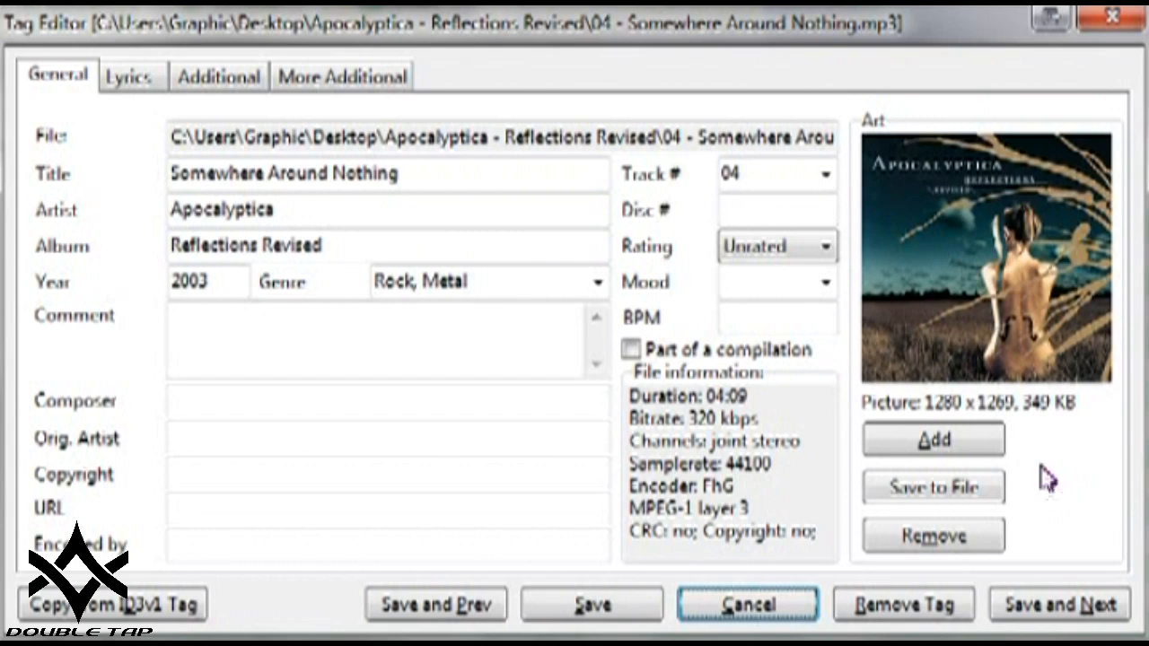
pyautogui.click(1056, 604)
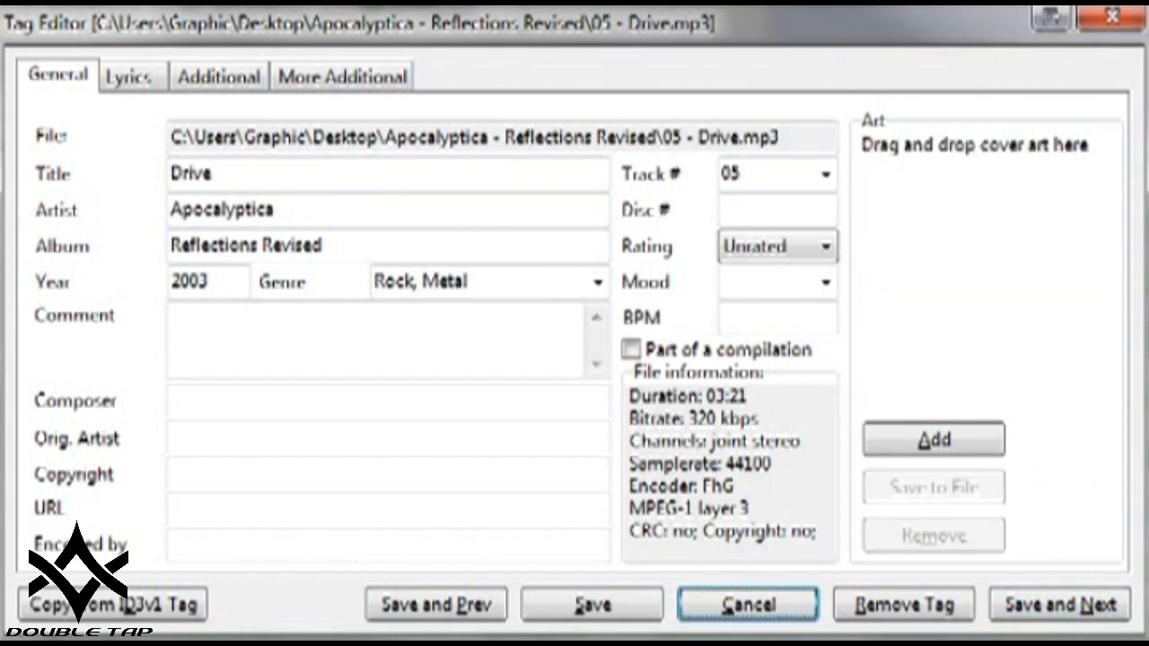
pyautogui.click(933, 439)
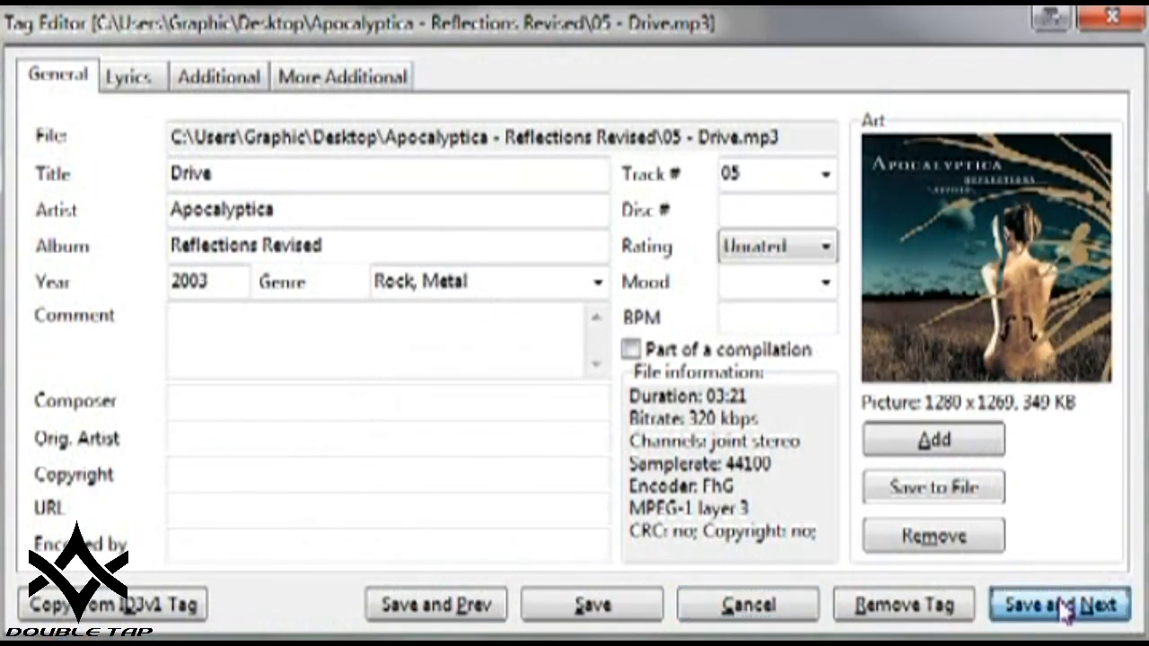
pyautogui.click(1058, 604)
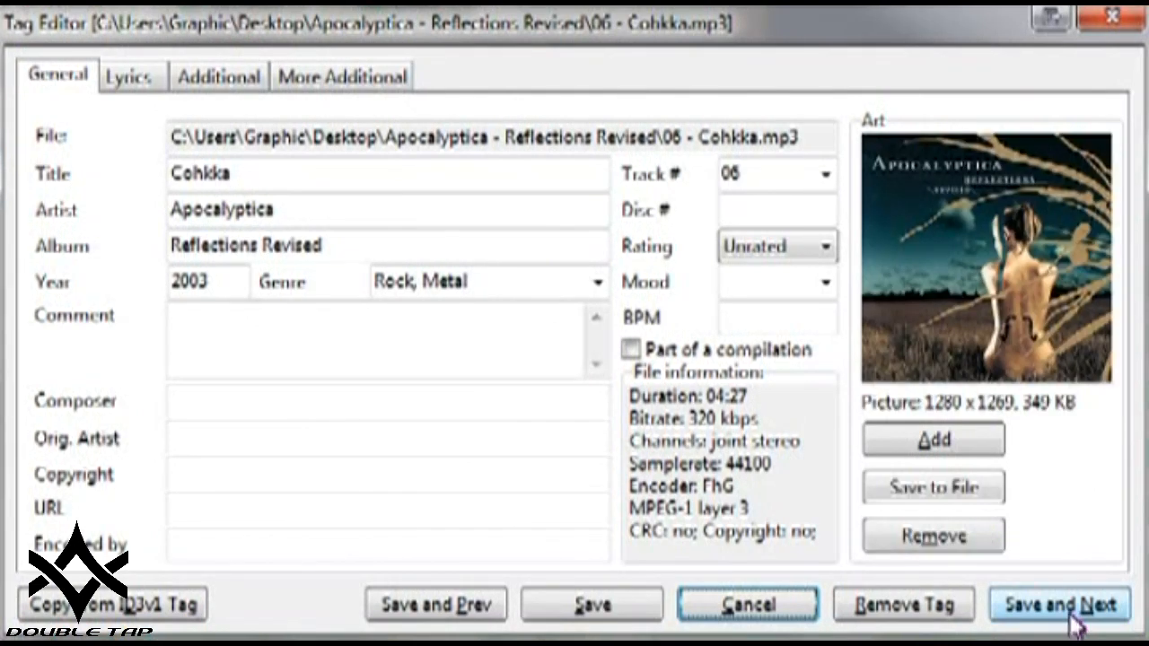
pyautogui.click(1059, 604)
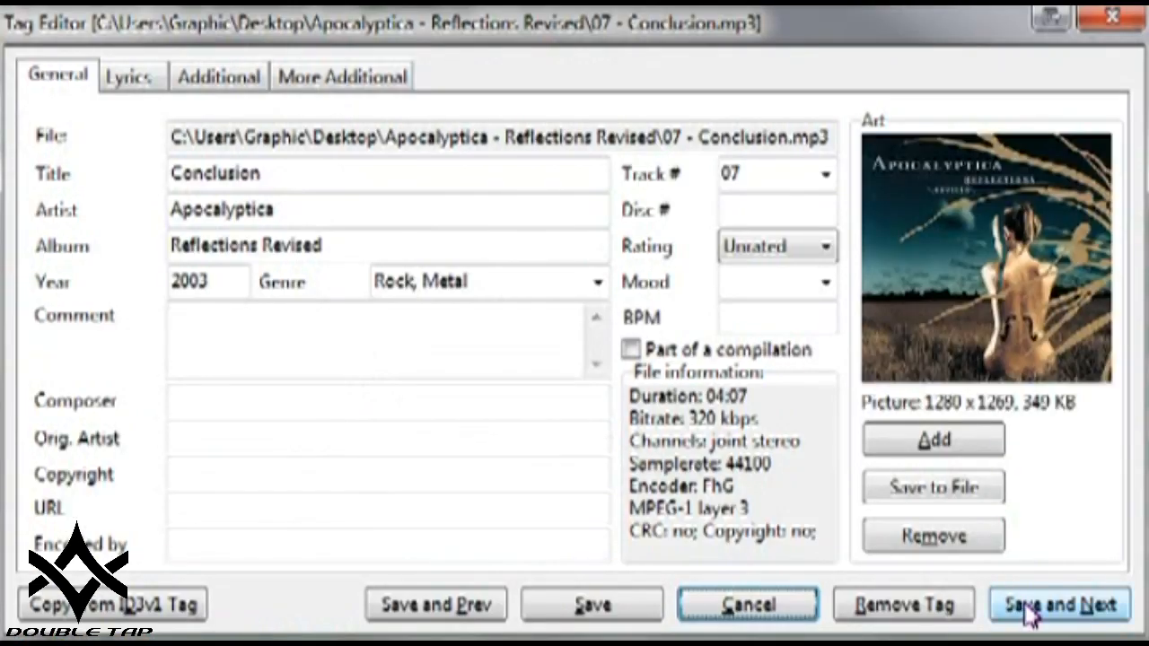
pyautogui.click(1060, 603)
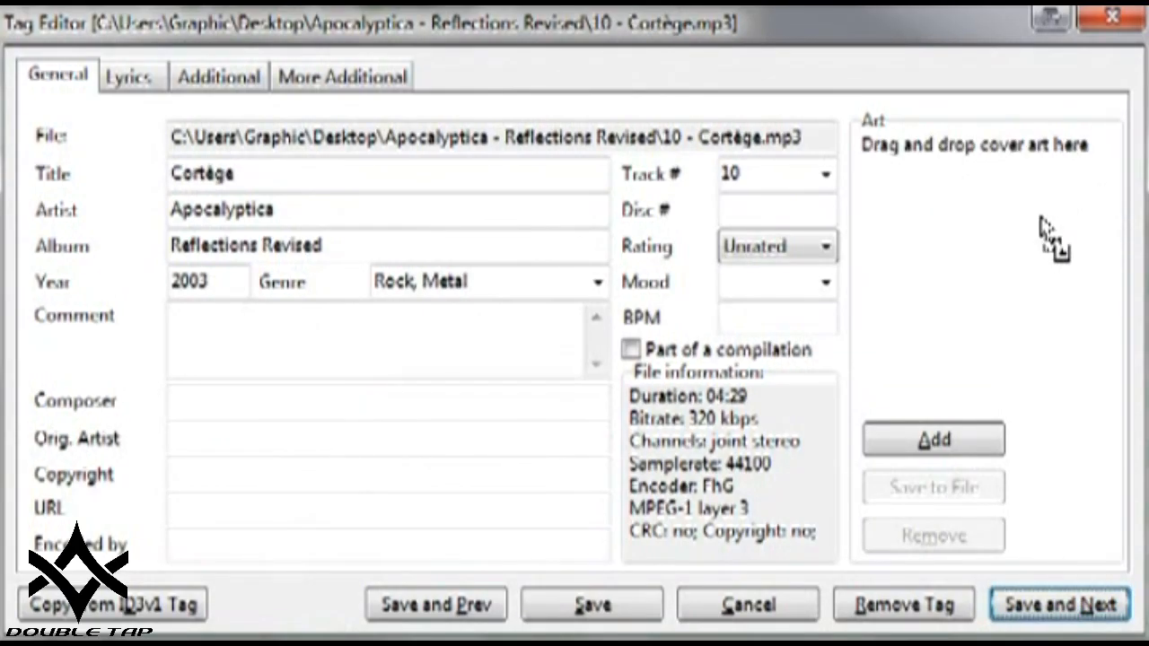
# Save the remaining tracks with the cover art, ending with Leave Me Alone.
pyautogui.click(1058, 603)
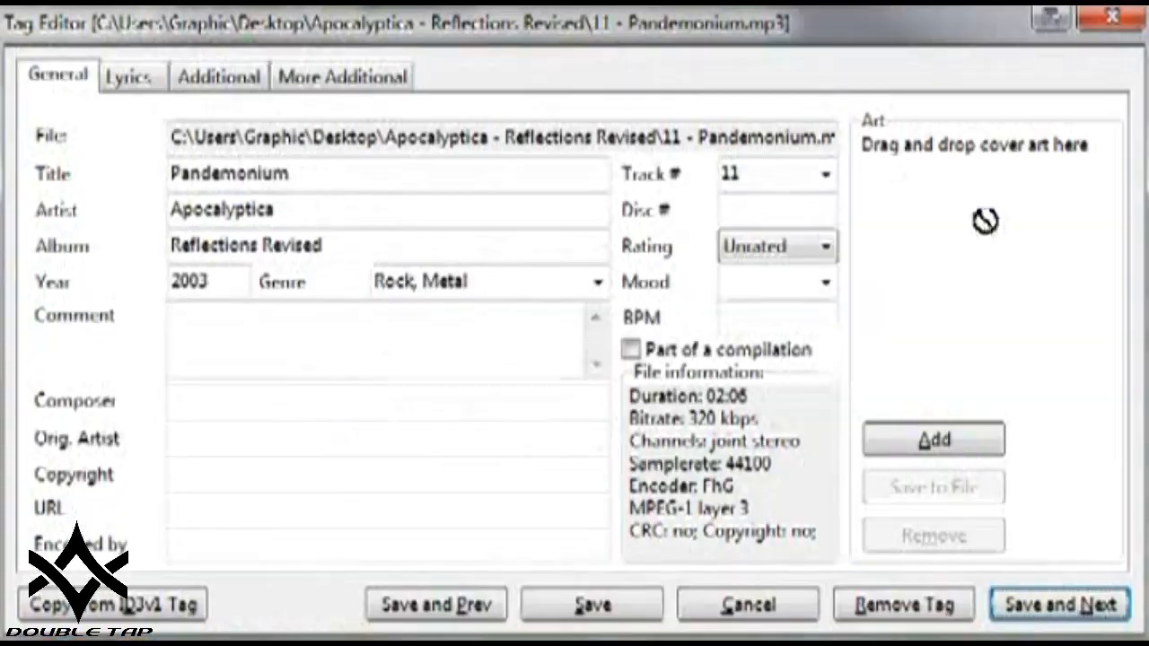
pyautogui.click(1059, 604)
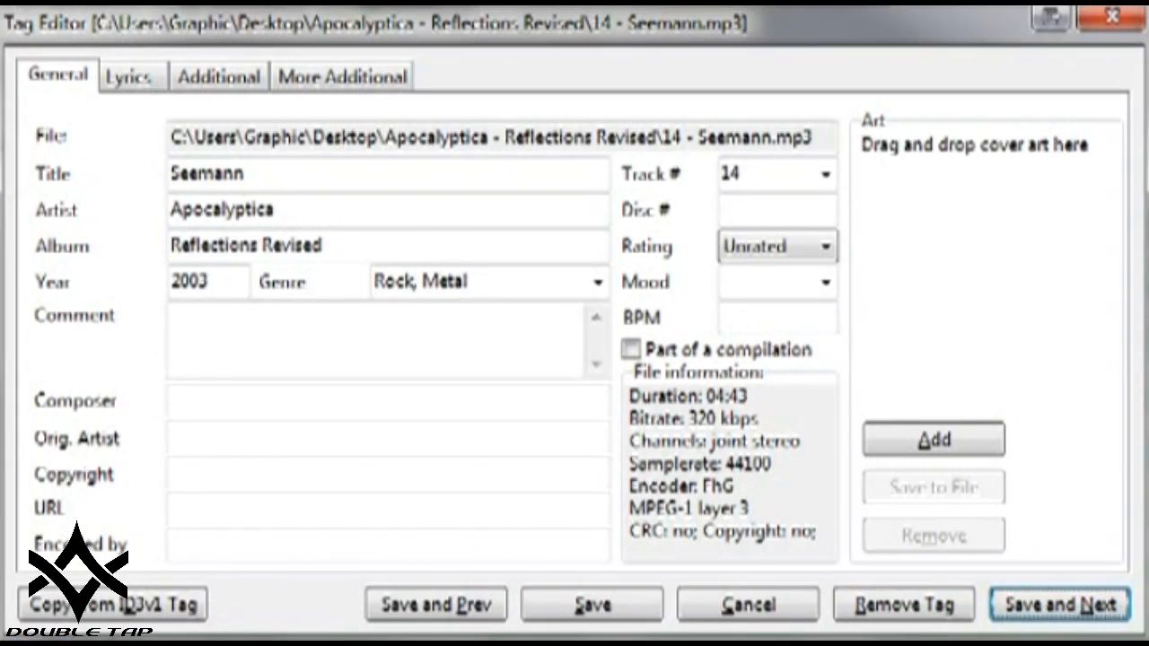
pyautogui.click(1059, 604)
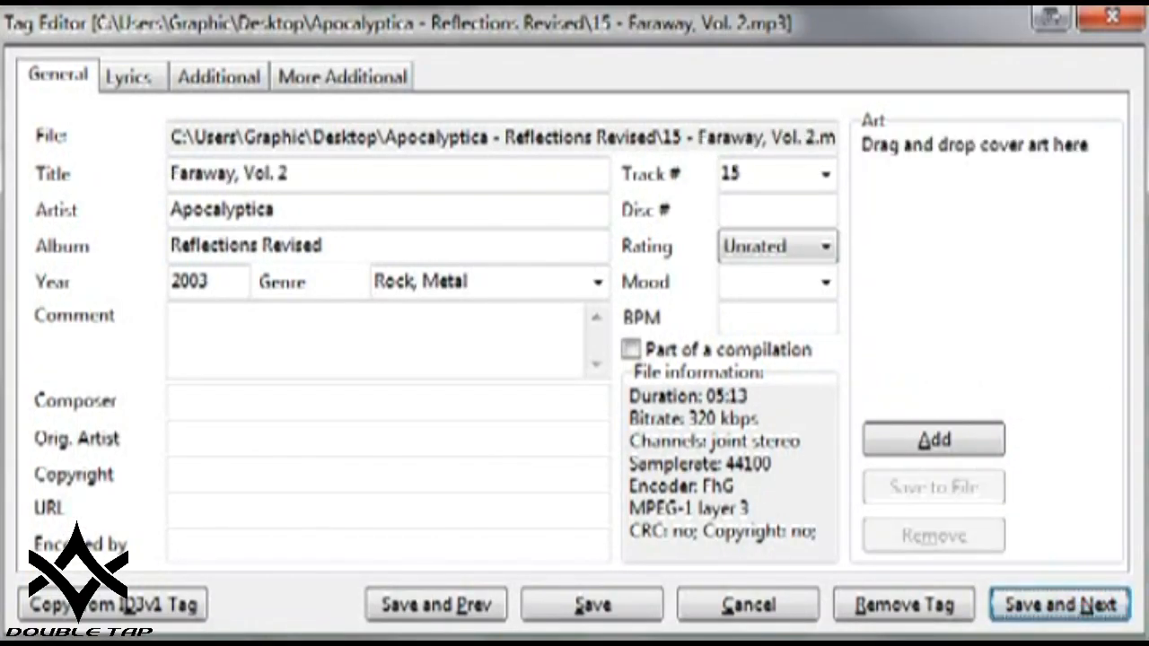
pyautogui.click(1060, 603)
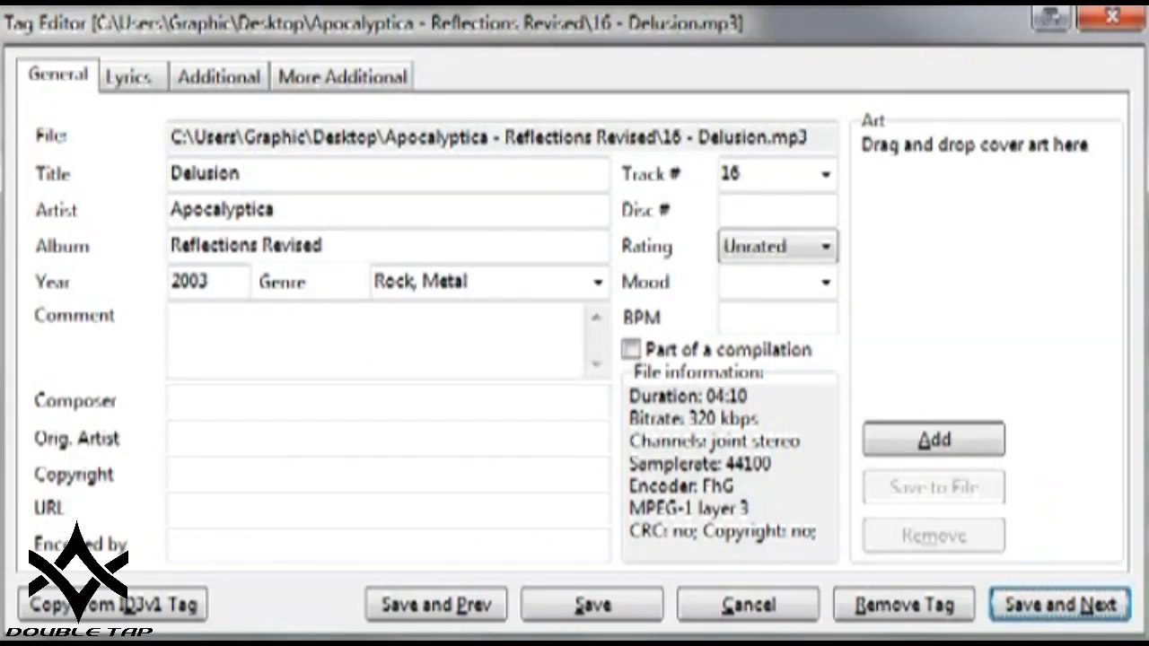
pyautogui.click(933, 439)
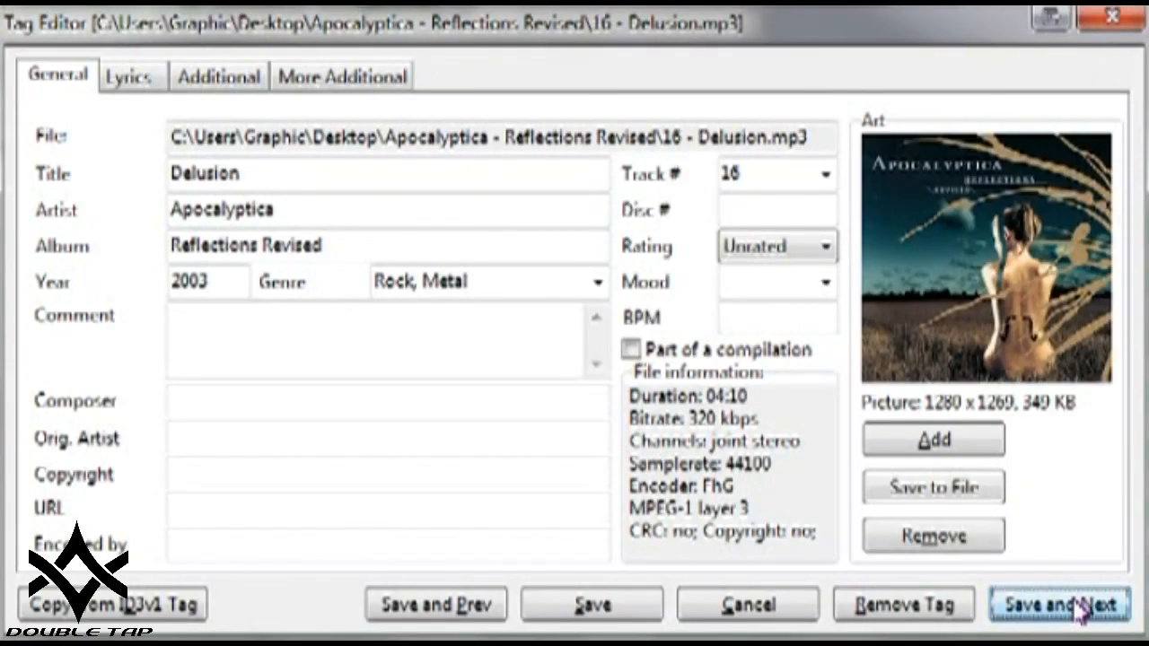
pyautogui.click(1059, 603)
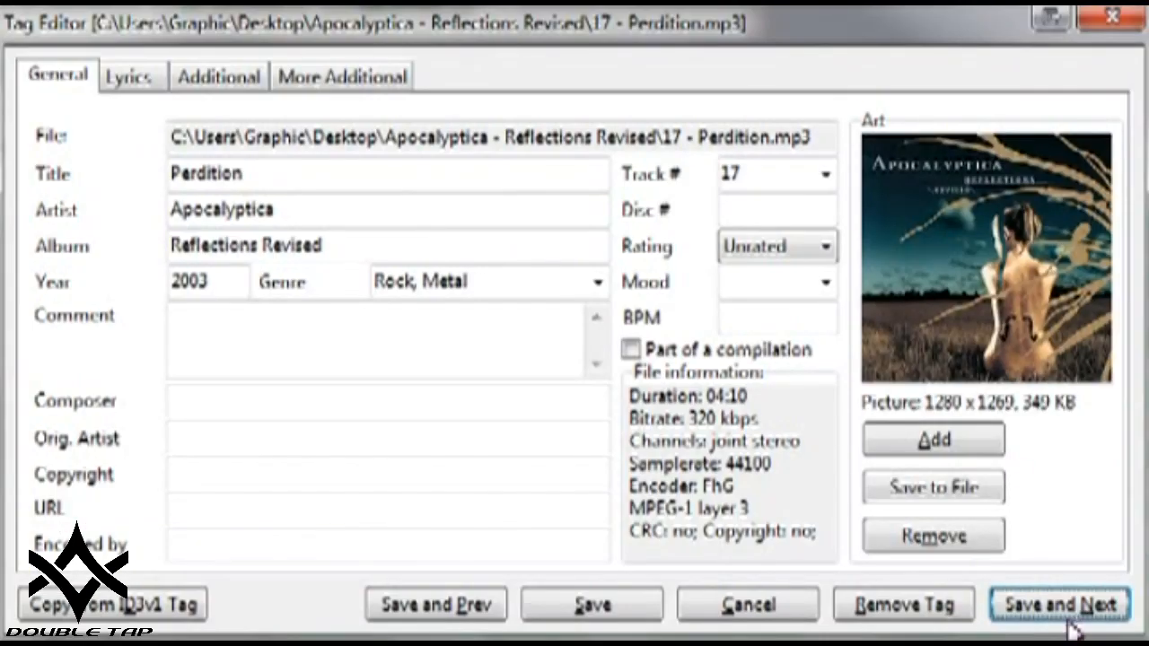
pyautogui.click(1060, 604)
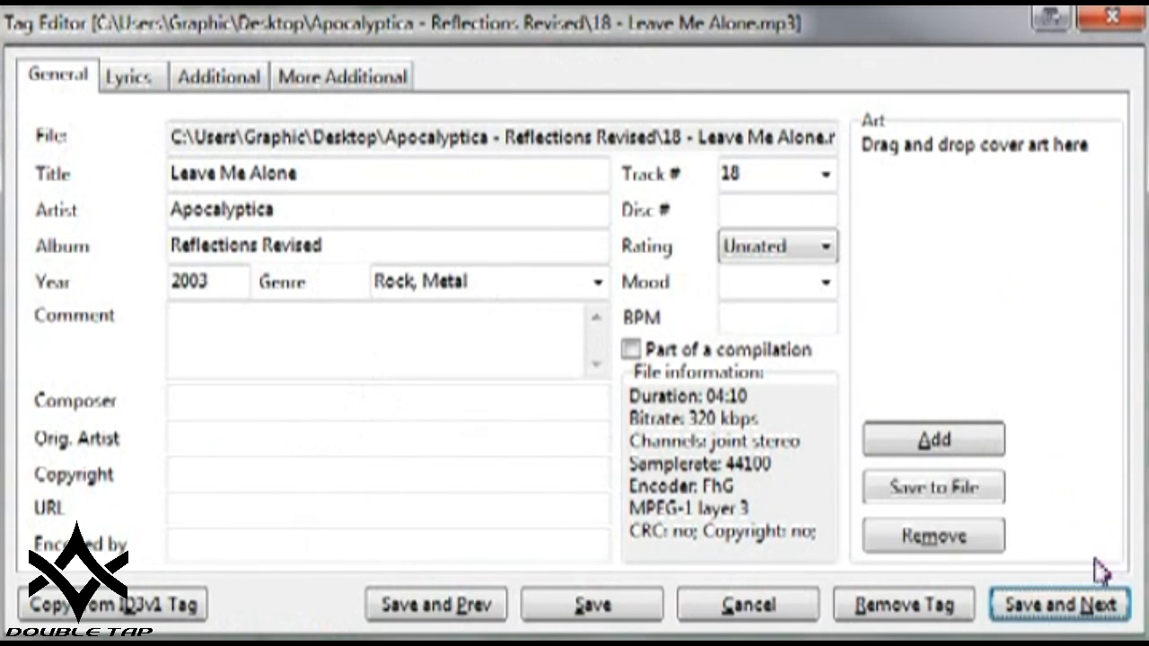
pyautogui.click(1058, 603)
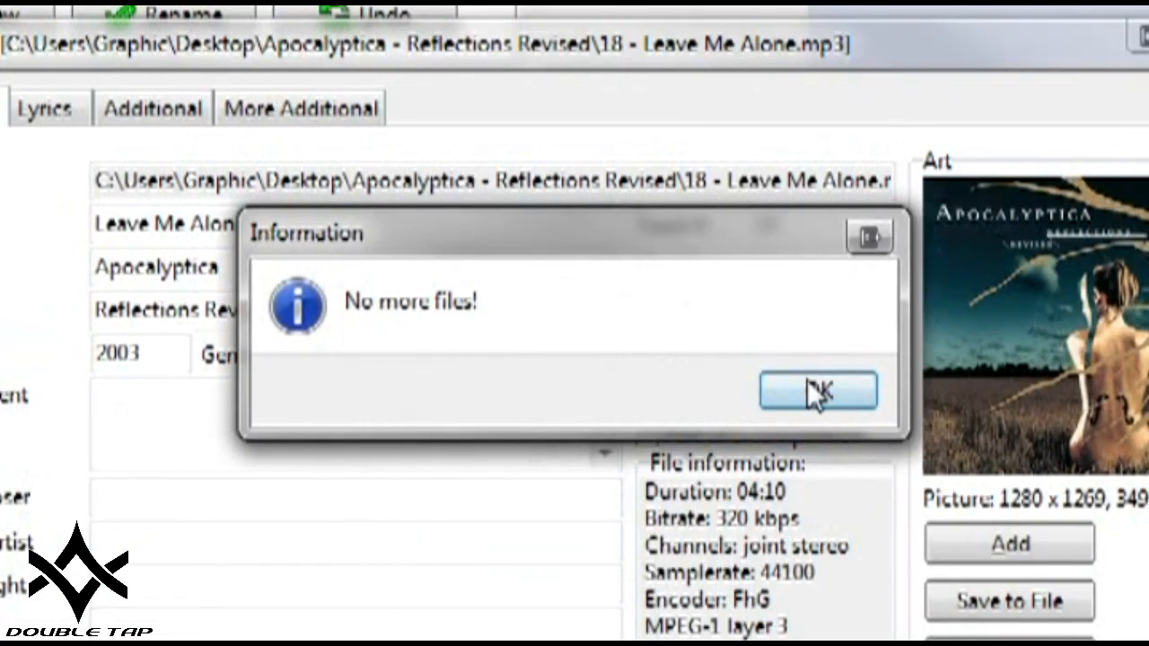
# Dismiss the 'No more files!' notice to close the tag editor.
pyautogui.click(817, 390)
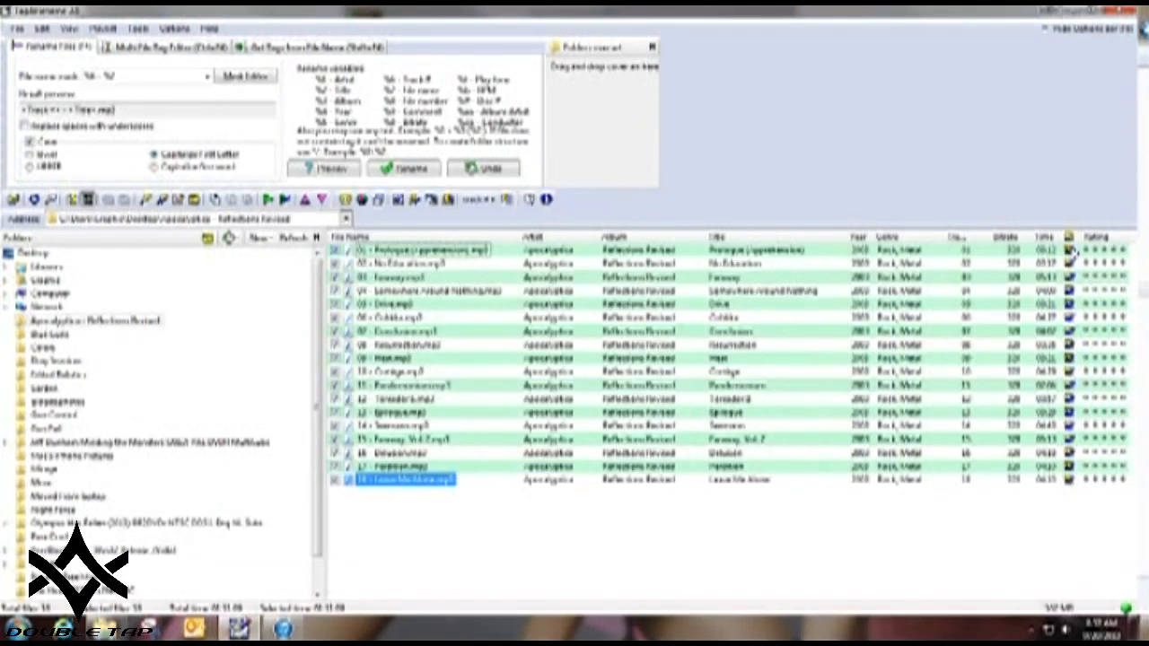
pyautogui.moveTo(1085, 511)
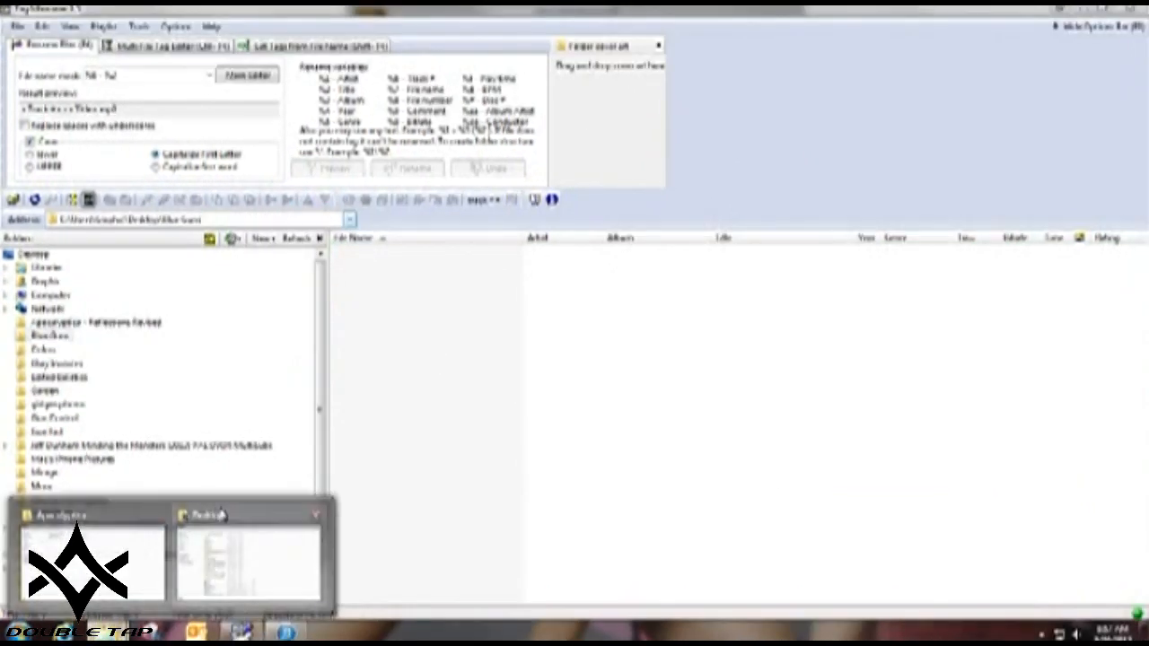
# Rename the desktop album folder to '(2003) Reflections Revised', then bring up iTunes.
pyautogui.click(249, 515)
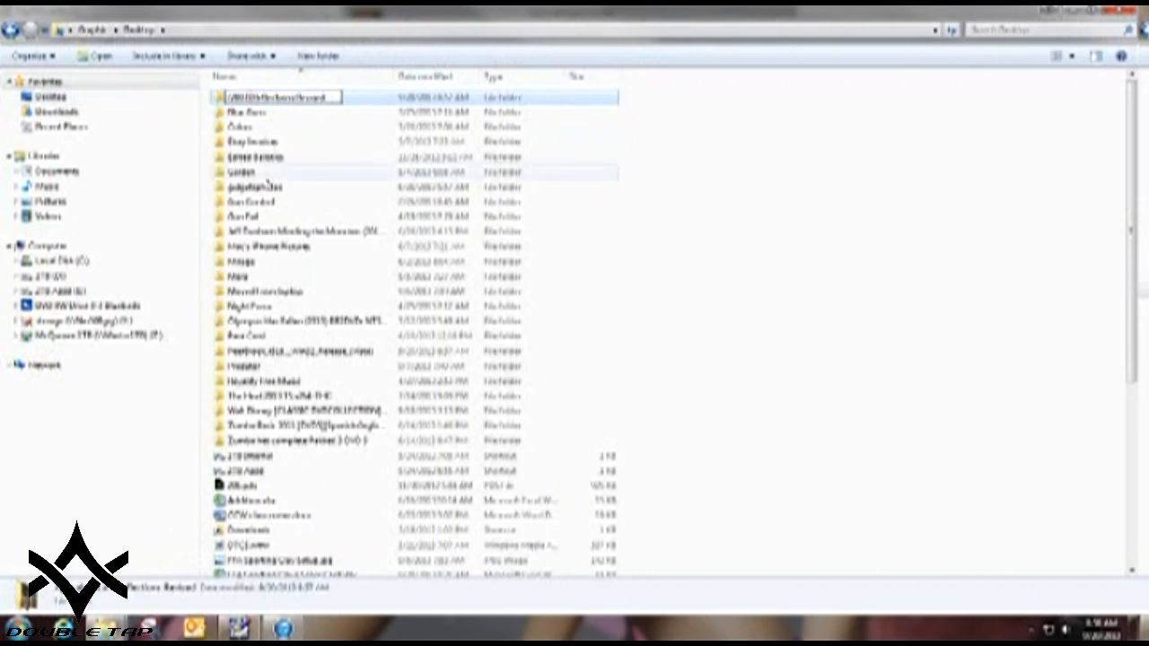
pyautogui.click(269, 172)
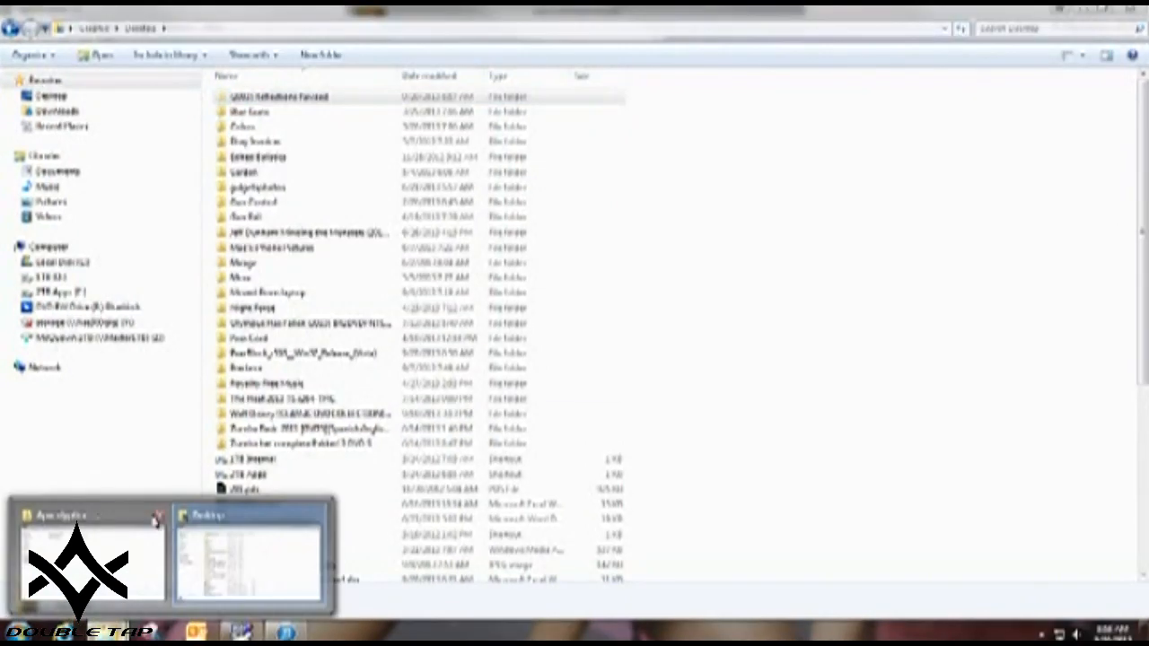
pyautogui.click(31, 55)
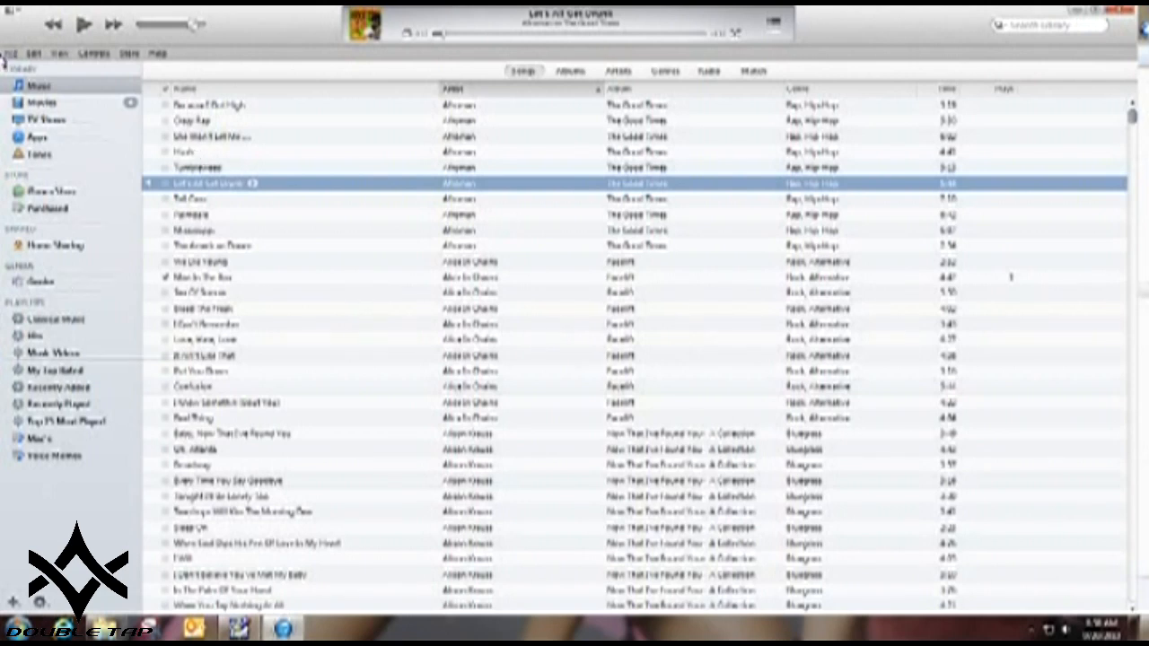
# Add the three album folders from the Apocalyptica folder on 2TB Apps to the iTunes library.
pyautogui.click(10, 52)
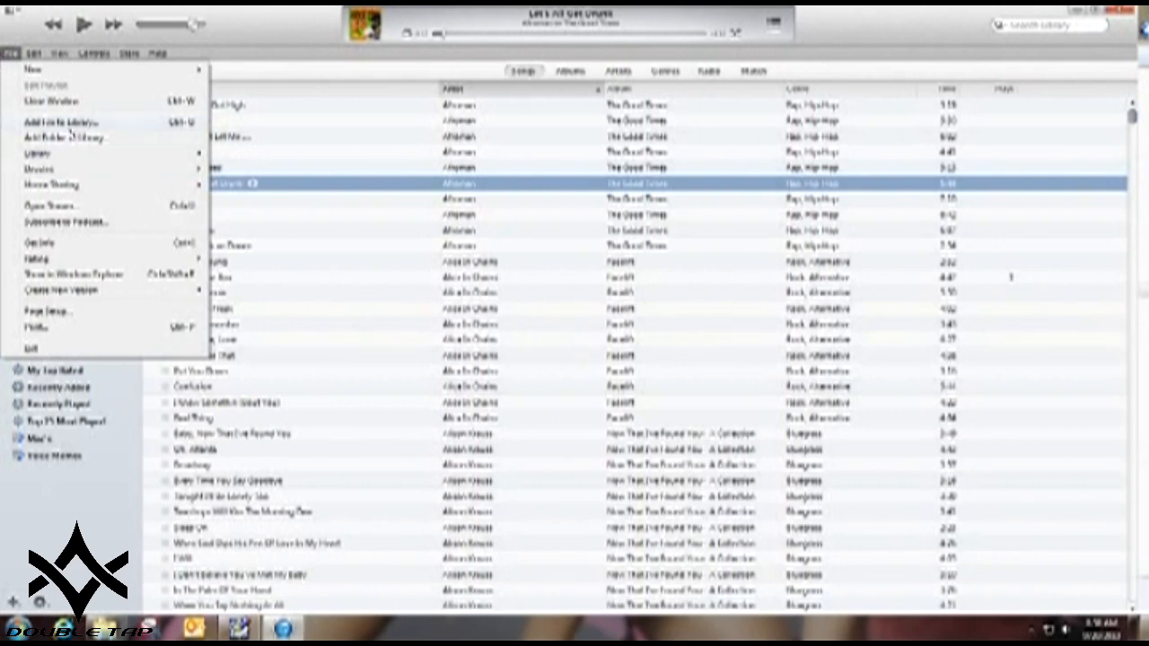
pyautogui.click(63, 136)
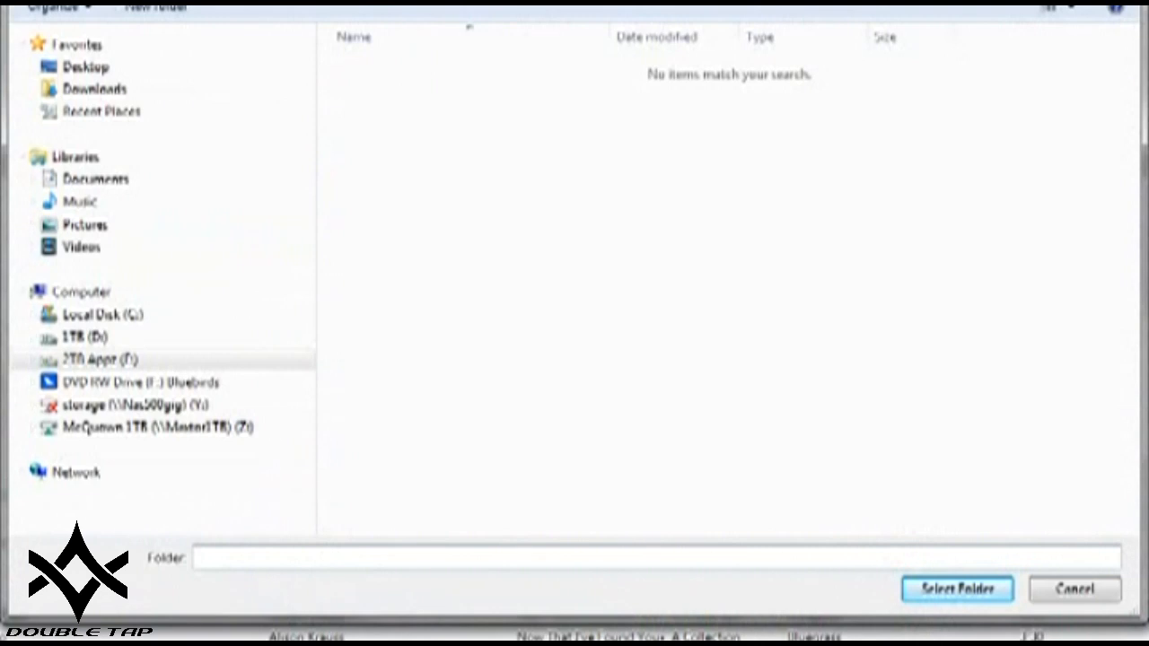
pyautogui.click(395, 247)
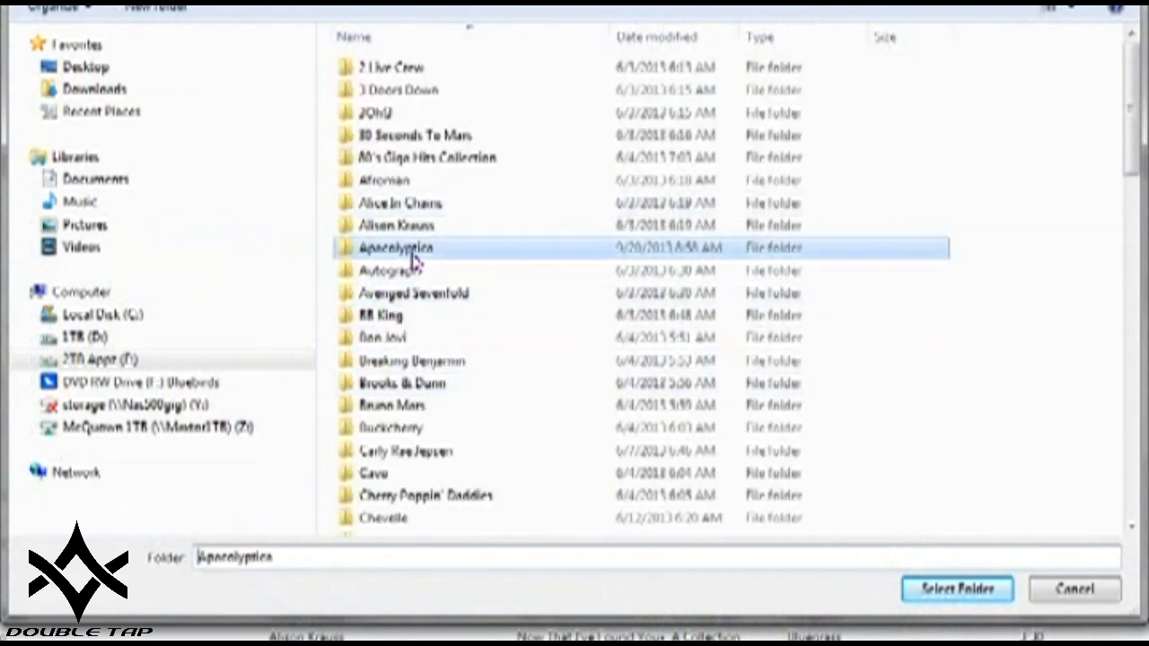
pyautogui.doubleClick(396, 247)
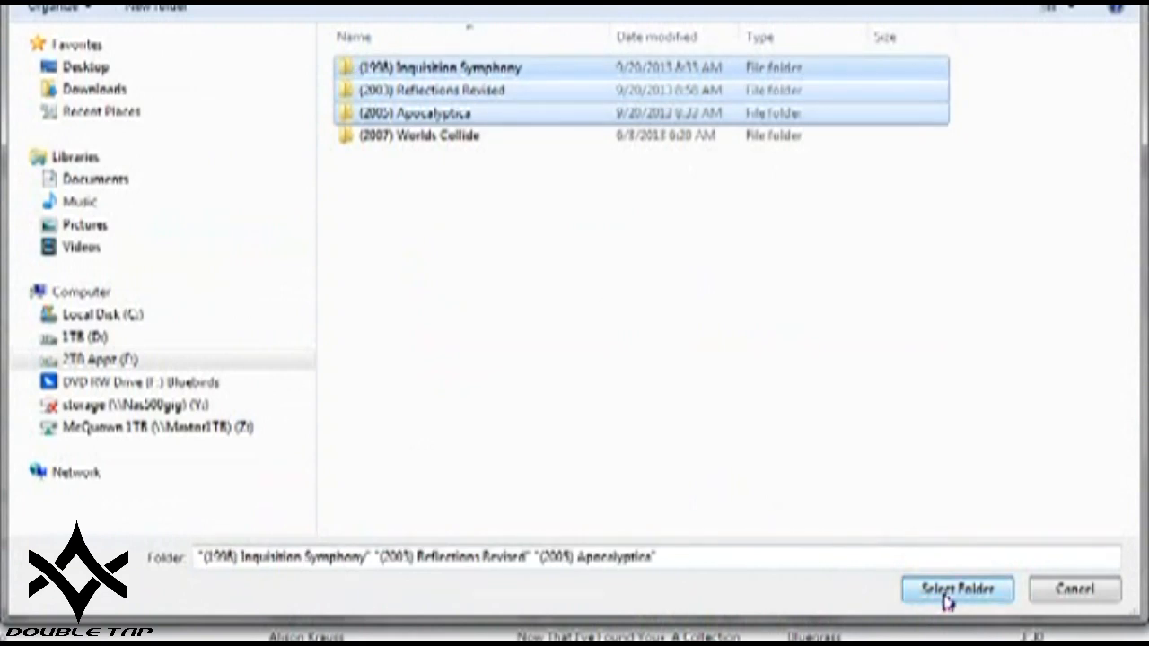
pyautogui.click(956, 590)
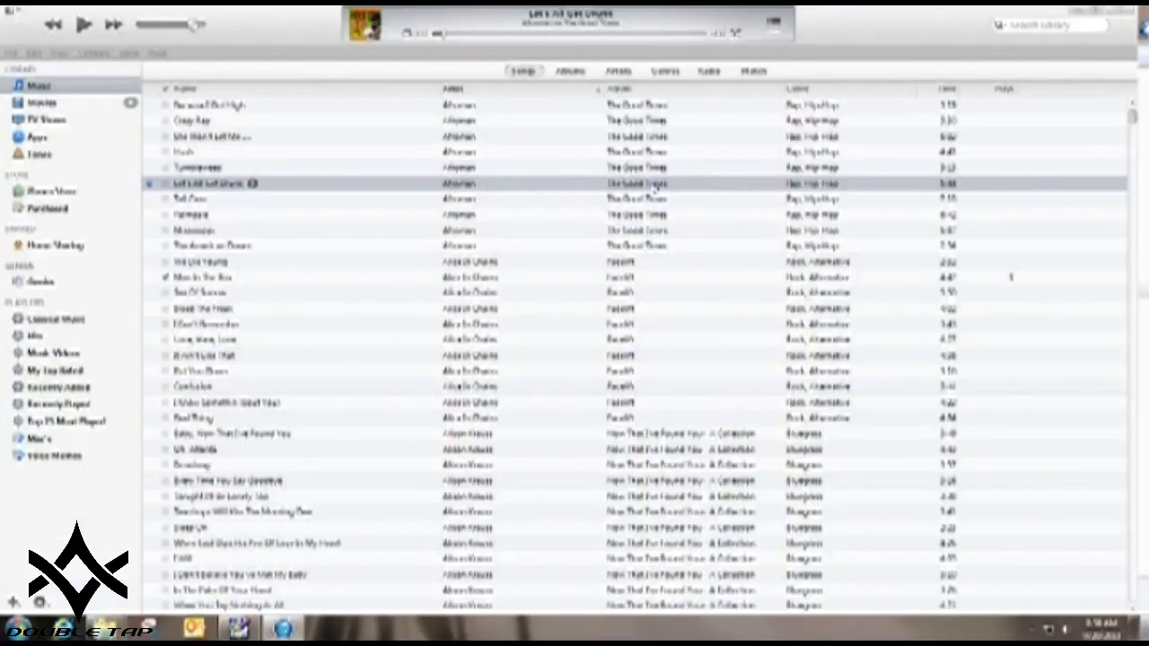
pyautogui.moveTo(593, 415)
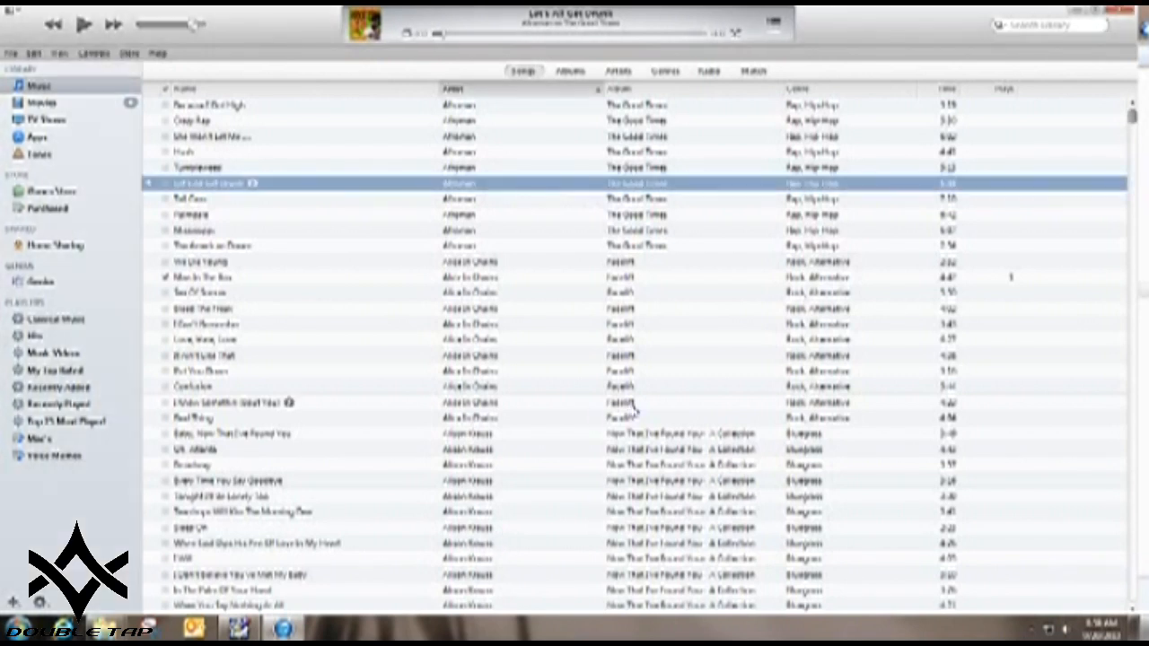
pyautogui.scroll(-3)
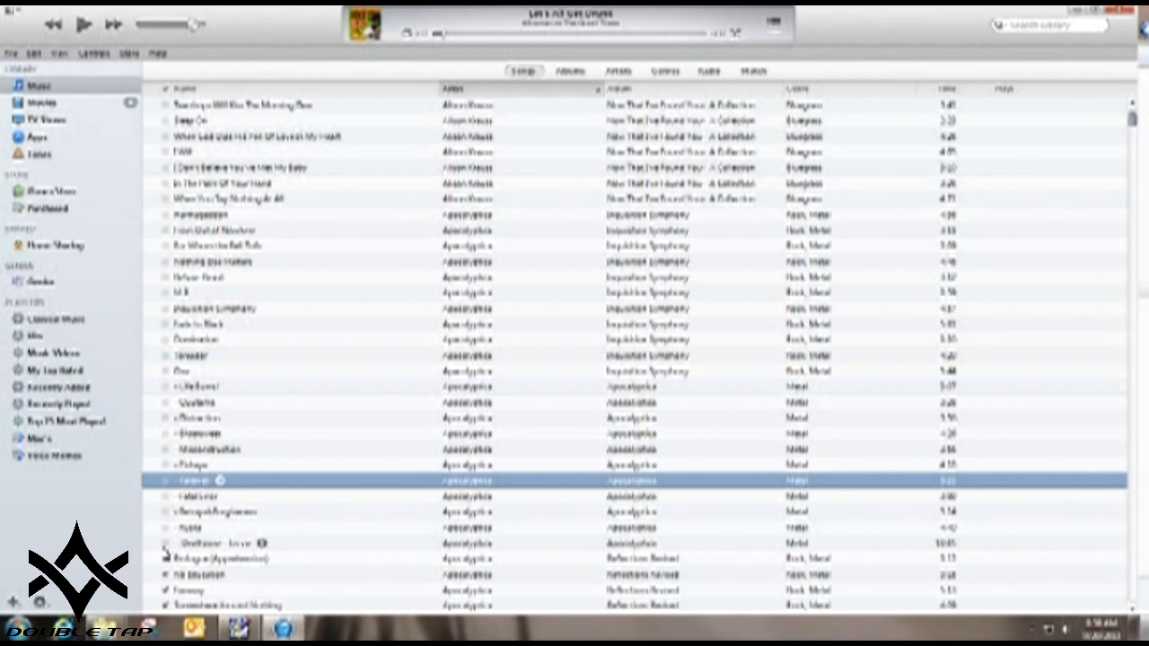
pyautogui.scroll(-3)
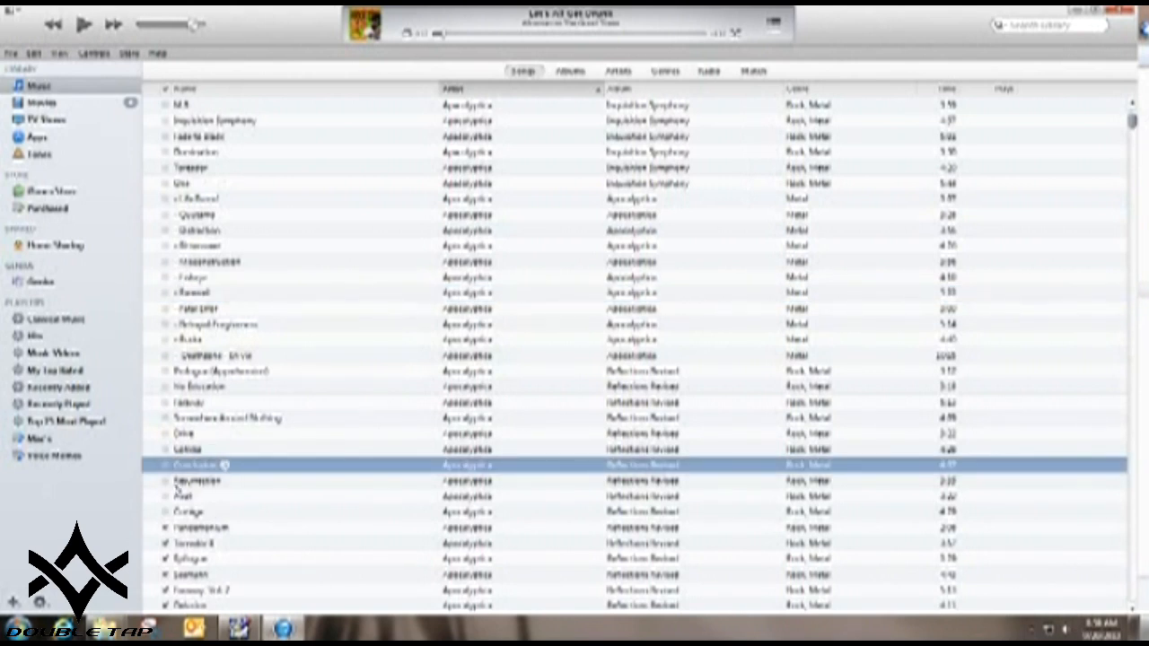
pyautogui.scroll(-3)
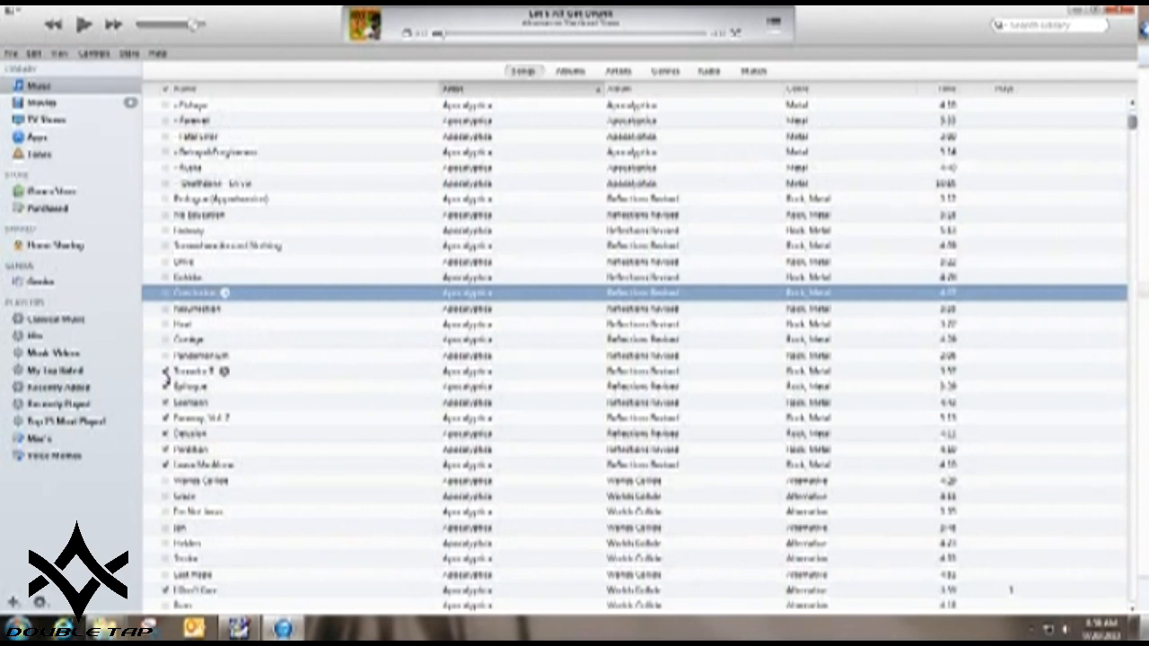